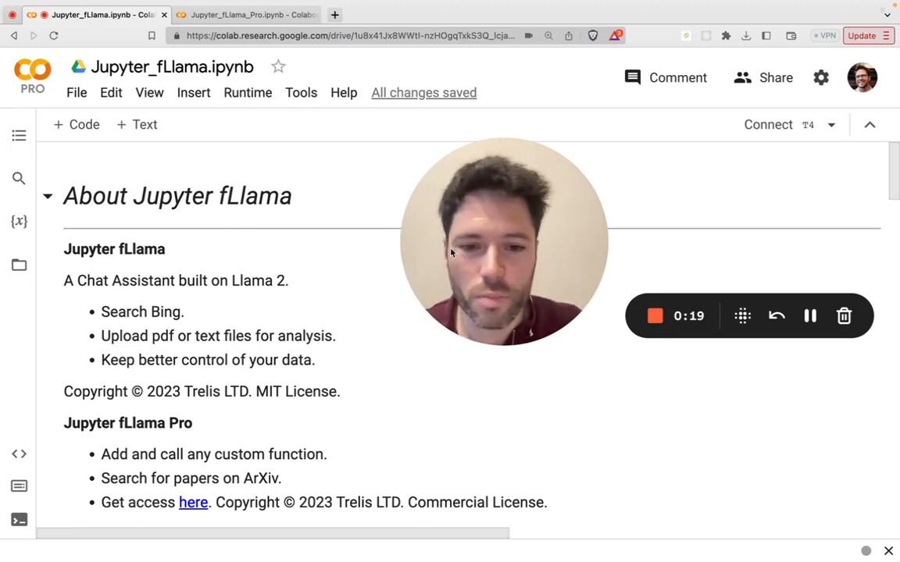
# Run all cells of the Jupyter fLlama notebook from the top via Runtime > Run all.
pyautogui.click(75, 92)
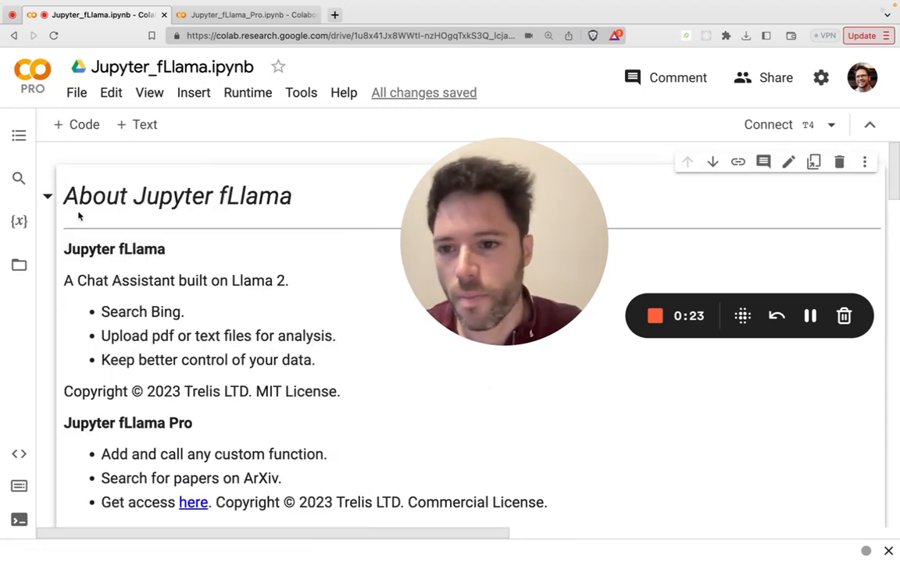
pyautogui.click(246, 92)
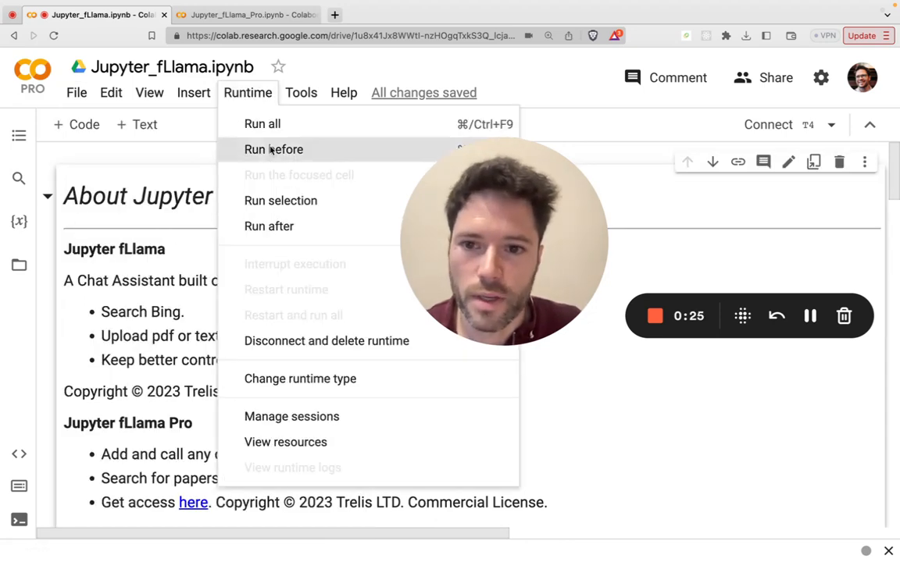
pyautogui.click(262, 123)
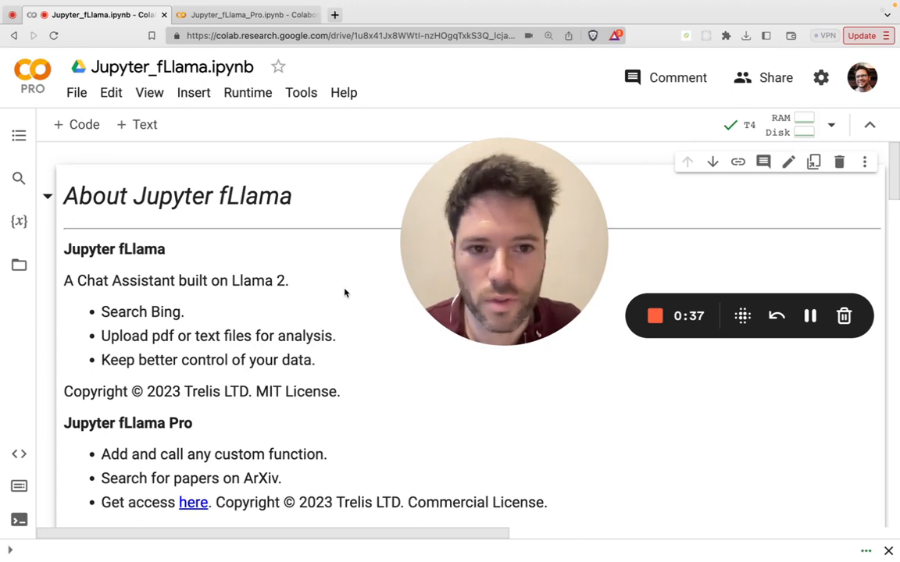
# Answer 'yes' to the Bing Search Setup prompt to enable internet search.
pyautogui.scroll(-3)
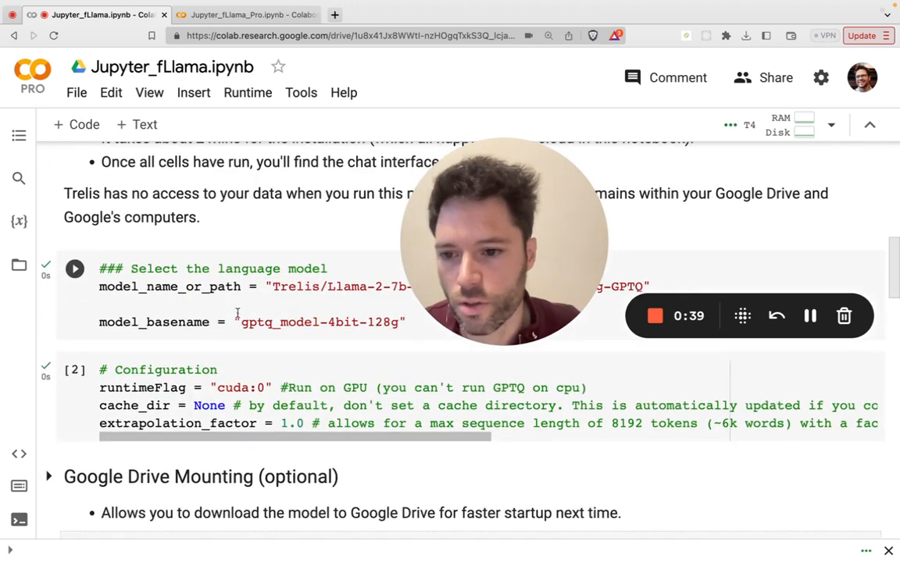
pyautogui.scroll(-3)
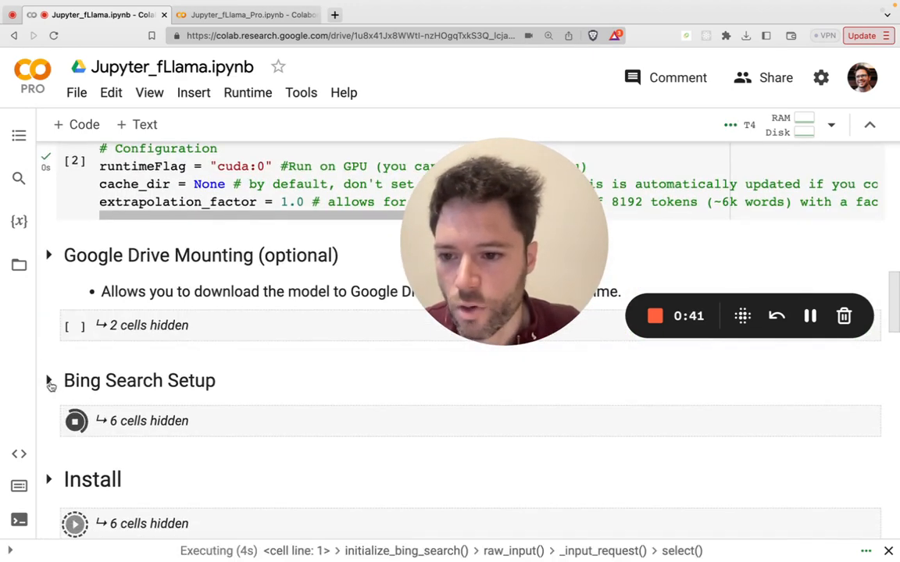
pyautogui.scroll(-3)
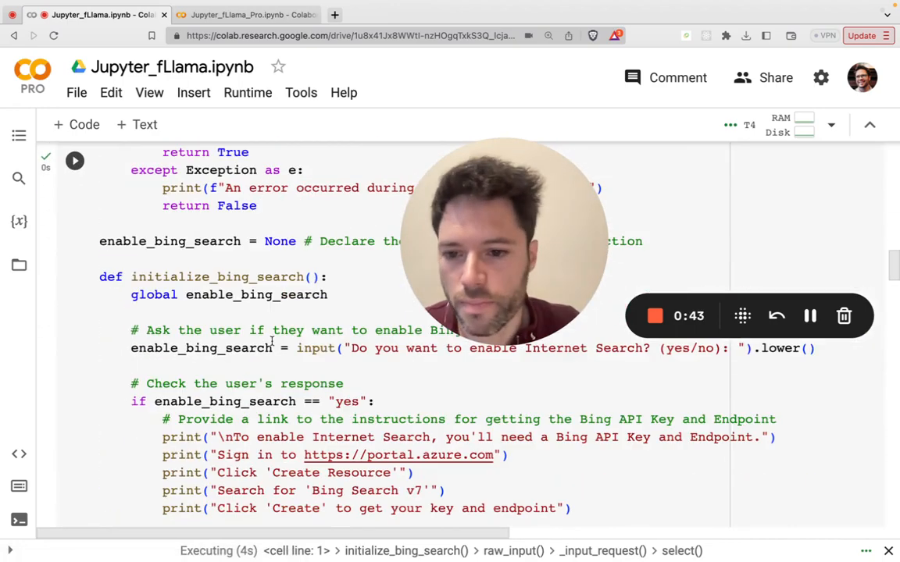
pyautogui.scroll(-3)
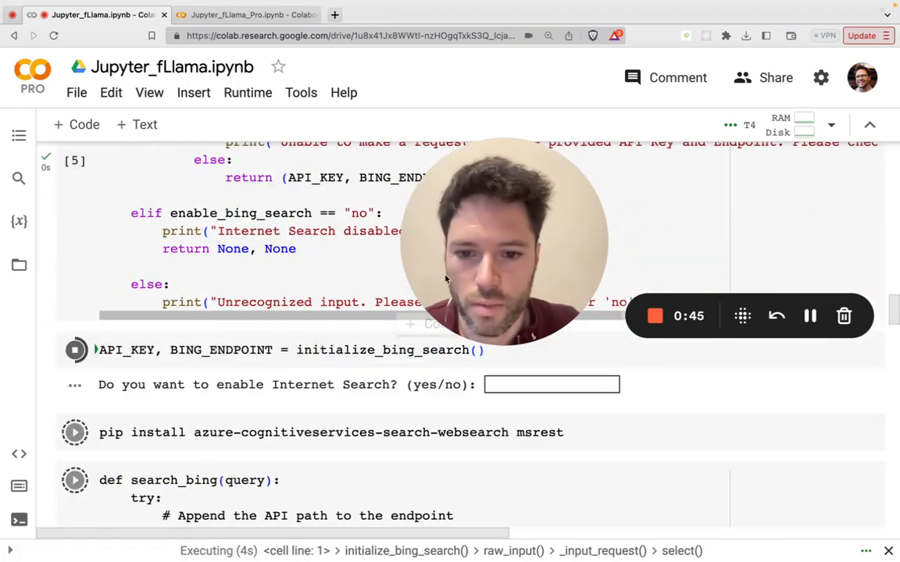
pyautogui.click(551, 384)
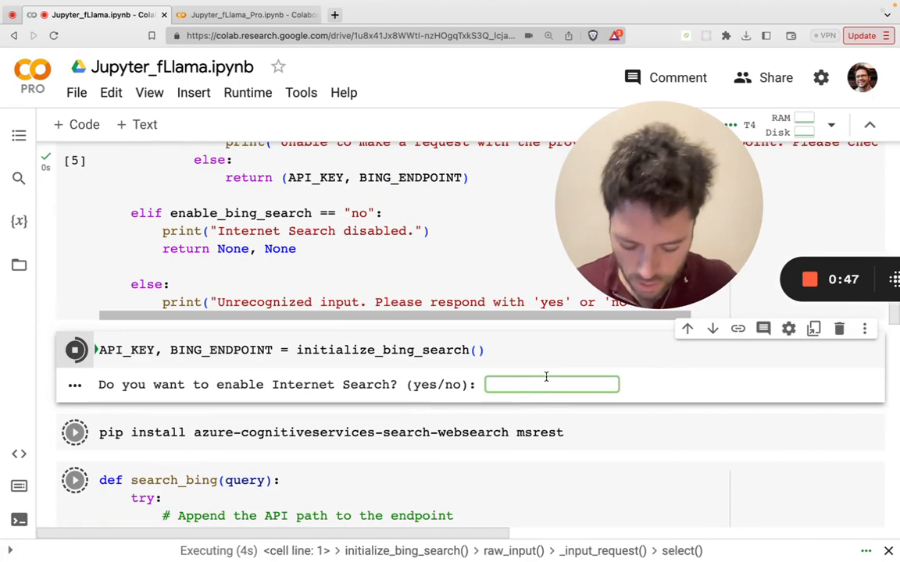
pyautogui.write('yes')
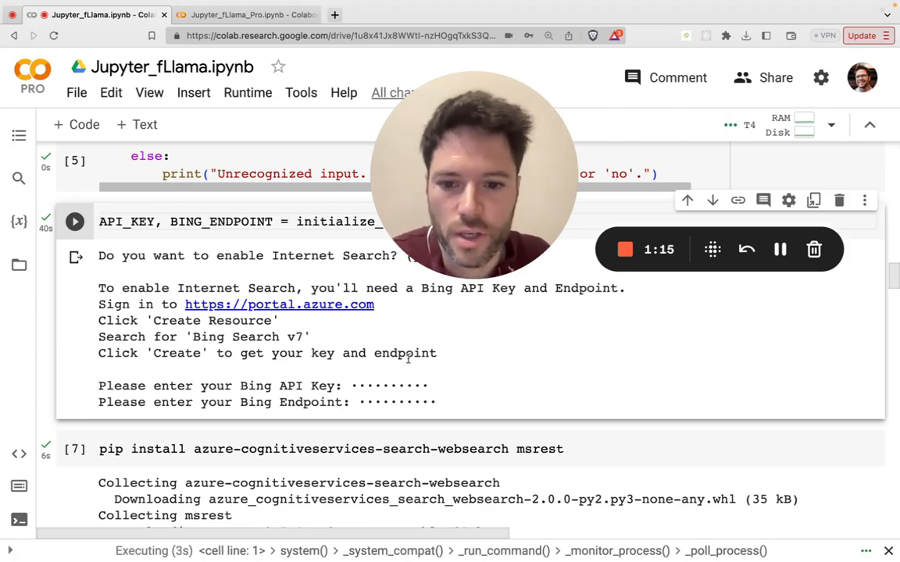
pyautogui.moveTo(459, 358)
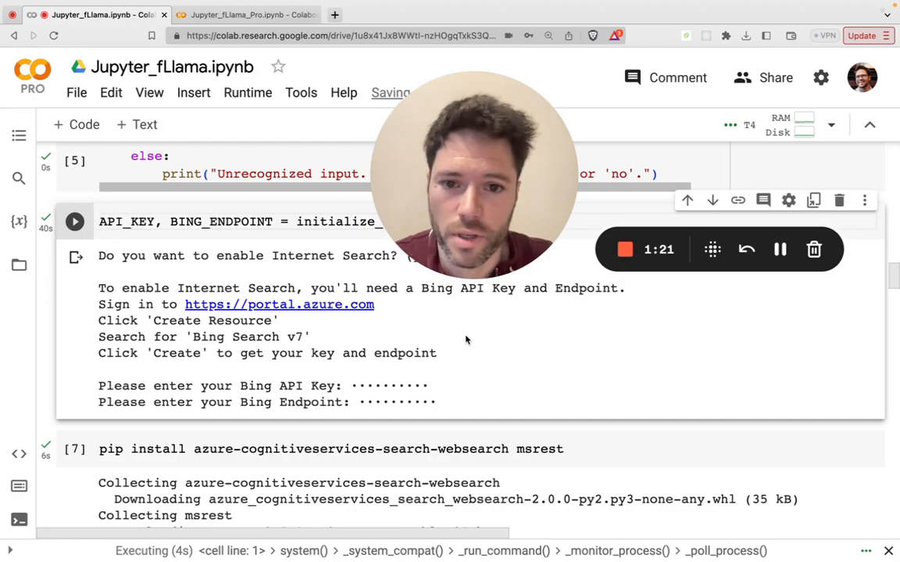
# Review the search_bing test results for 'OpenAI GPT-4' and the pip install progress.
pyautogui.scroll(3)
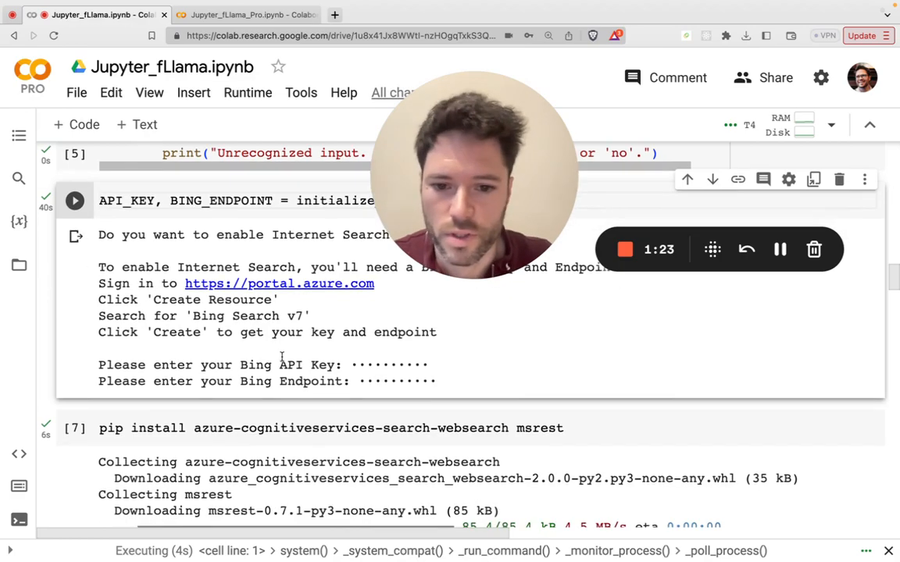
pyautogui.scroll(-3)
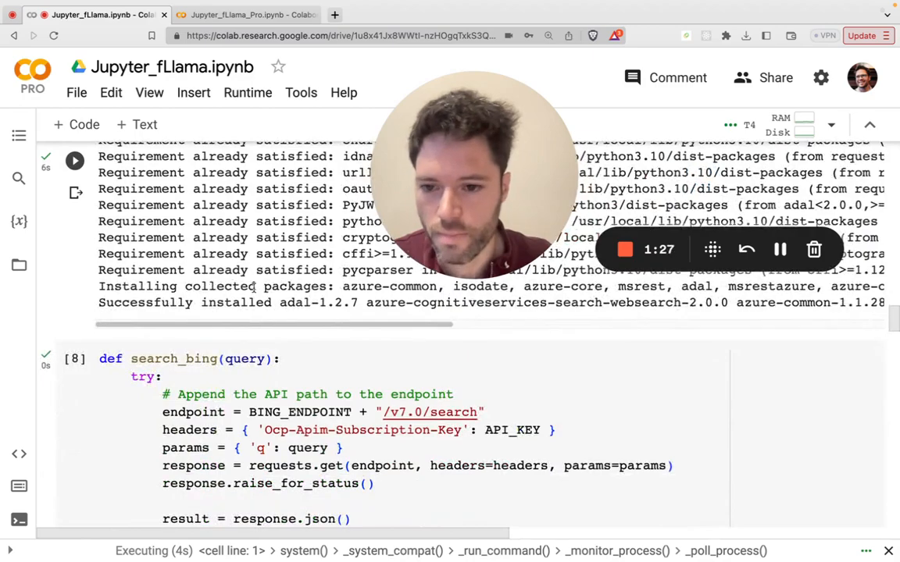
pyautogui.scroll(-3)
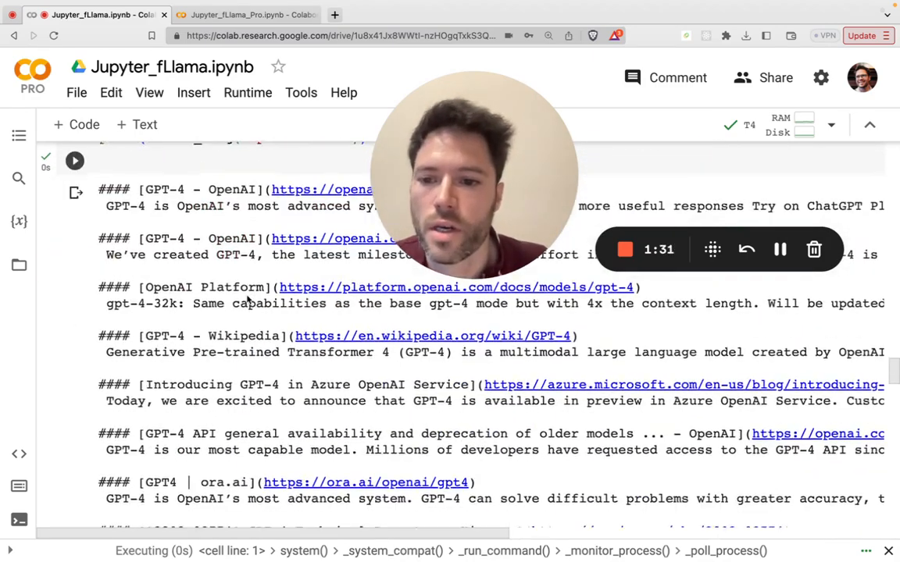
pyautogui.scroll(-3)
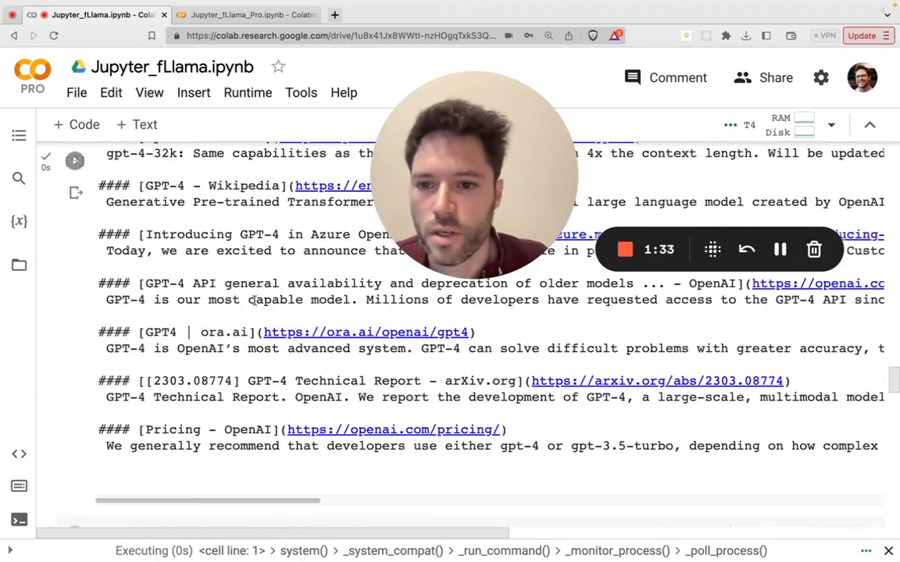
pyautogui.scroll(3)
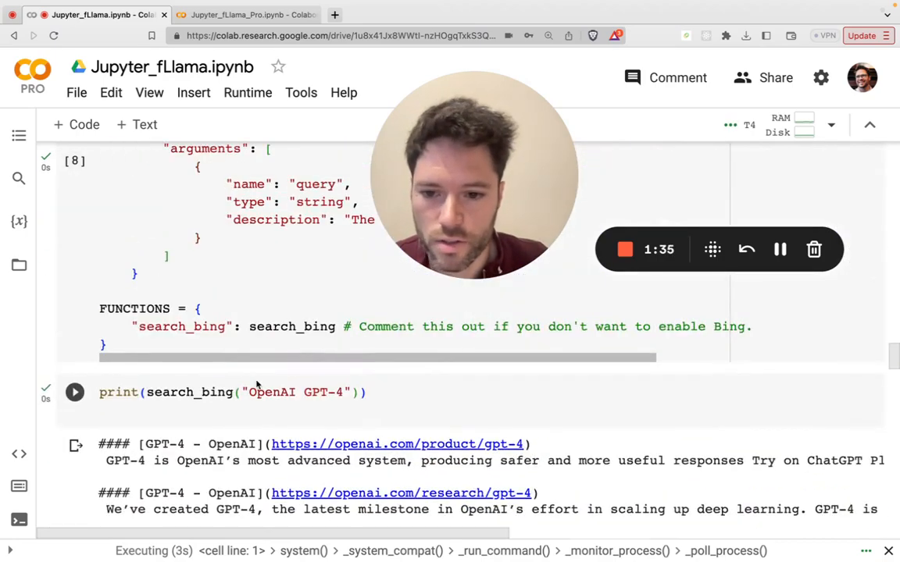
pyautogui.scroll(-3)
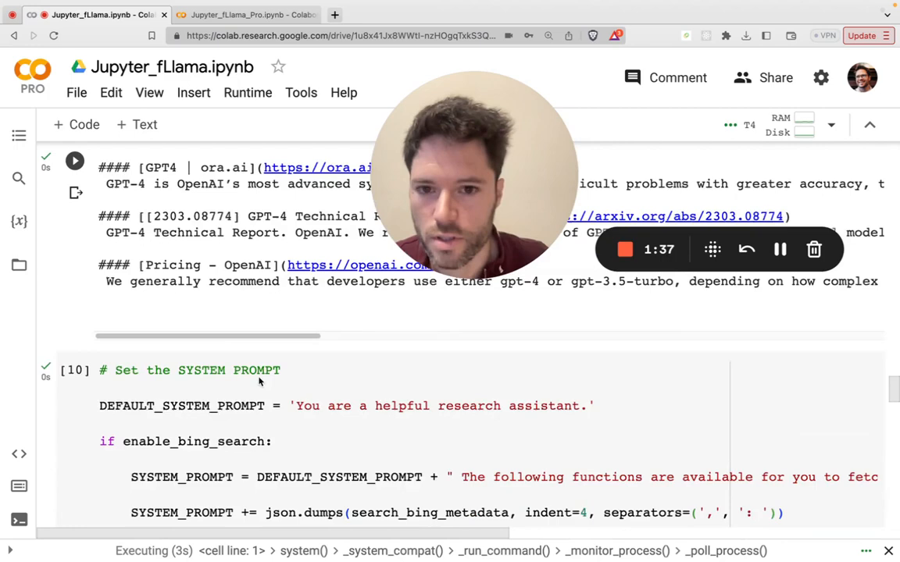
pyautogui.scroll(-3)
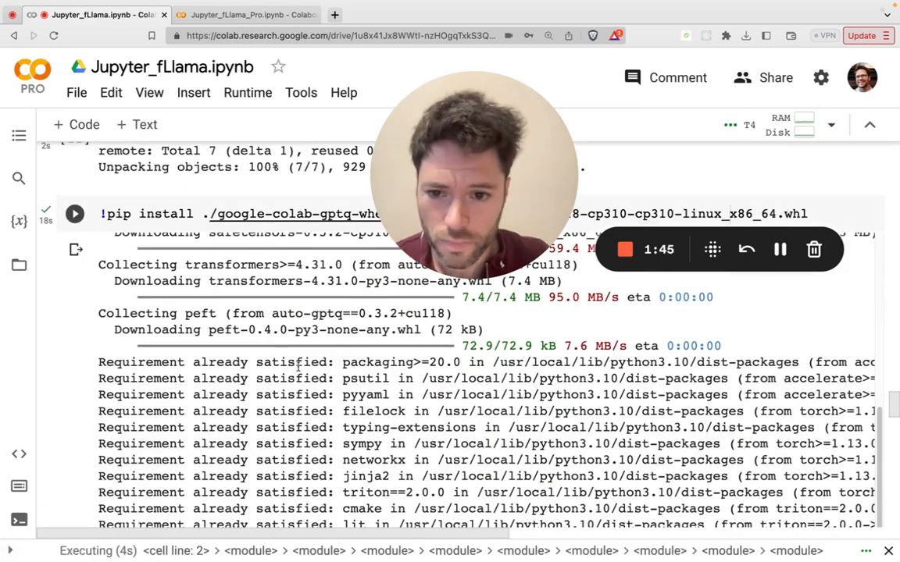
# Follow the Load Model downloads and bring the Chat with Jupyter fLlama section into view.
pyautogui.scroll(-3)
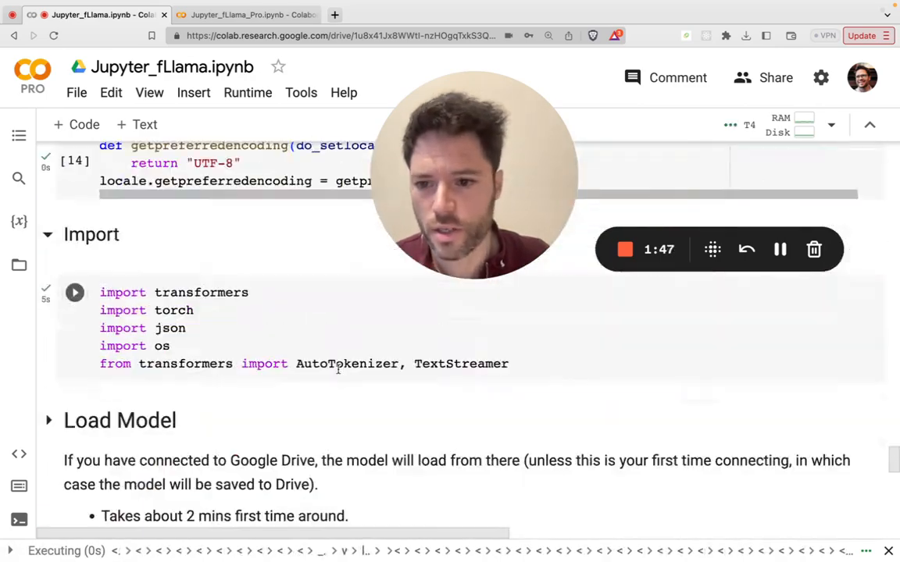
pyautogui.scroll(-3)
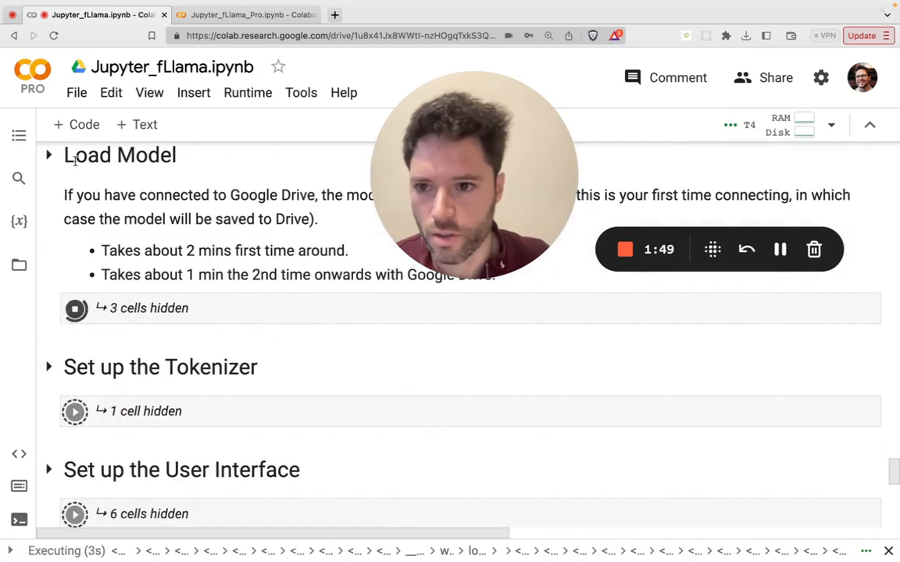
pyautogui.scroll(-3)
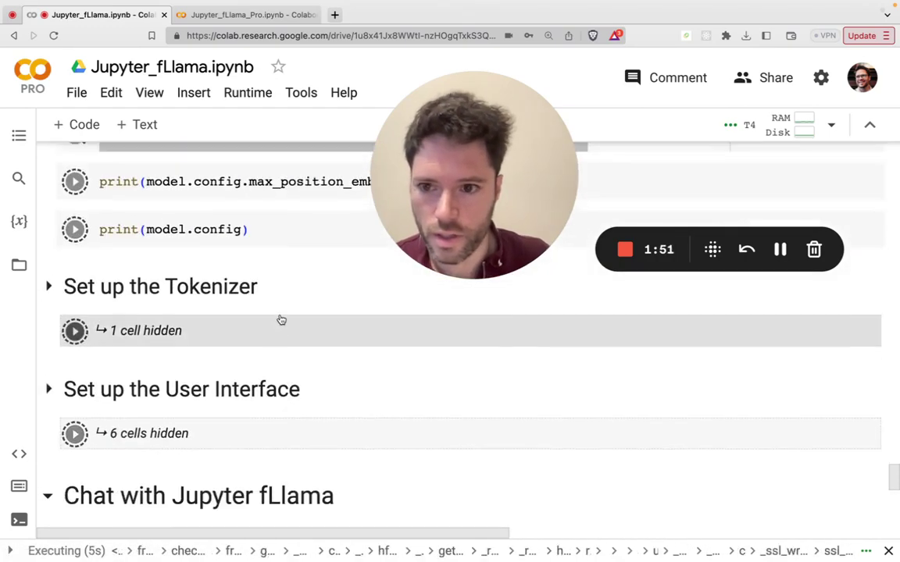
pyautogui.scroll(3)
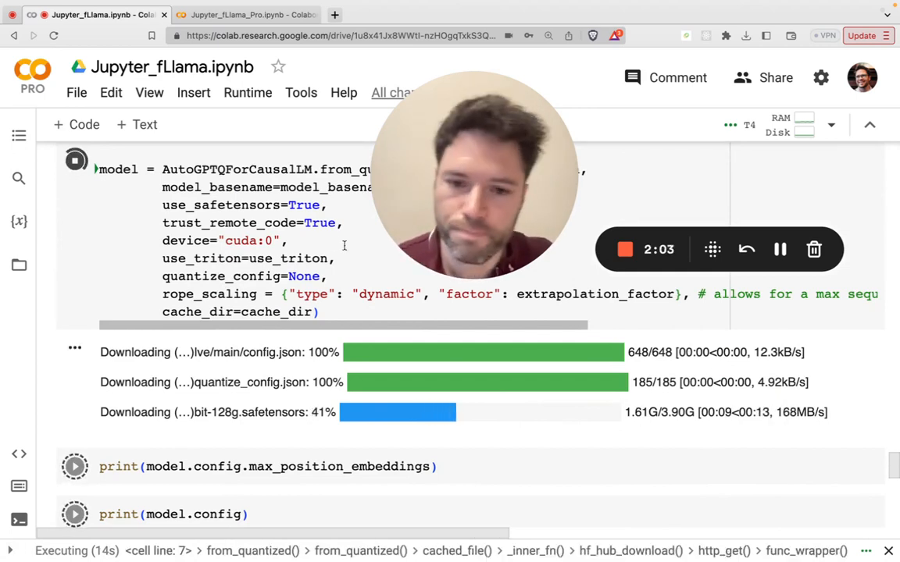
pyautogui.moveTo(780, 250)
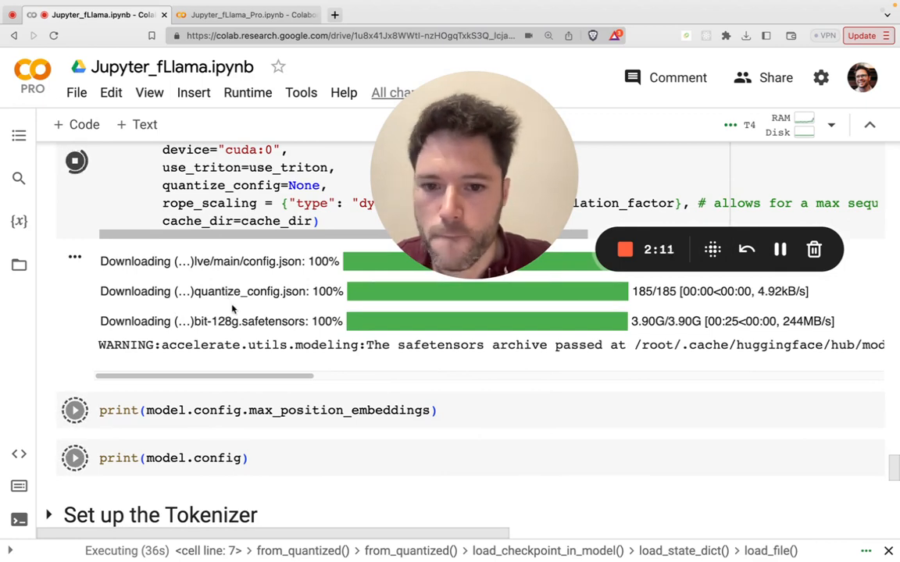
pyautogui.scroll(3)
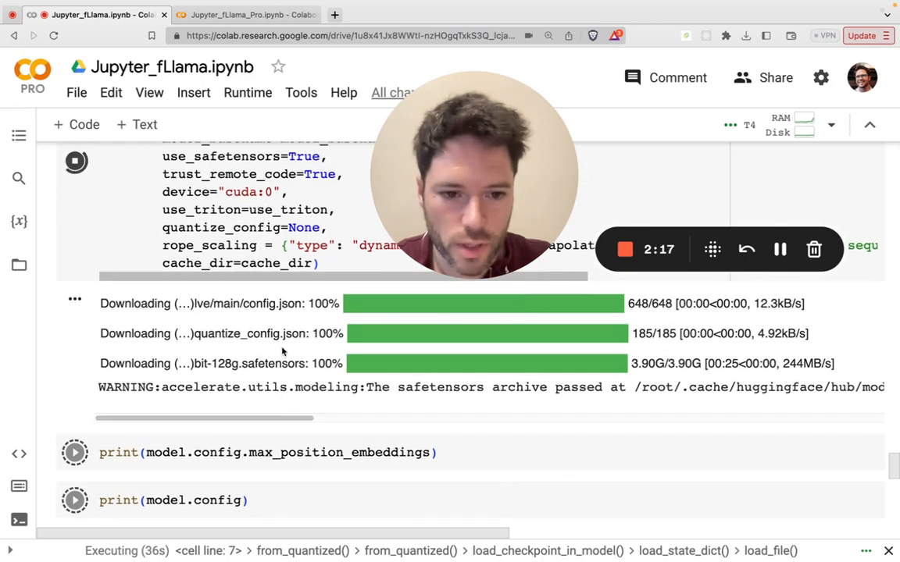
pyautogui.moveTo(781, 248)
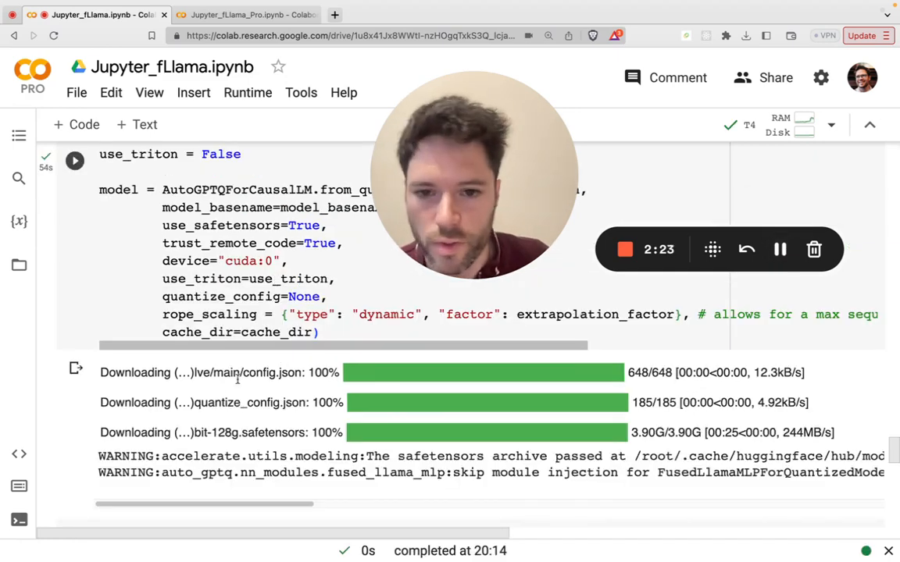
pyautogui.scroll(-3)
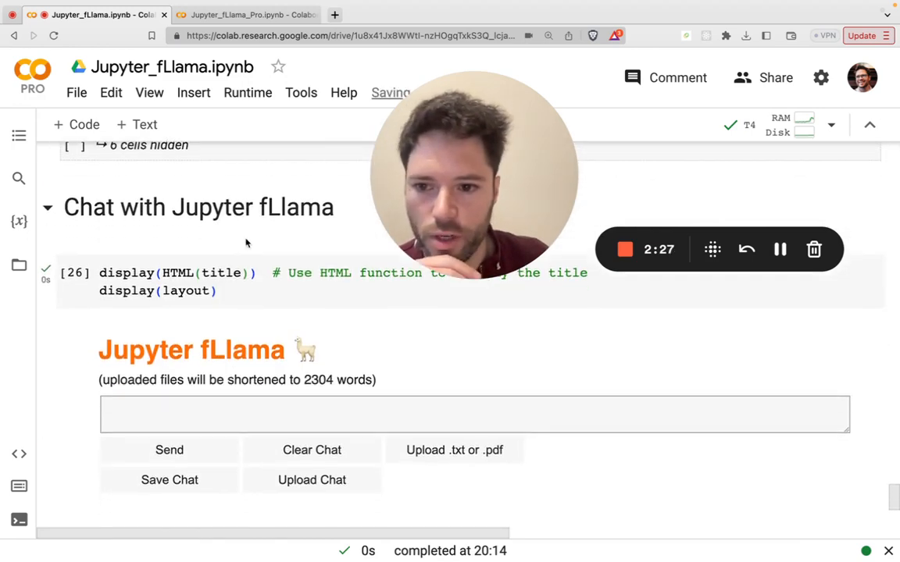
# Send the chat message 'Search bing for varieties of apple'.
pyautogui.click(475, 390)
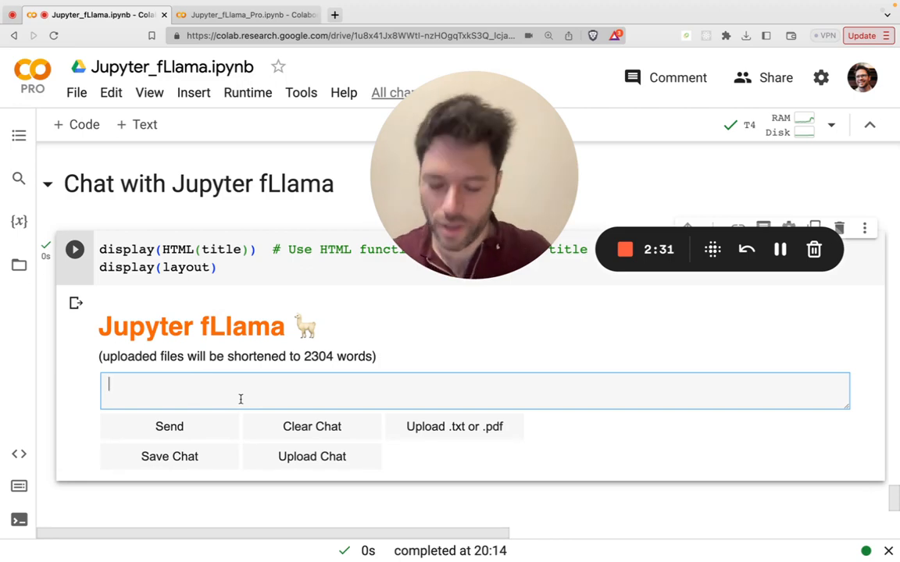
pyautogui.write('Search')
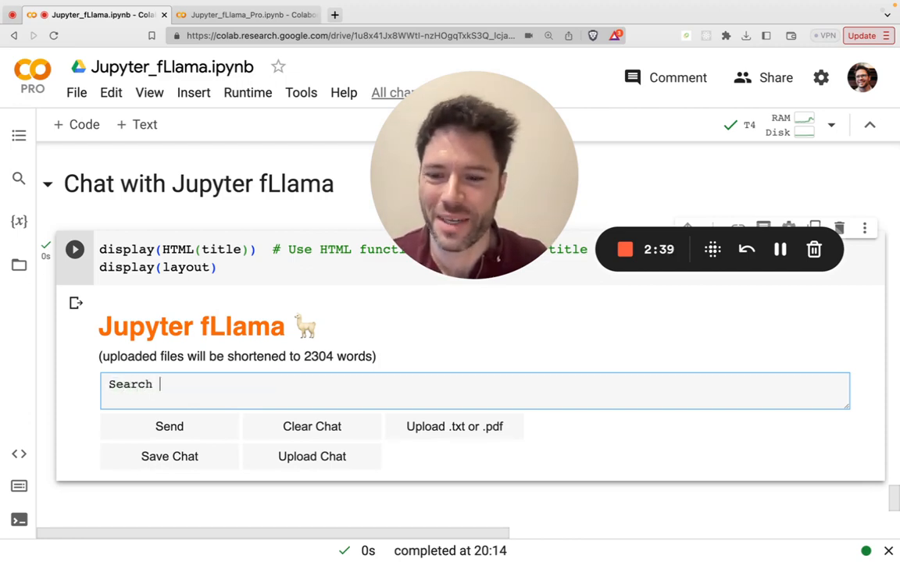
pyautogui.write('bing for vari')
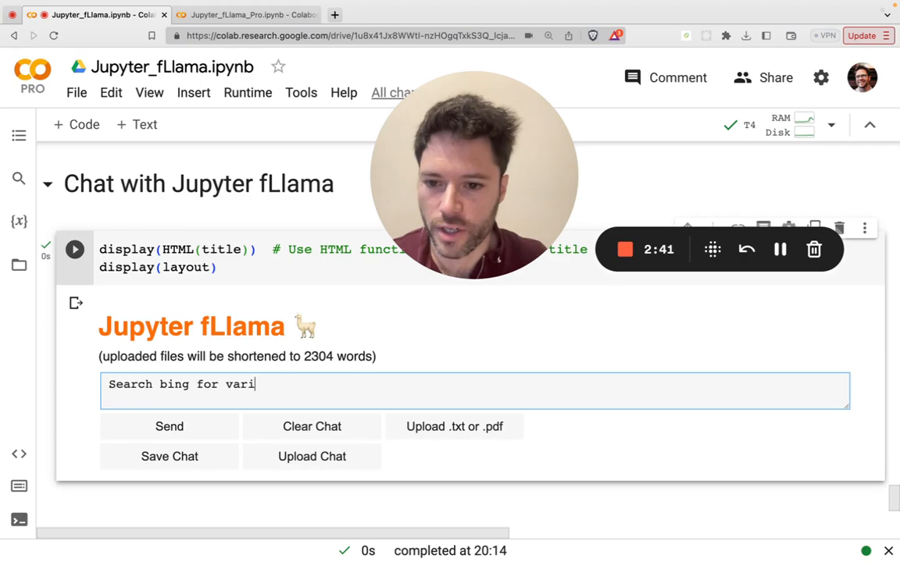
pyautogui.write('eties of apple')
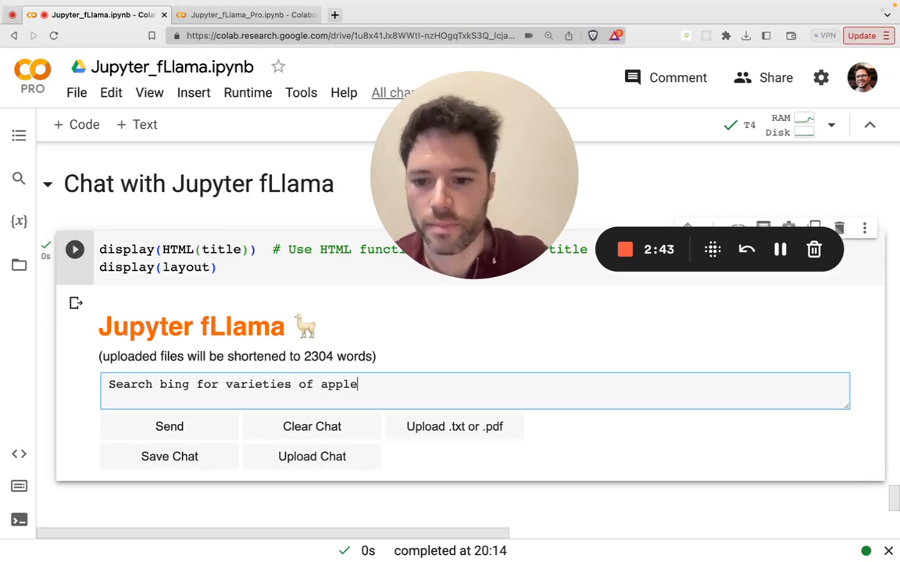
pyautogui.click(169, 426)
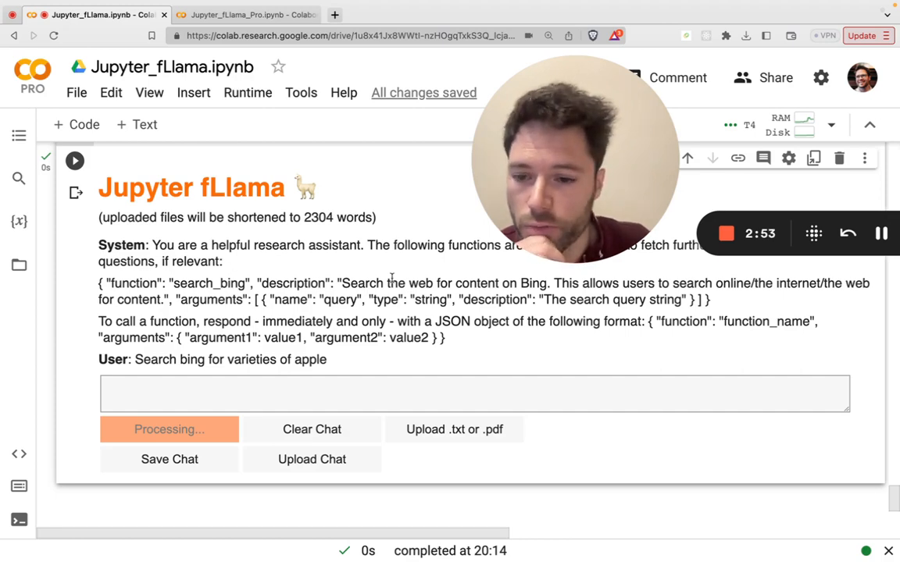
# Review the returned Bing result links about apple varieties.
pyautogui.scroll(-3)
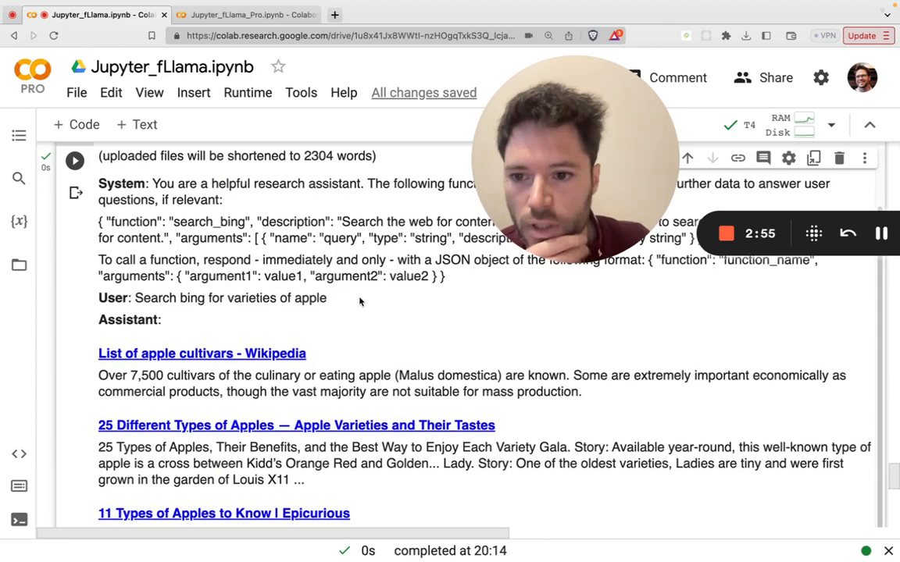
pyautogui.scroll(-3)
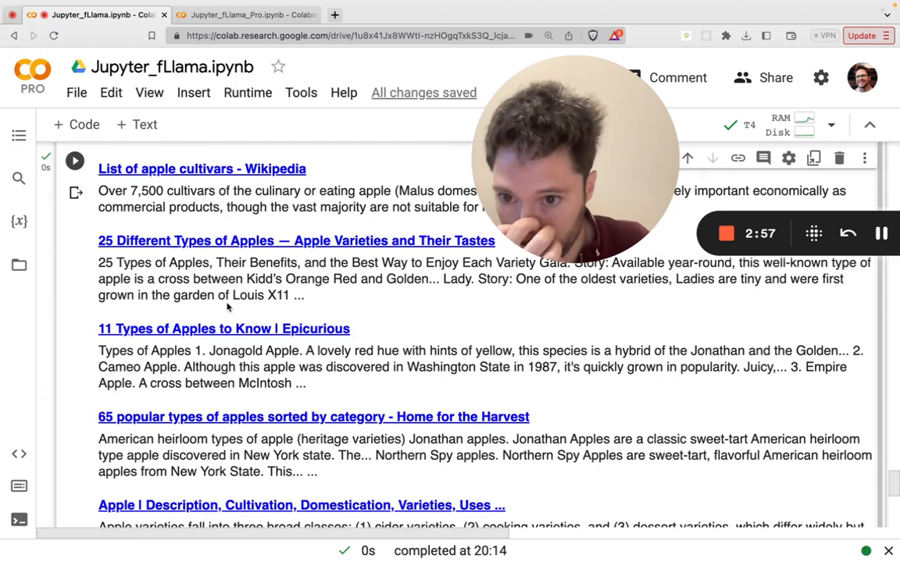
pyautogui.scroll(-3)
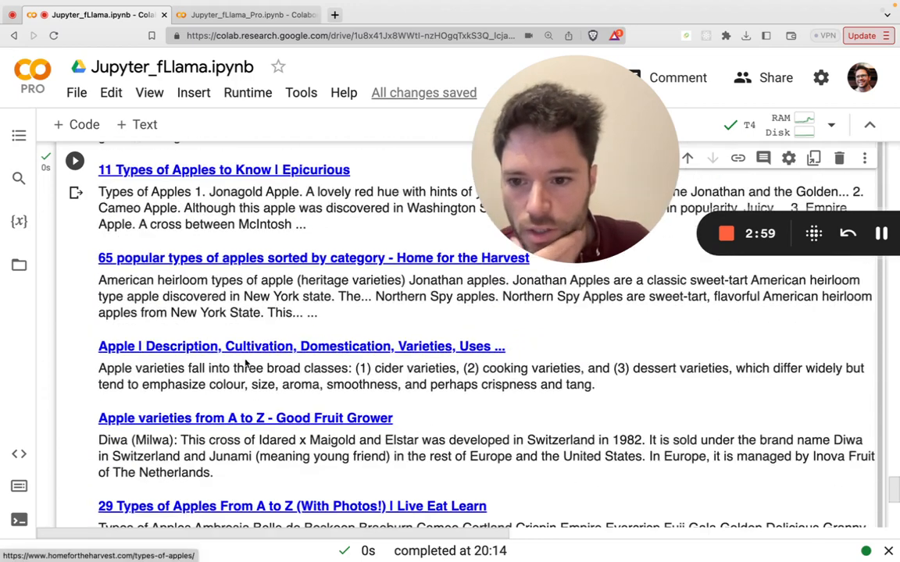
pyautogui.scroll(-3)
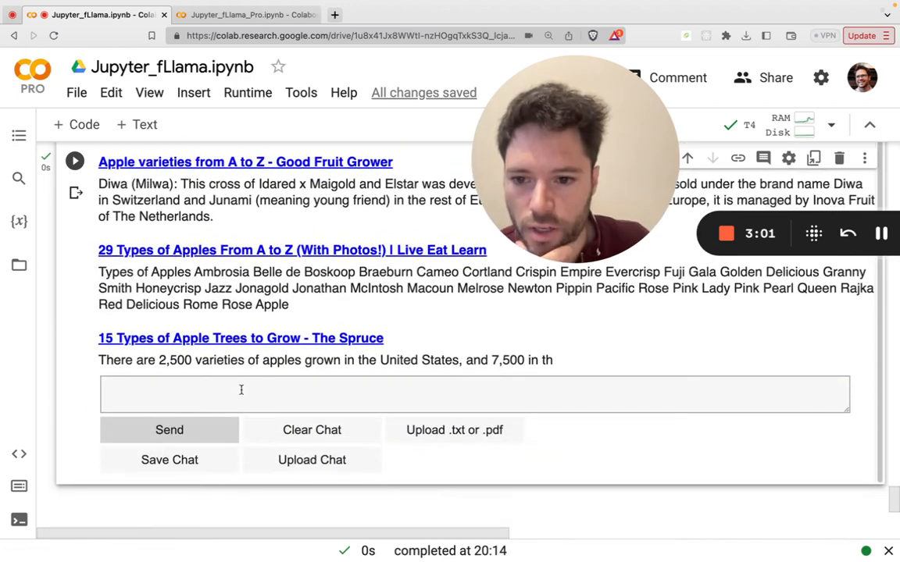
# Send the follow-up 'Give me a nice summary of those search results.'.
pyautogui.write('Give me a nice summary of the')
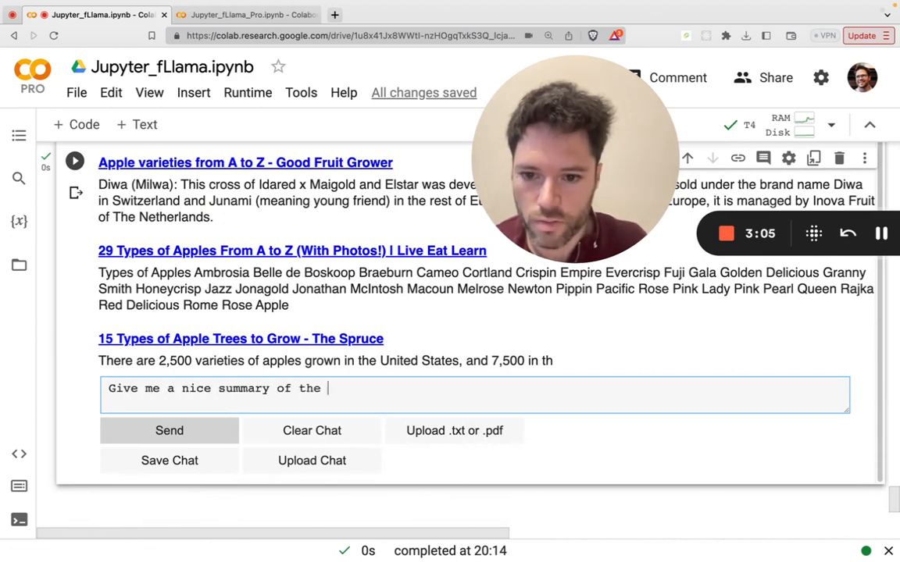
pyautogui.write('those search re')
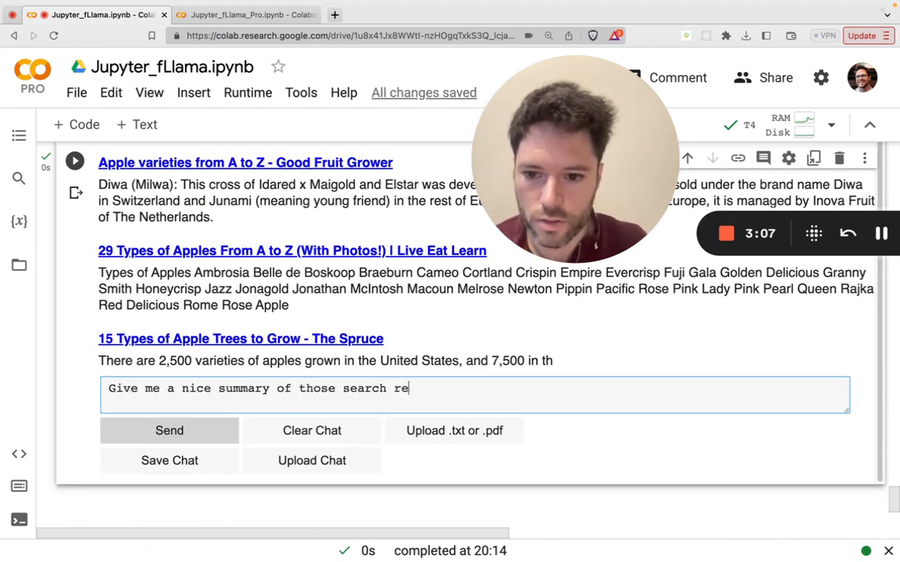
pyautogui.write('sults.')
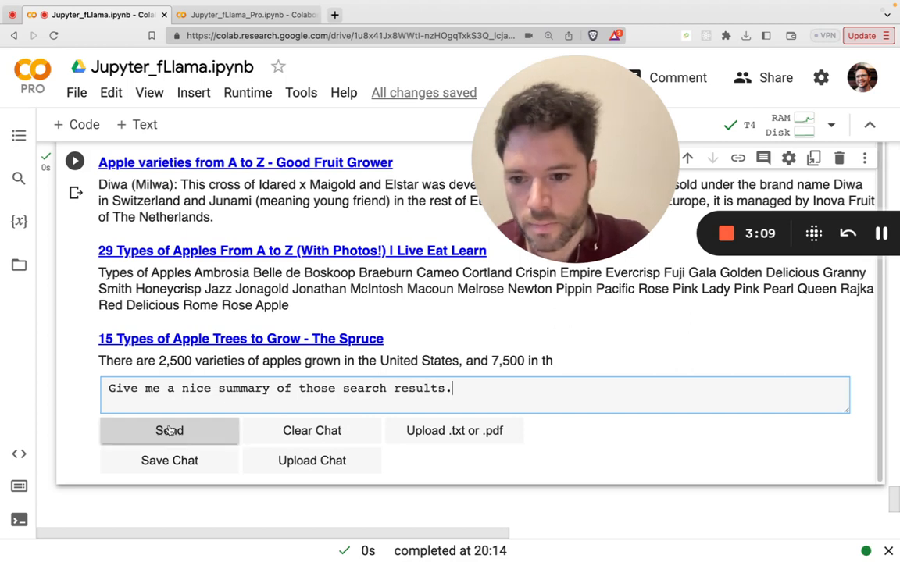
pyautogui.click(168, 431)
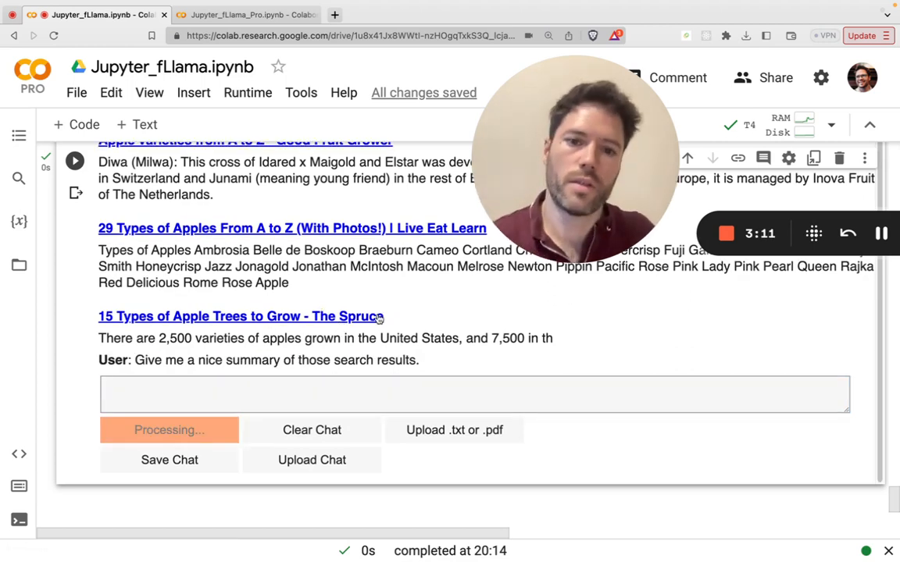
pyautogui.moveTo(414, 305)
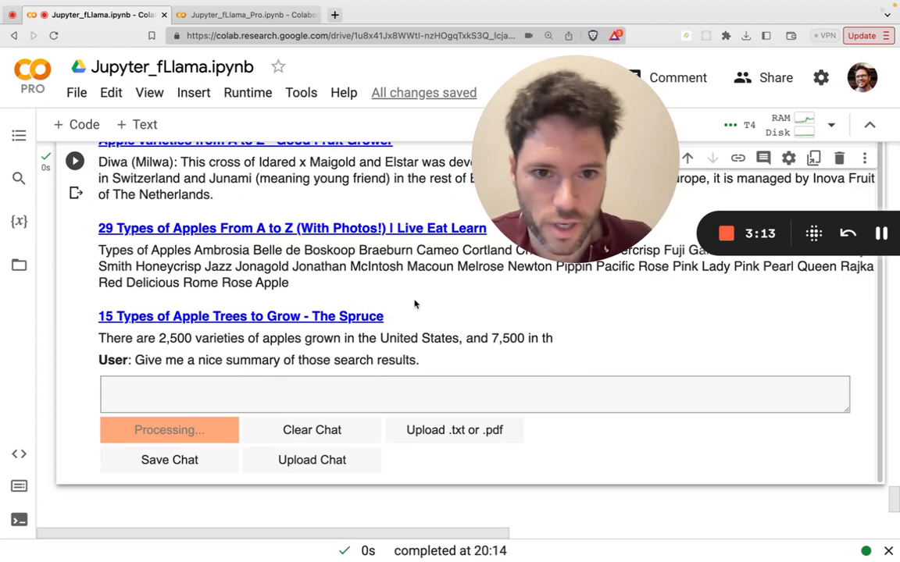
pyautogui.moveTo(428, 297)
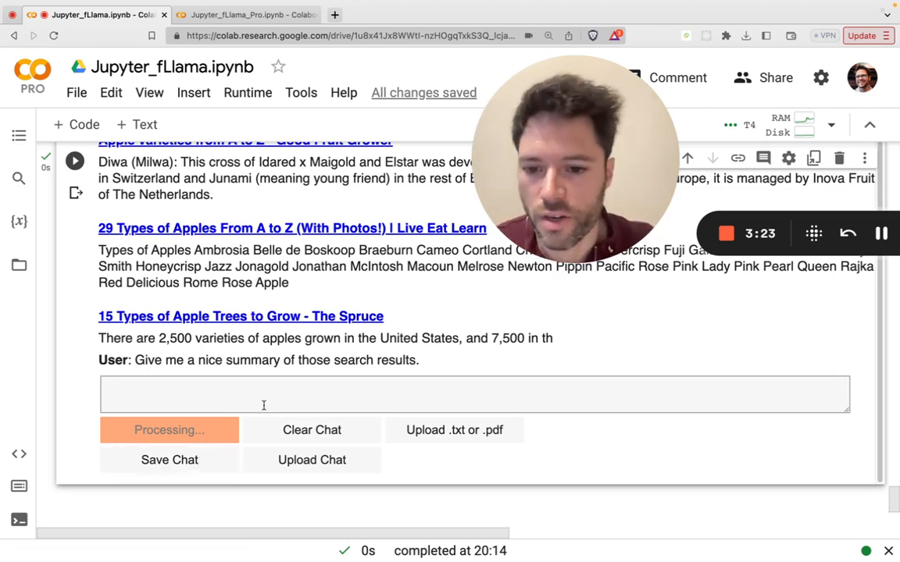
pyautogui.moveTo(312, 459)
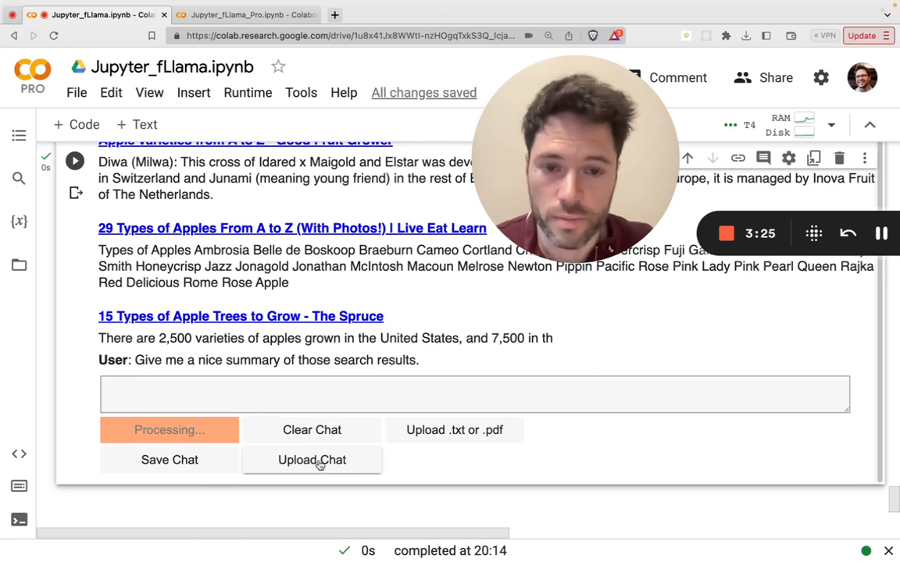
pyautogui.moveTo(452, 441)
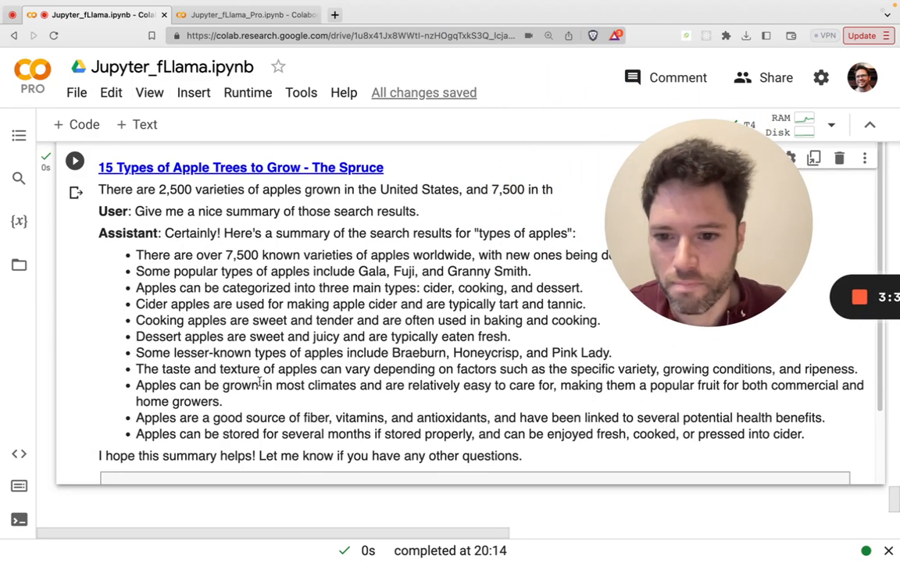
# Read the bulleted apple summary, then wipe the conversation with Clear Chat.
pyautogui.scroll(3)
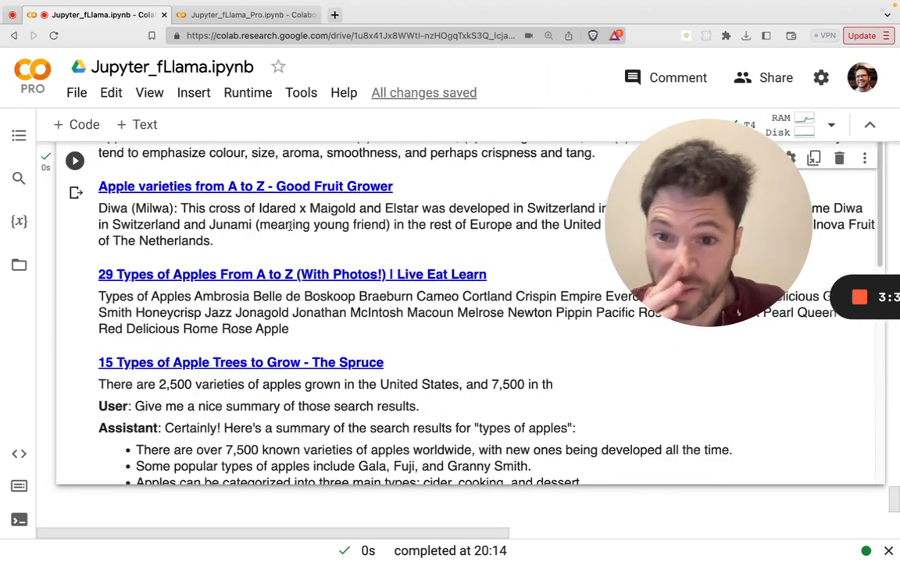
pyautogui.scroll(-3)
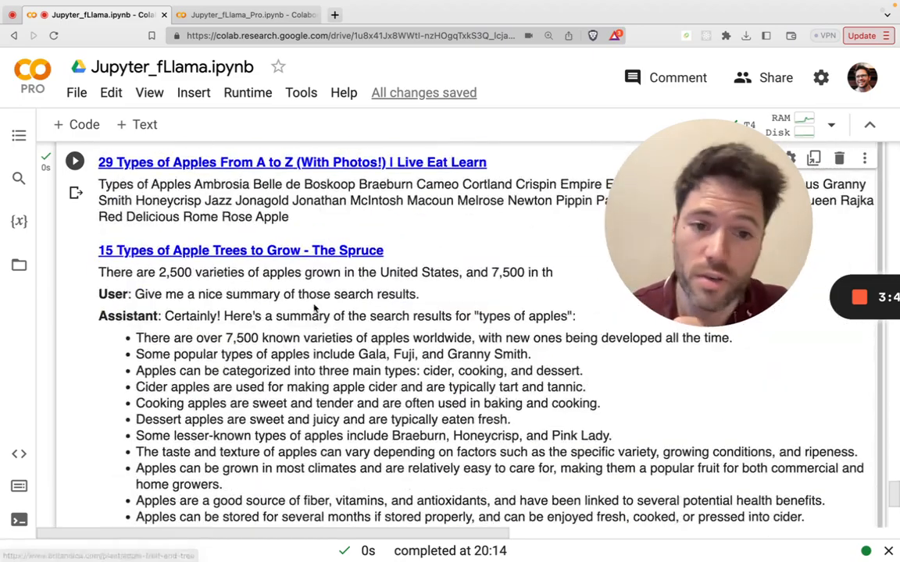
pyautogui.scroll(-3)
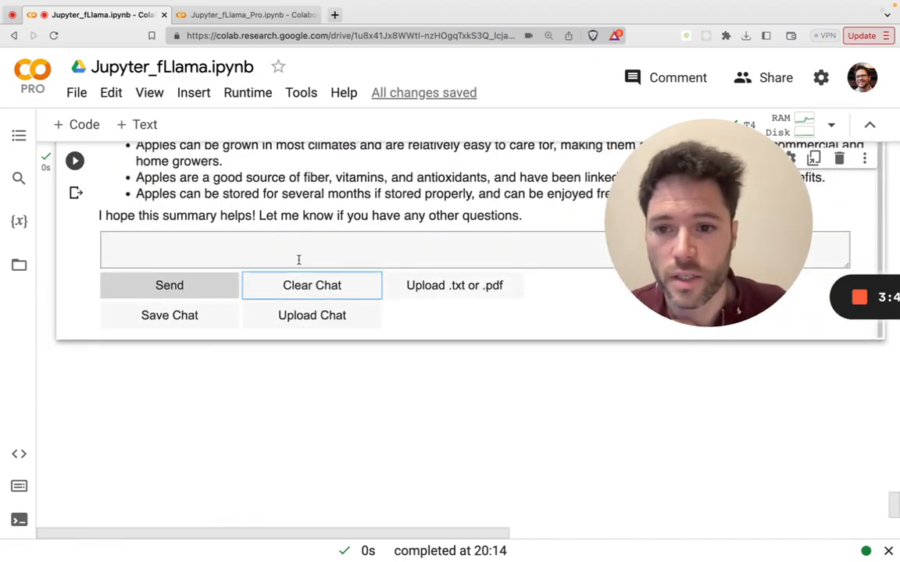
pyautogui.click(312, 284)
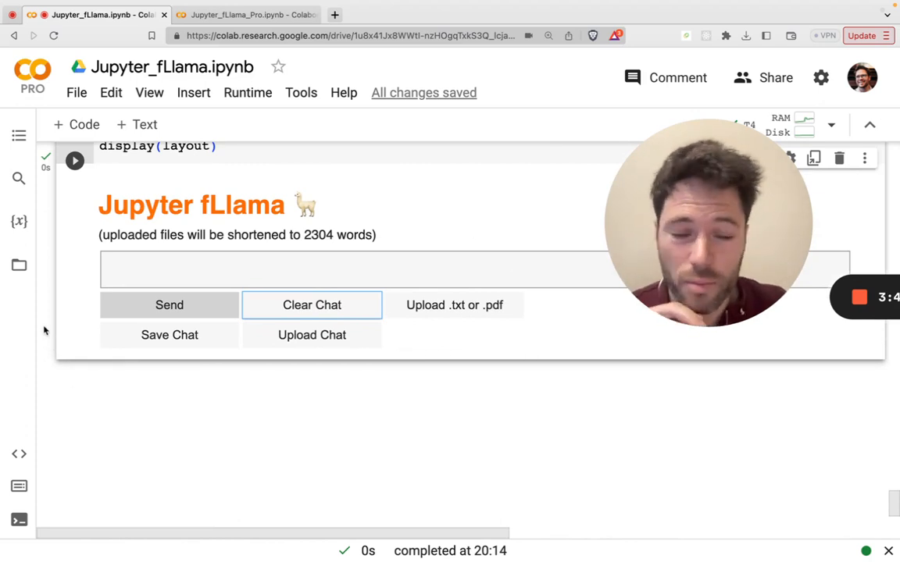
pyautogui.scroll(3)
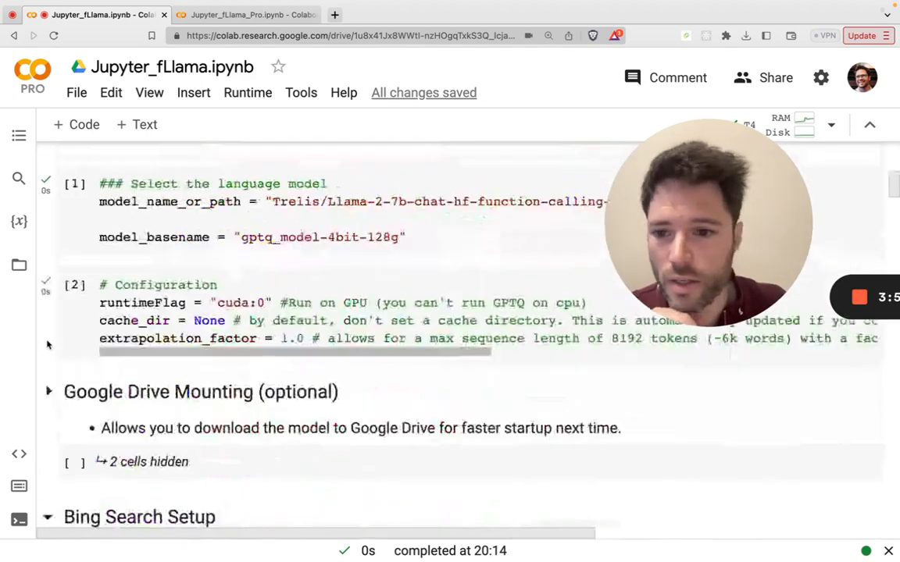
# Return to the notebook top and collapse the Setup and Installation section.
pyautogui.scroll(3)
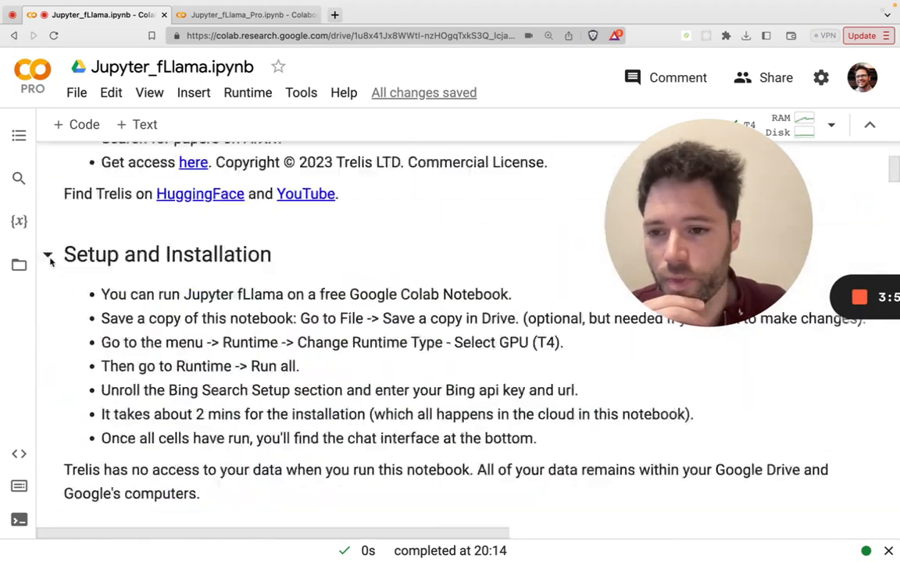
pyautogui.click(46, 253)
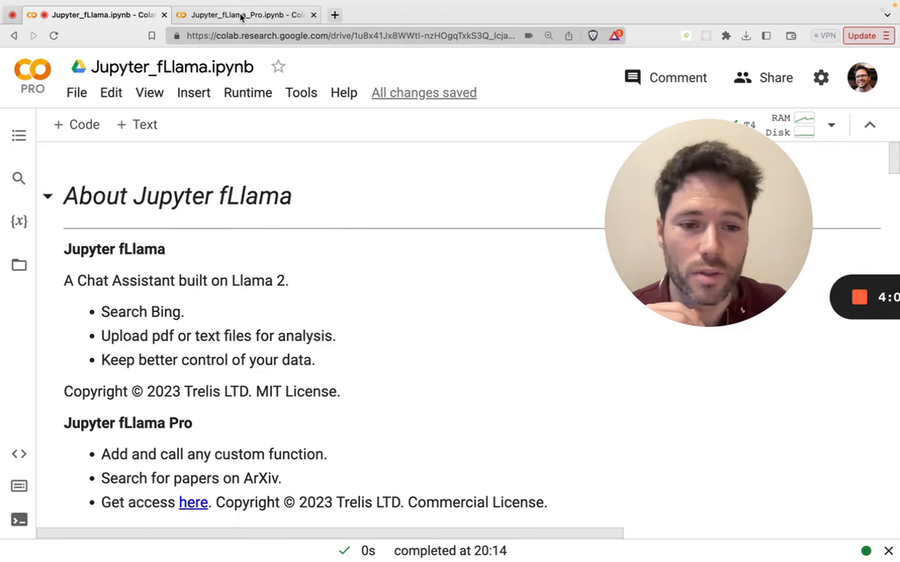
pyautogui.moveTo(247, 16)
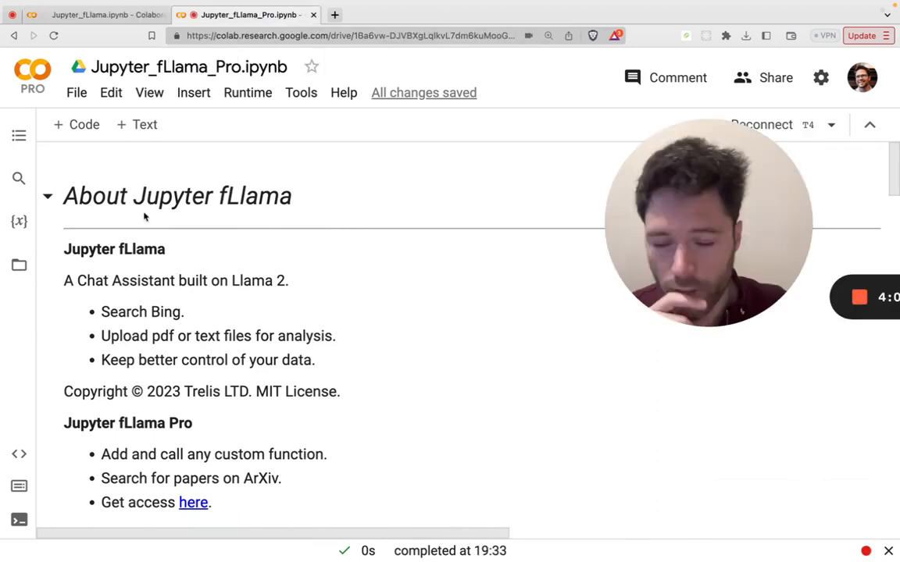
# Switch to the Jupyter_fLlama_Pro.ipynb tab and start Runtime > Run all.
pyautogui.click(94, 14)
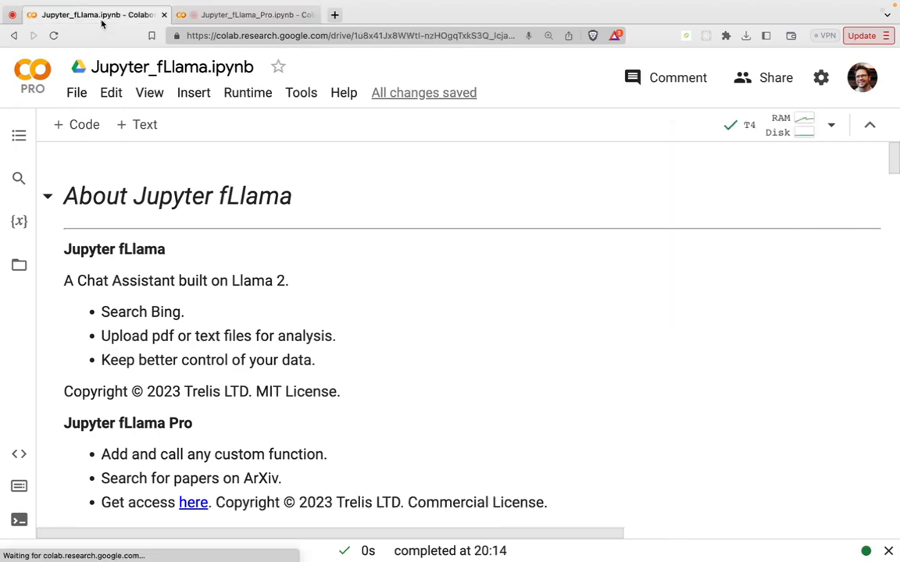
pyautogui.click(247, 92)
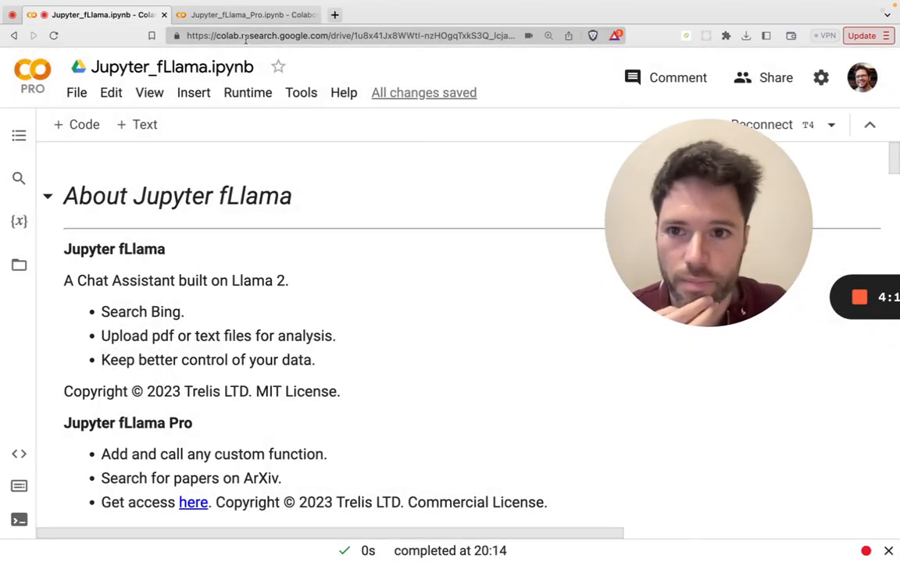
pyautogui.click(247, 14)
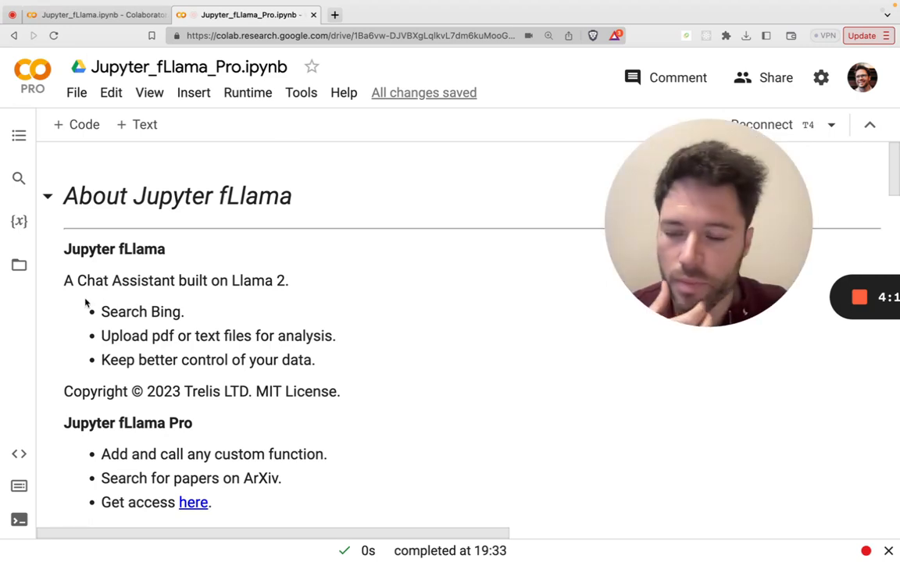
pyautogui.click(247, 92)
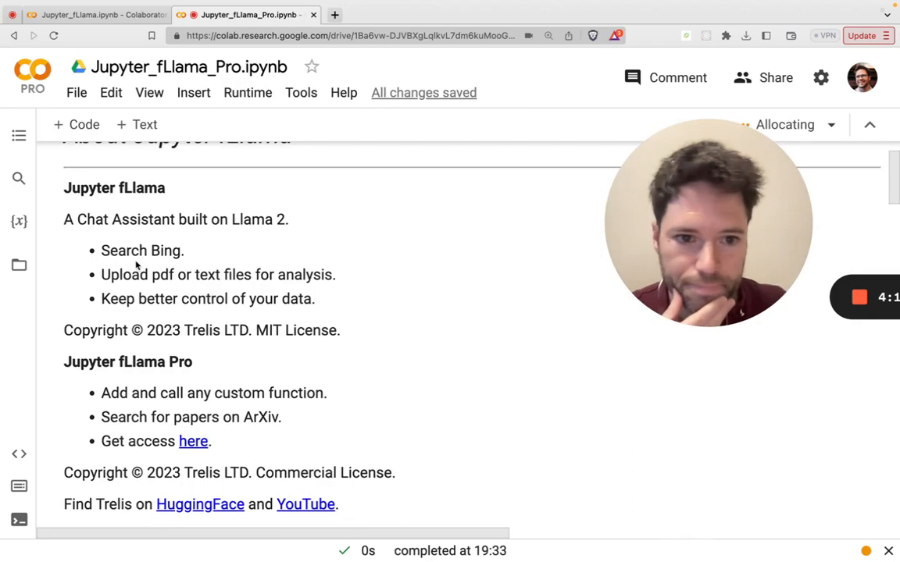
# Follow the Pro notebook's cells as the runtime connects and Functions Setup executes.
pyautogui.scroll(-3)
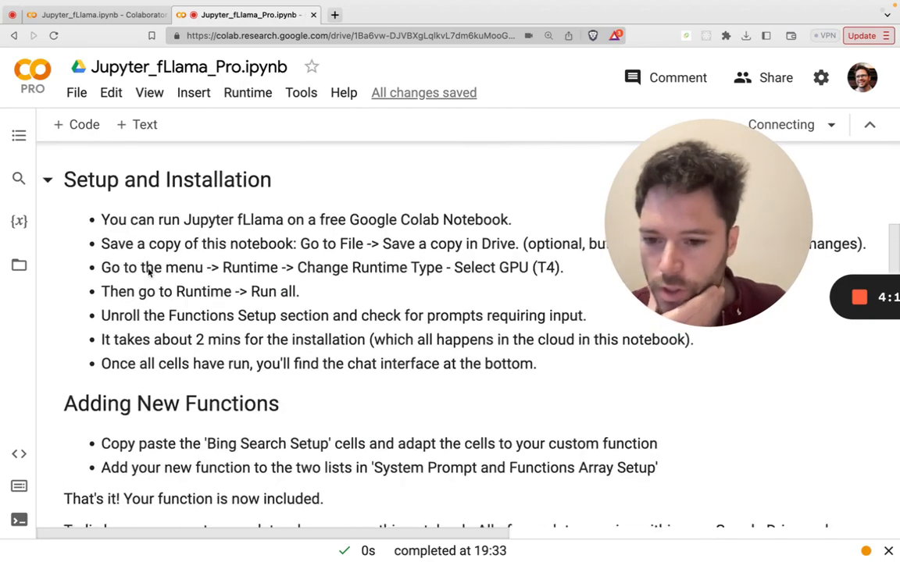
pyautogui.scroll(-3)
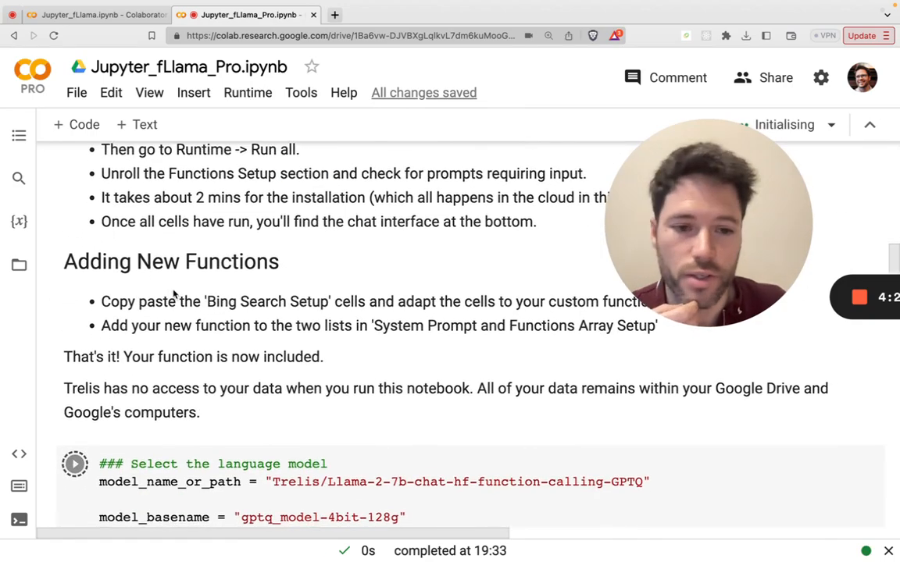
pyautogui.scroll(-3)
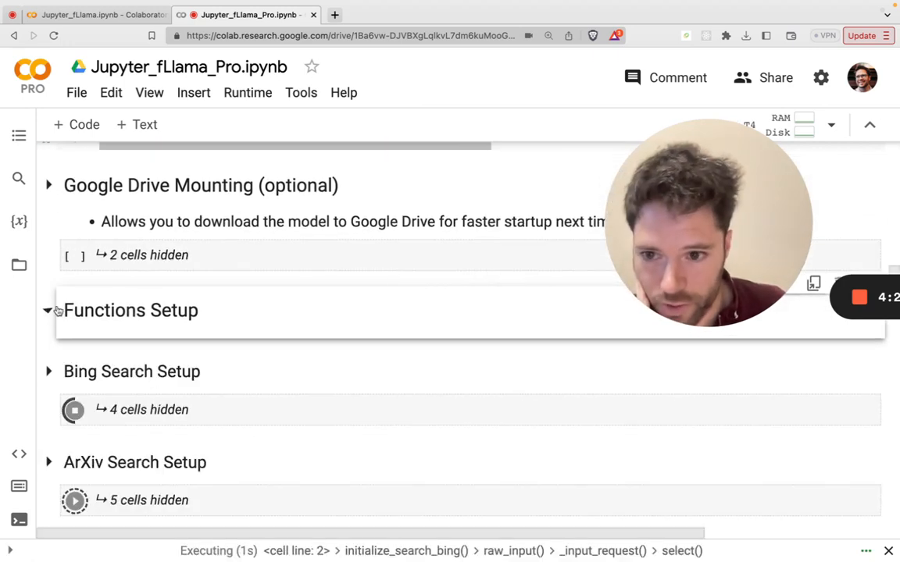
# Expand the ArXiv Search Setup and Bing Search Setup sections to show their code cells.
pyautogui.scroll(-3)
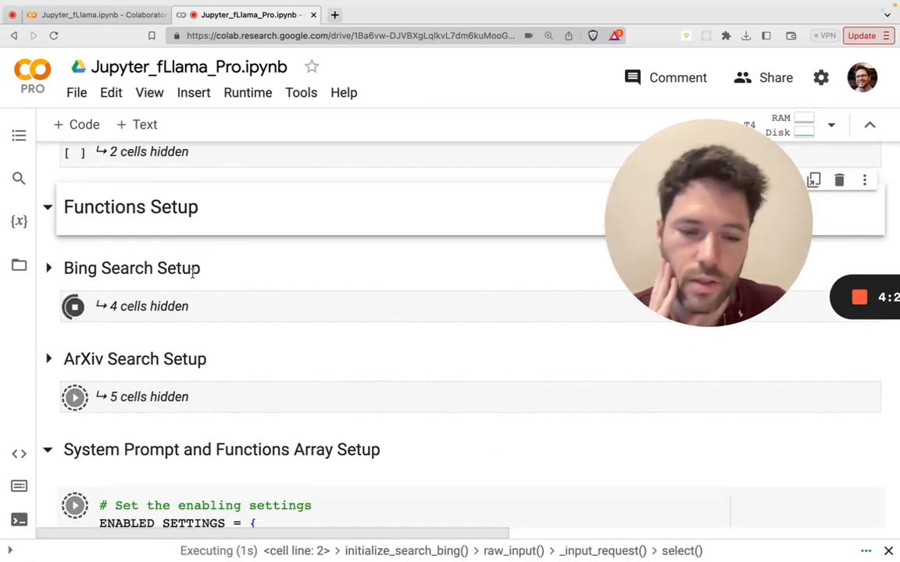
pyautogui.moveTo(179, 358)
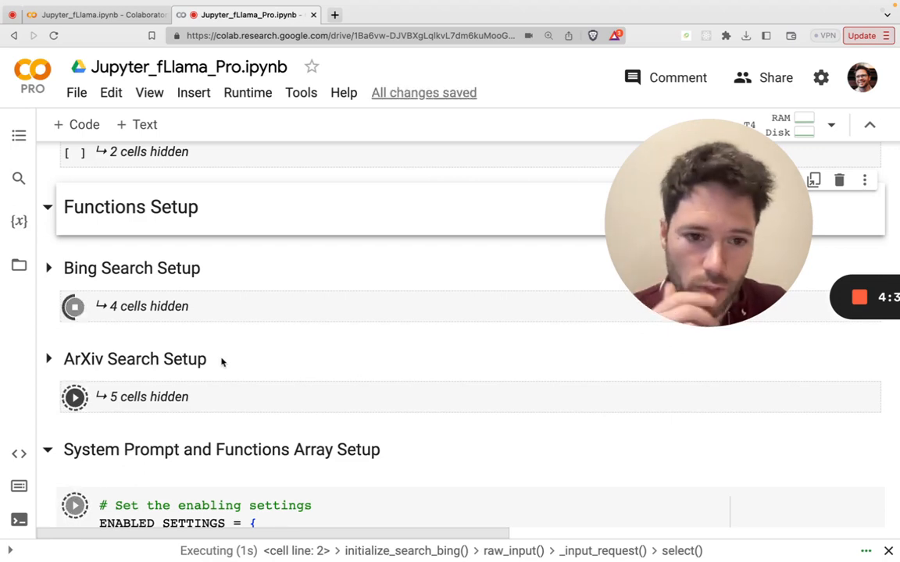
pyautogui.click(49, 358)
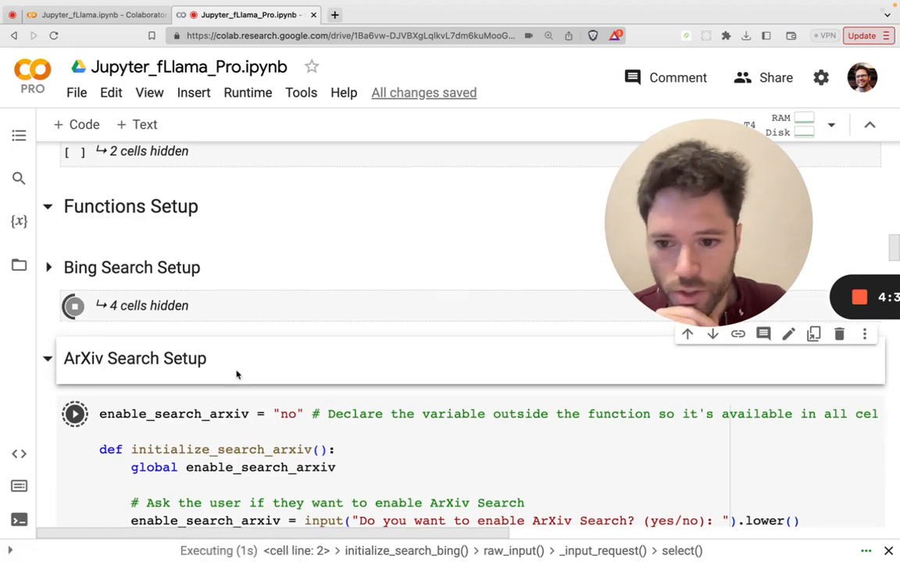
pyautogui.scroll(-3)
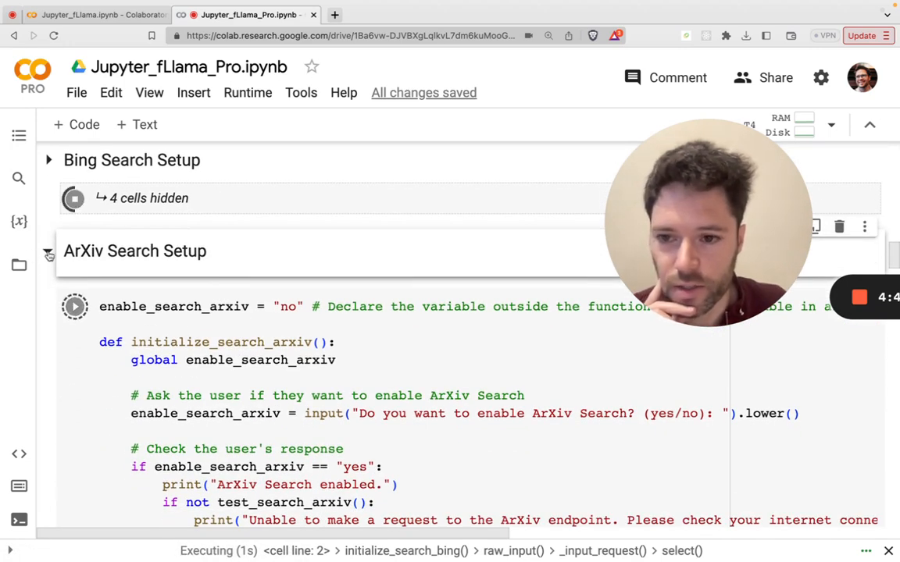
pyautogui.click(48, 160)
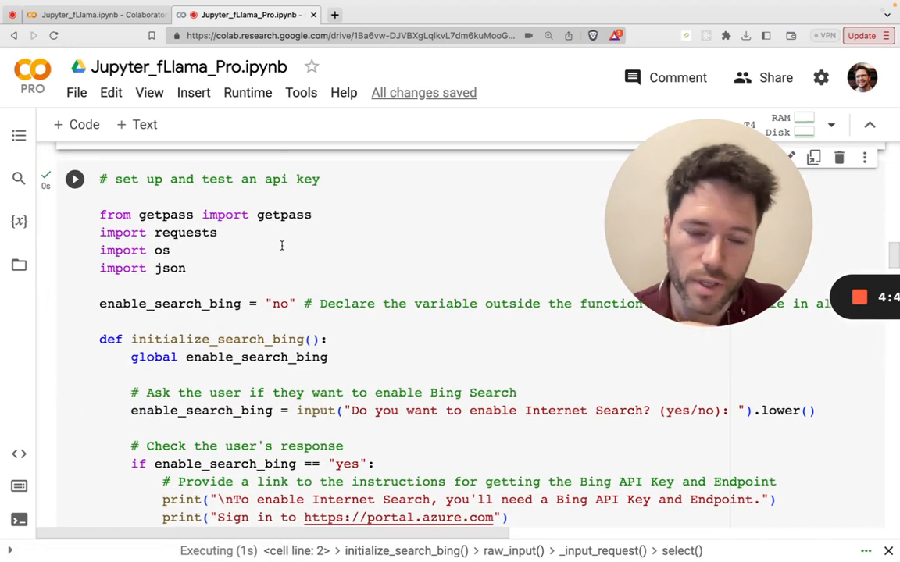
# Answer 'yes' at the Bing setup prompt to enable Internet Search.
pyautogui.scroll(3)
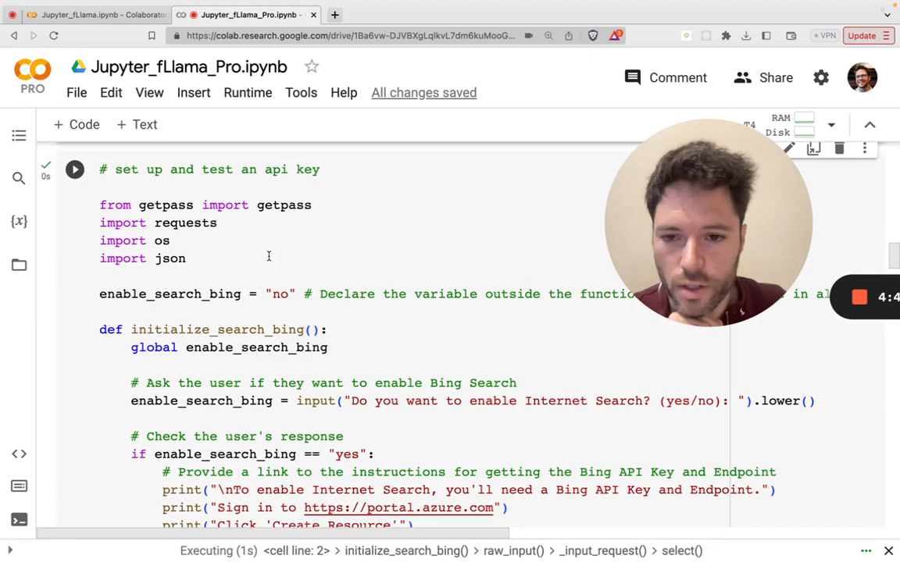
pyautogui.scroll(3)
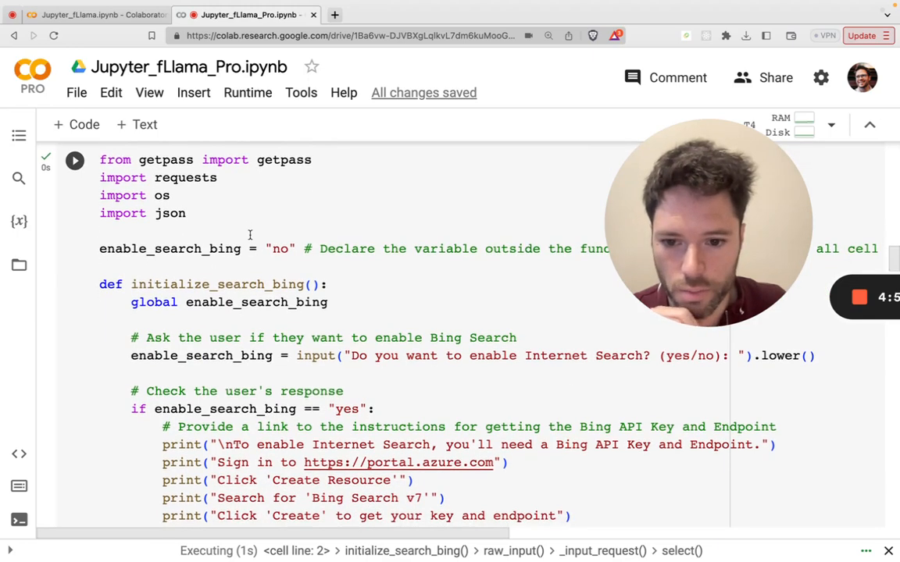
pyautogui.scroll(-3)
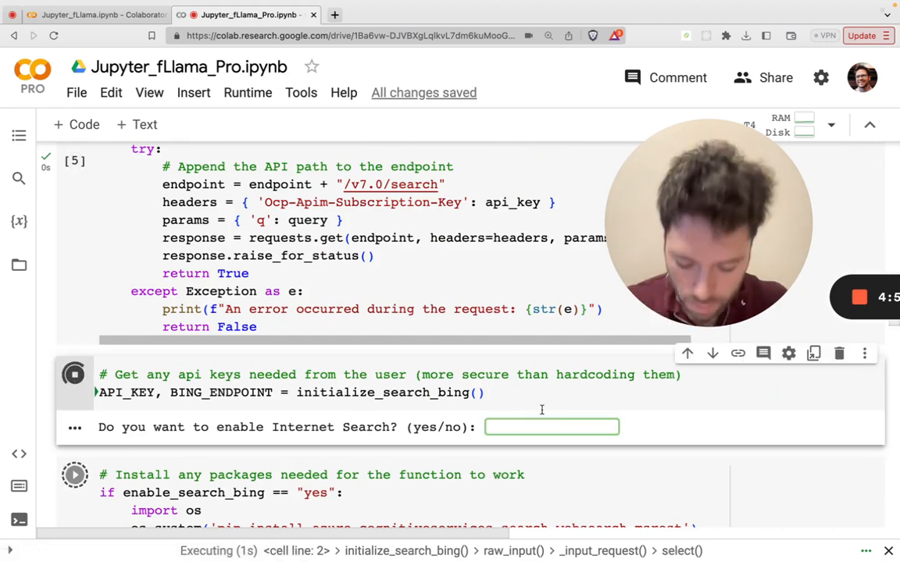
pyautogui.write('yes/no): yes')
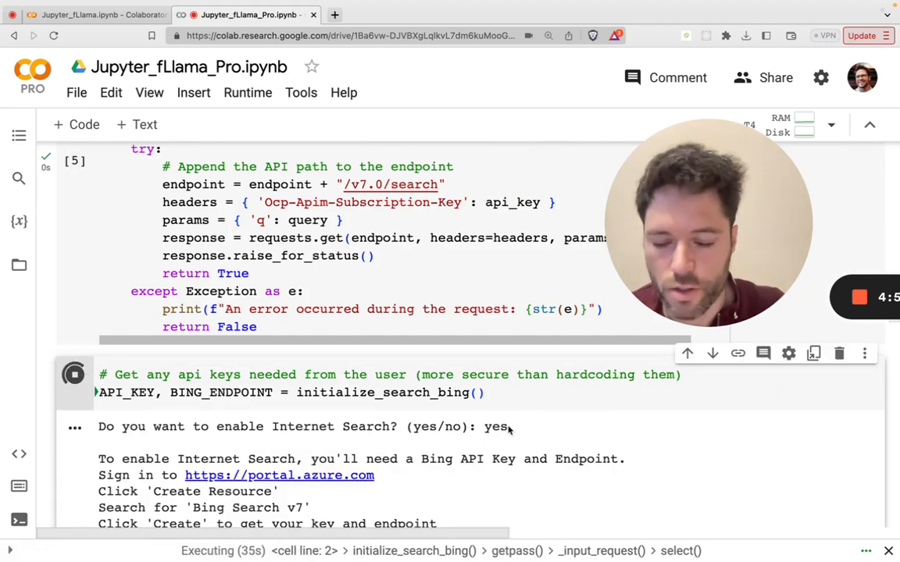
pyautogui.scroll(-3)
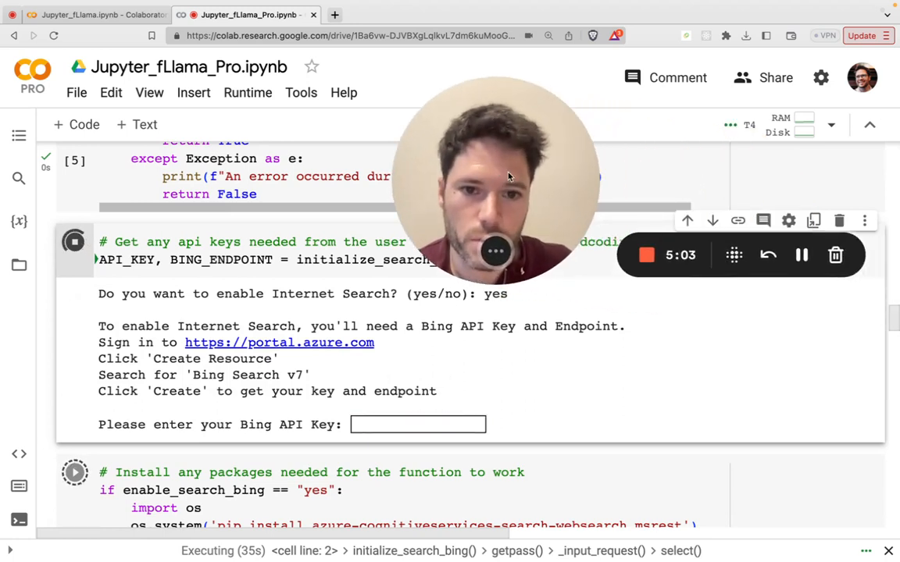
pyautogui.moveTo(802, 256)
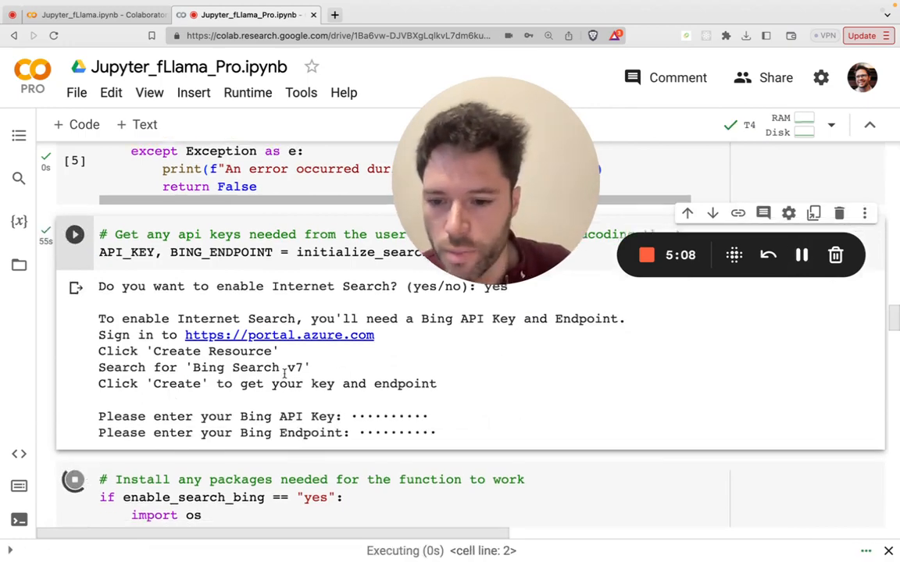
# Review the Bing package install cell and its output while it runs.
pyautogui.scroll(-3)
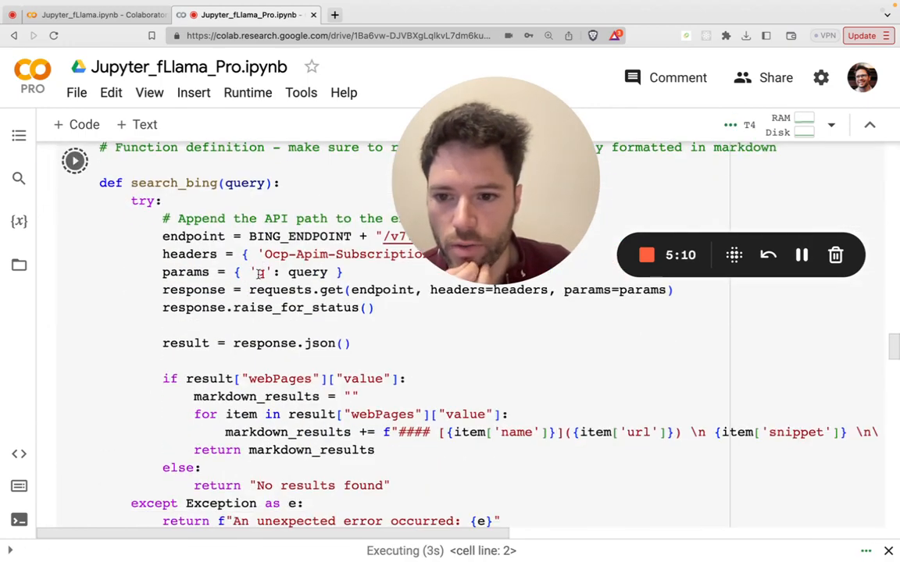
pyautogui.scroll(3)
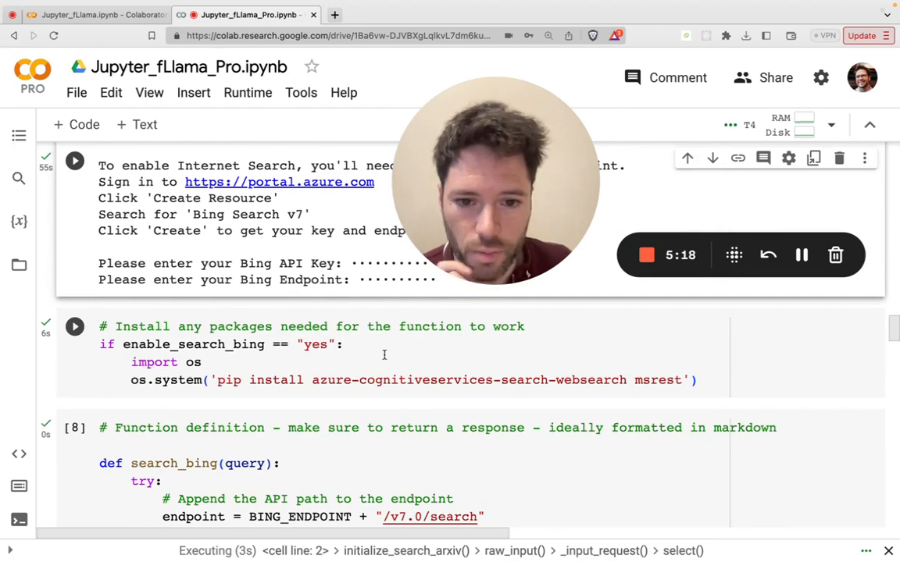
pyautogui.scroll(-3)
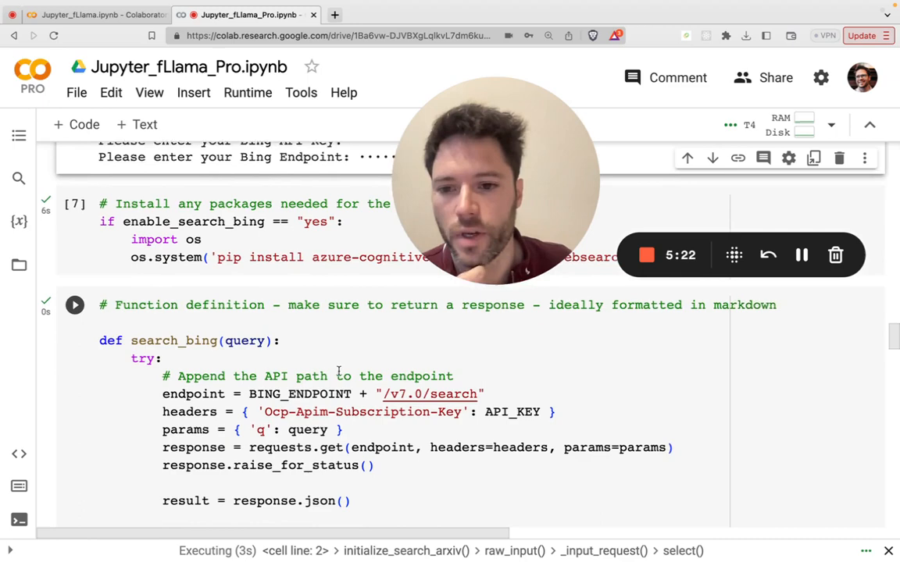
pyautogui.scroll(-3)
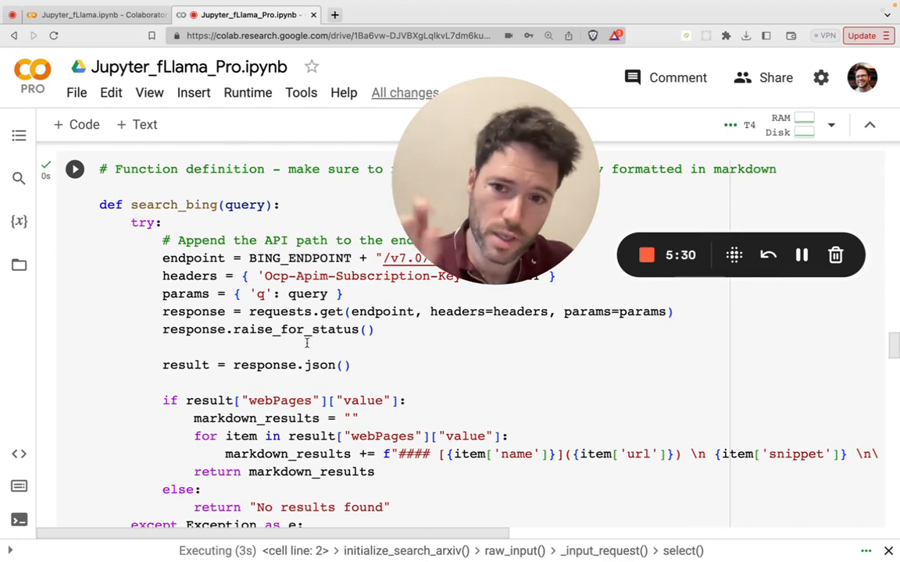
pyautogui.scroll(3)
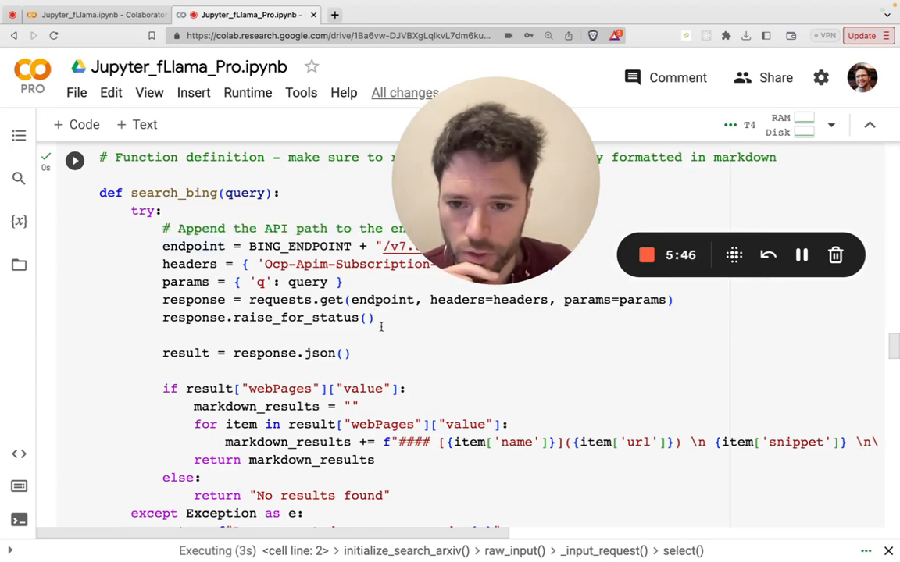
# Review the search_bing function definition cell down to the ArXiv Search Setup section.
pyautogui.scroll(-3)
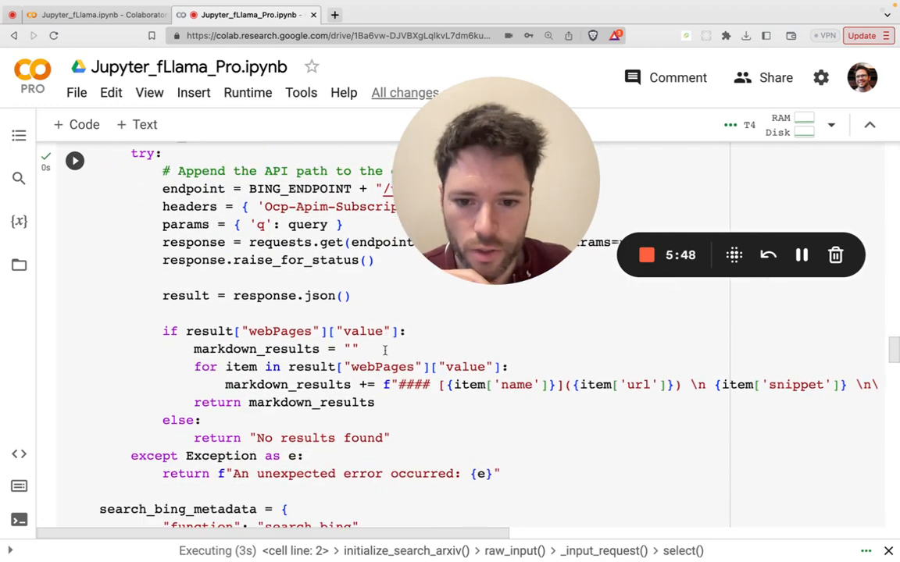
pyautogui.scroll(-3)
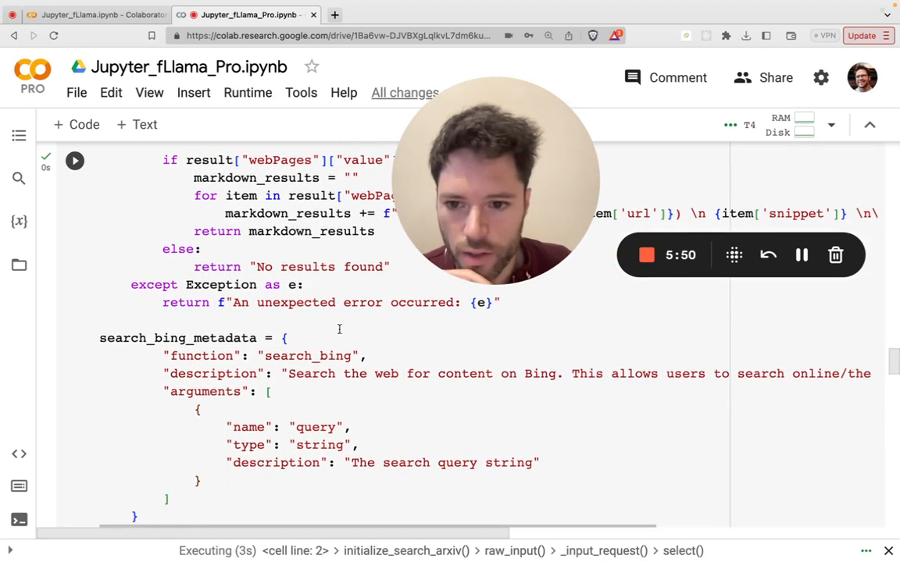
pyautogui.scroll(3)
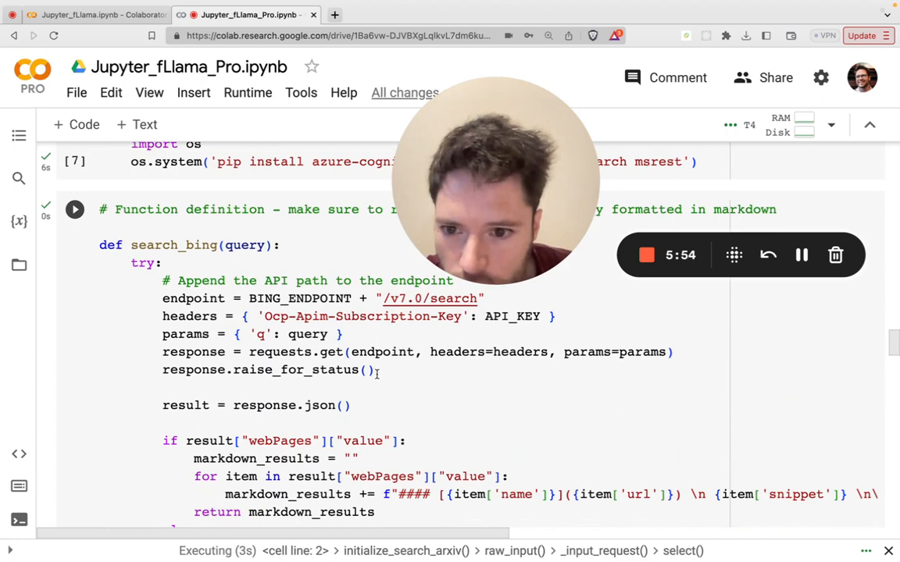
pyautogui.scroll(3)
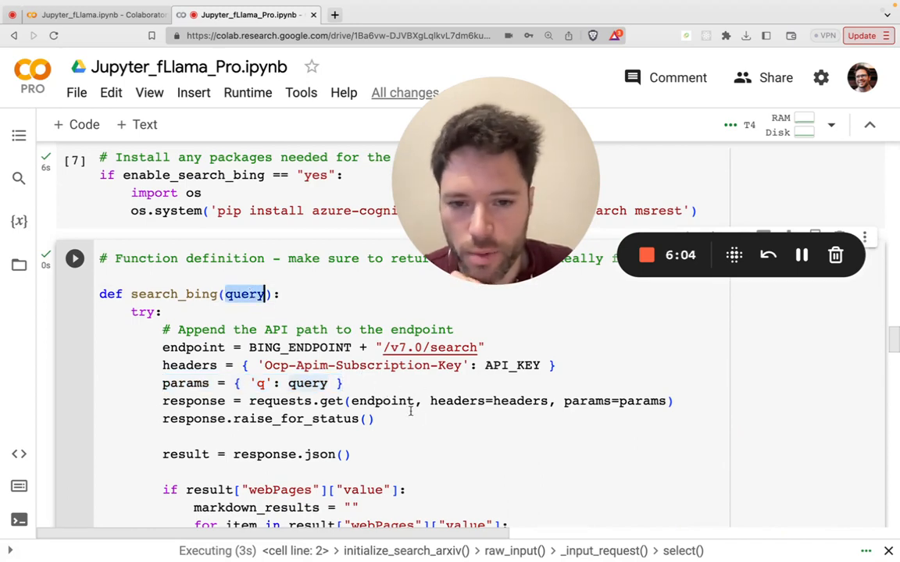
pyautogui.scroll(-3)
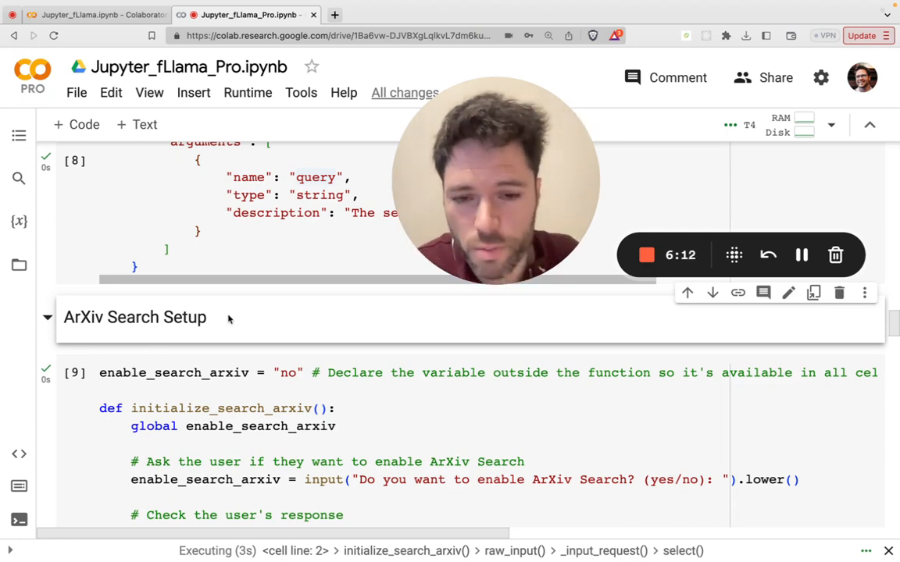
# Answer 'yes' at the Initialize ArXiv search prompt to enable ArXiv Search.
pyautogui.scroll(-3)
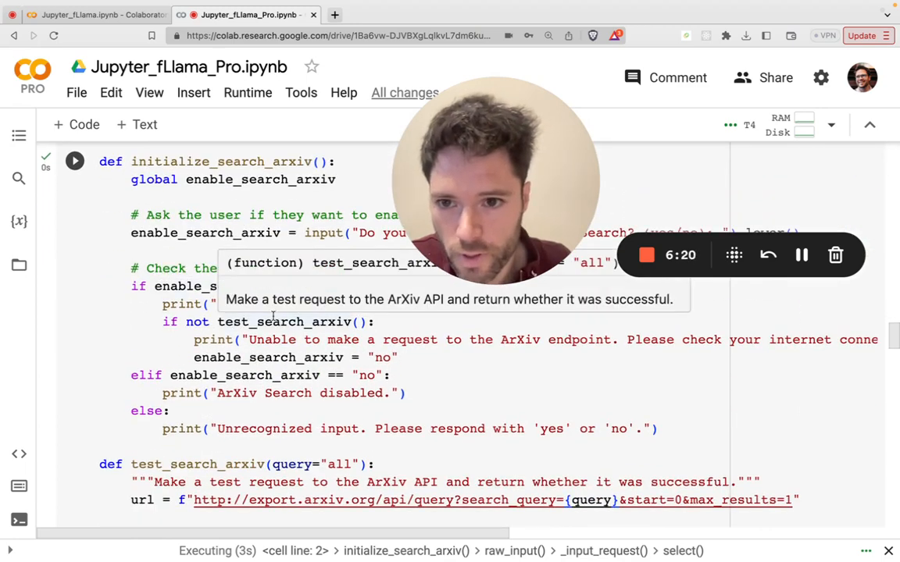
pyautogui.scroll(3)
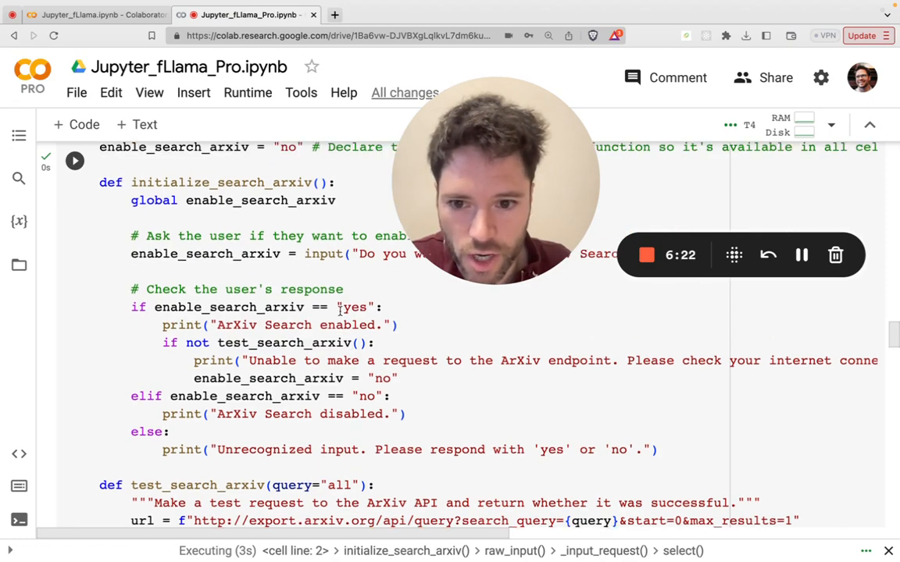
pyautogui.scroll(3)
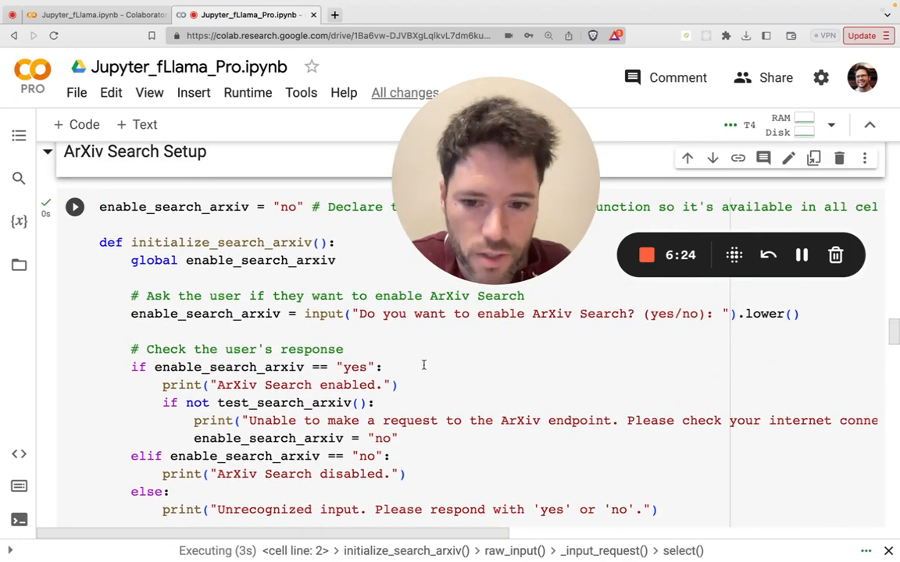
pyautogui.scroll(-3)
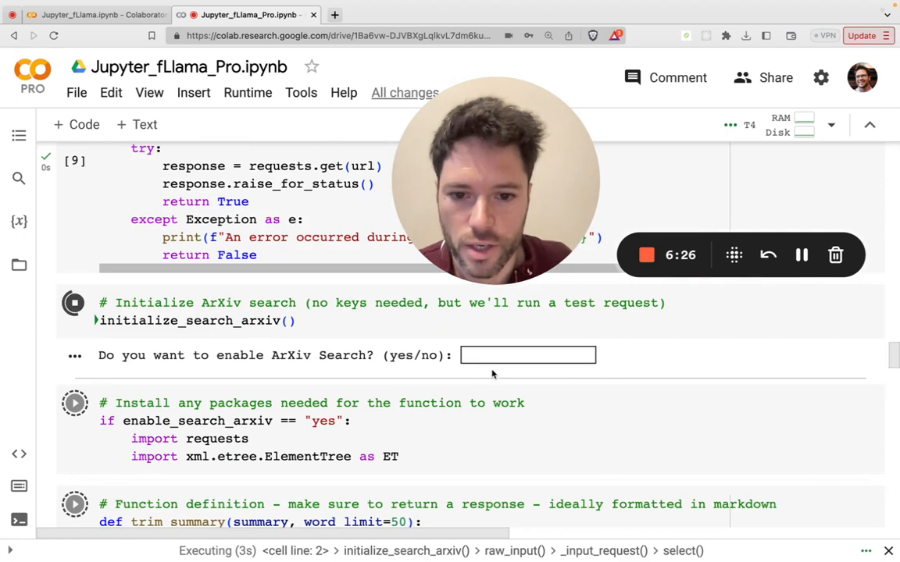
pyautogui.write('yes')
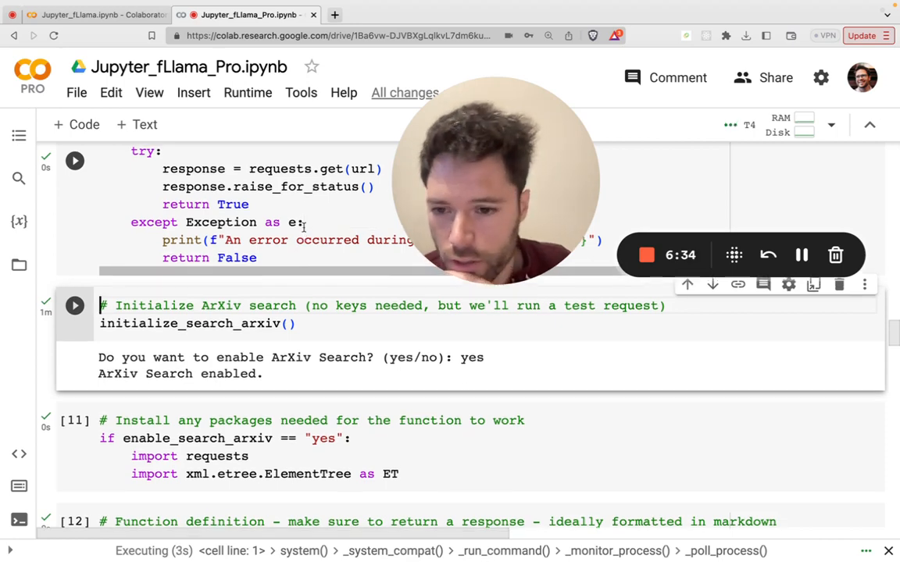
# Review the ArXiv package install and search_arxiv definition cells as they run.
pyautogui.scroll(3)
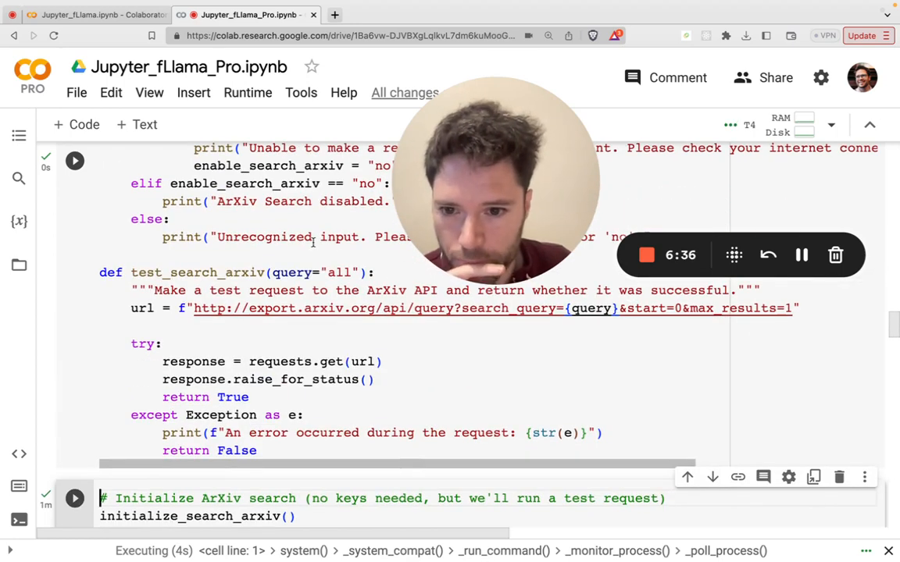
pyautogui.scroll(3)
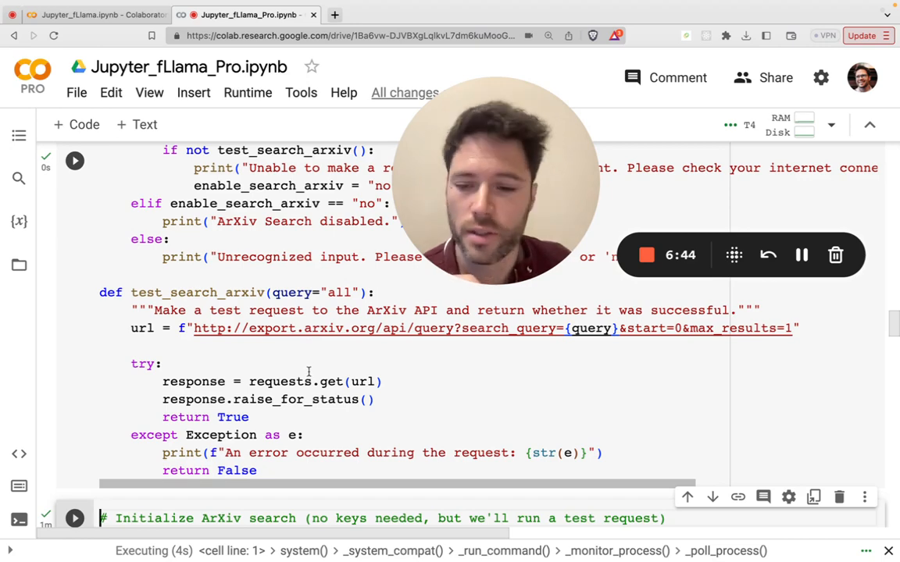
pyautogui.scroll(-3)
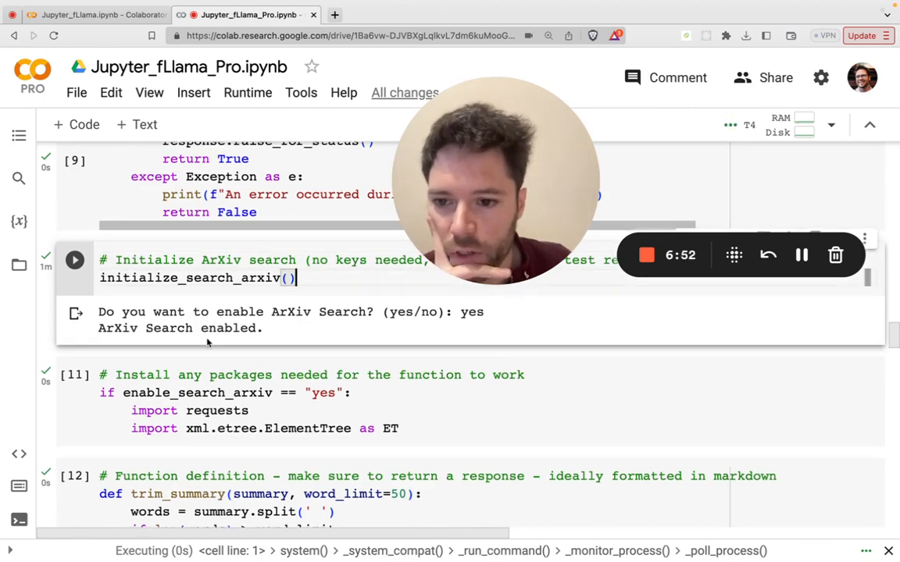
pyautogui.scroll(-3)
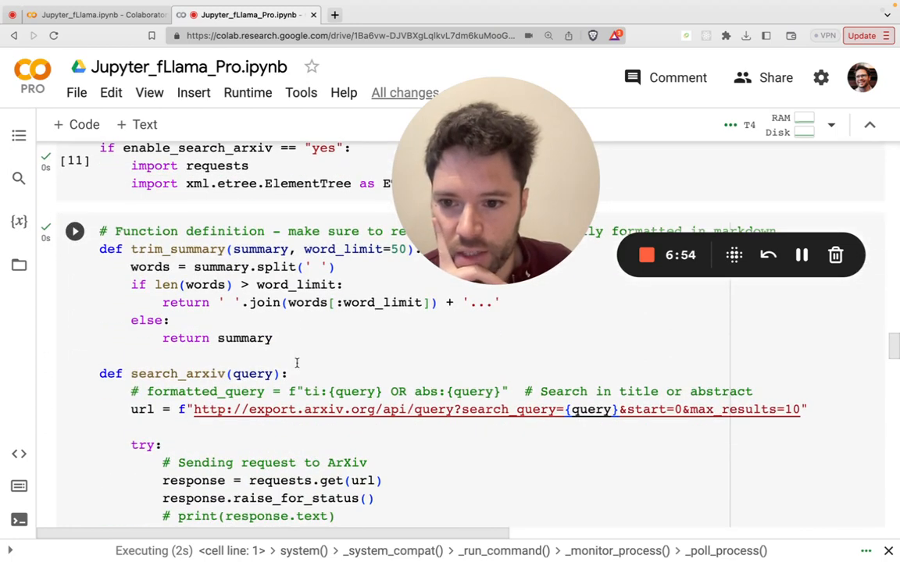
pyautogui.scroll(-3)
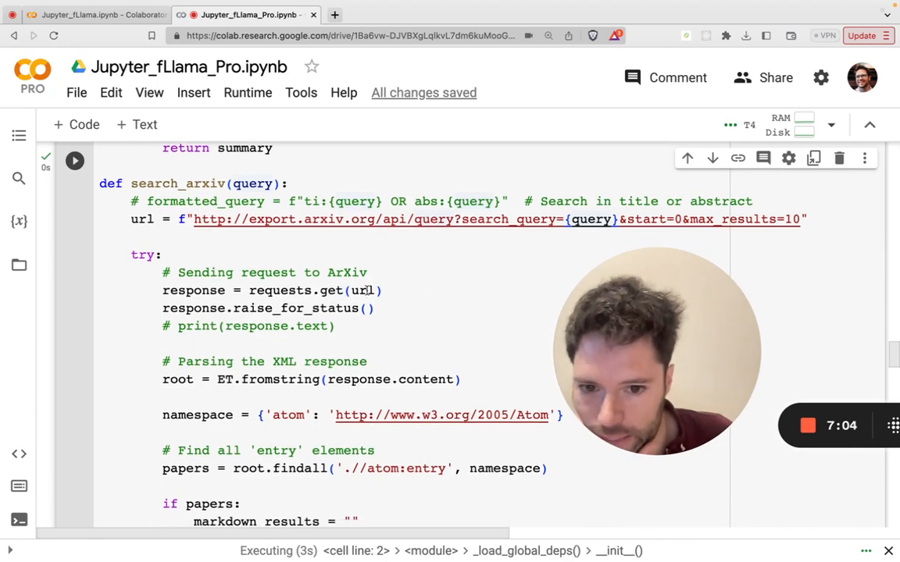
pyautogui.scroll(-3)
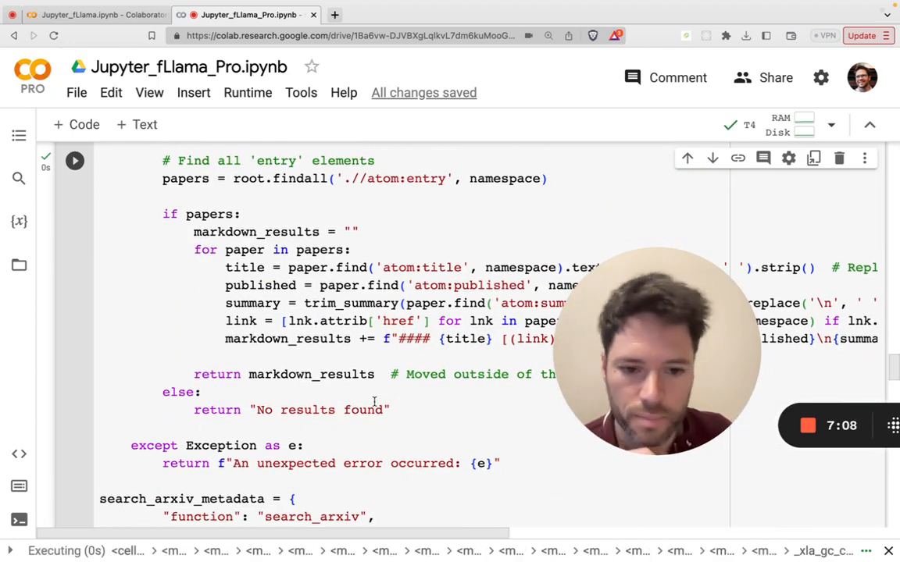
pyautogui.scroll(3)
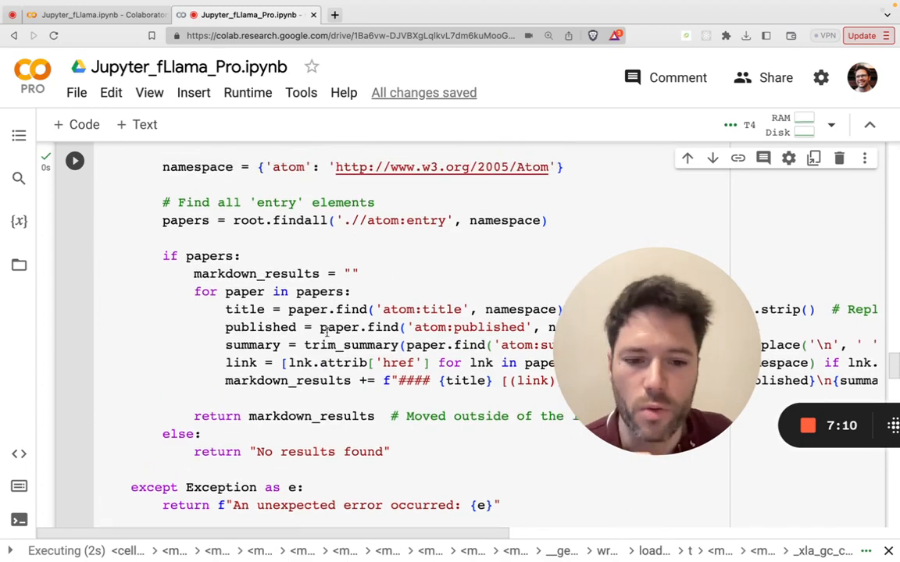
pyautogui.scroll(3)
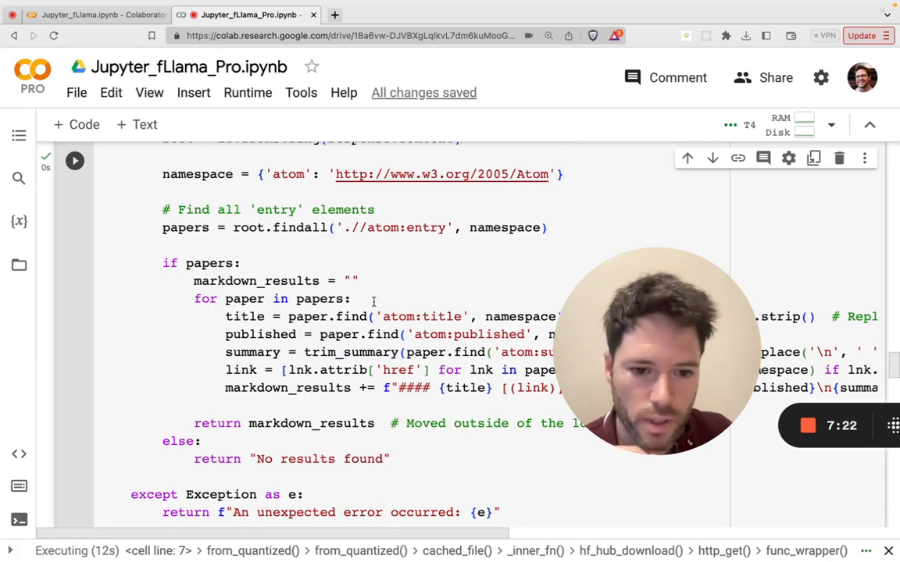
pyautogui.scroll(-3)
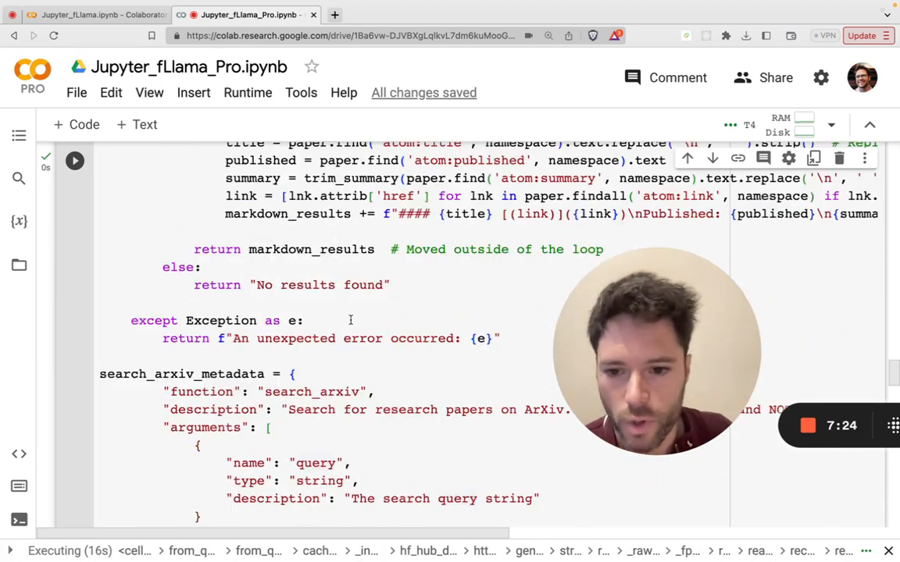
pyautogui.scroll(-3)
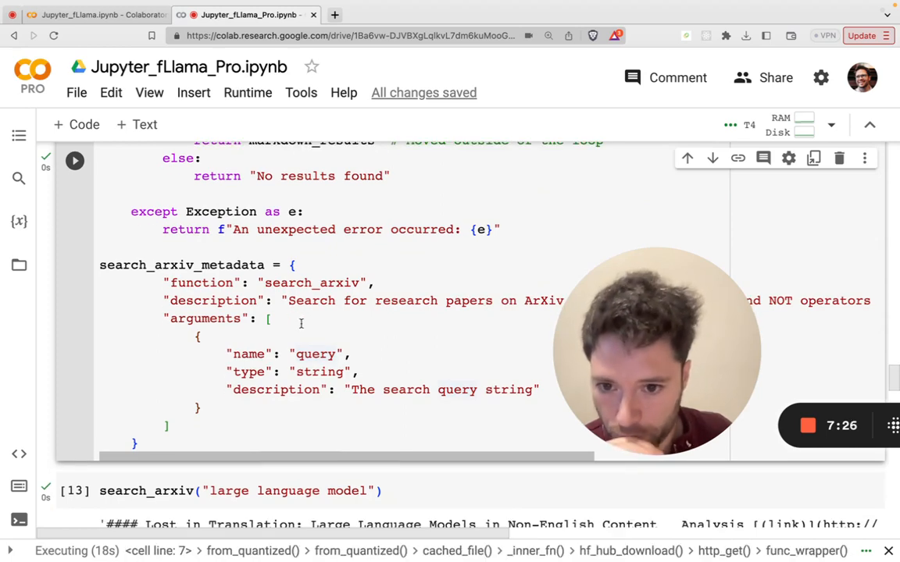
pyautogui.scroll(-3)
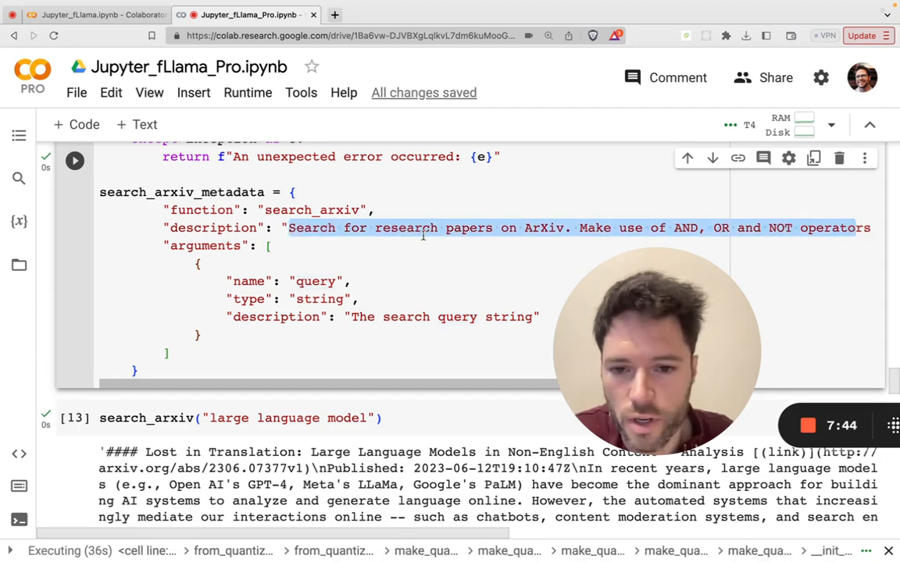
pyautogui.scroll(3)
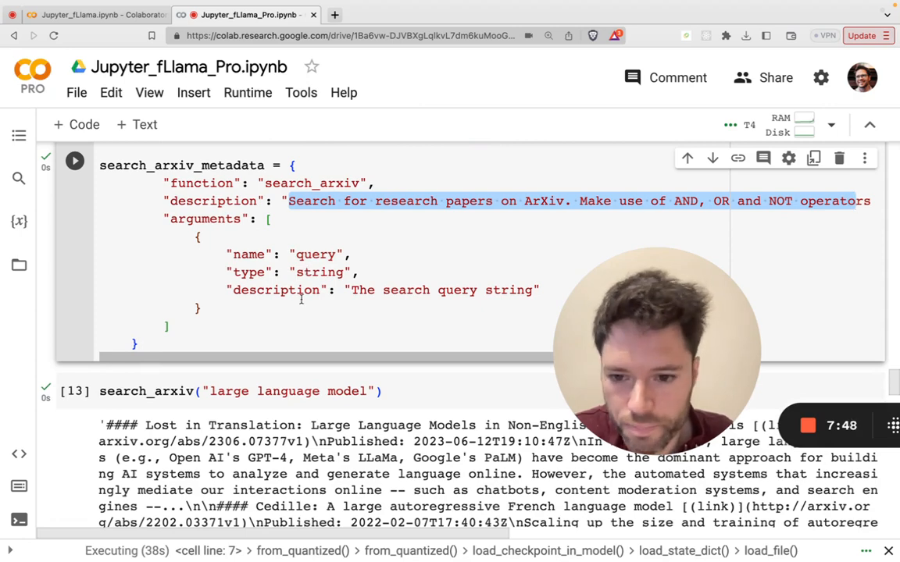
pyautogui.scroll(-3)
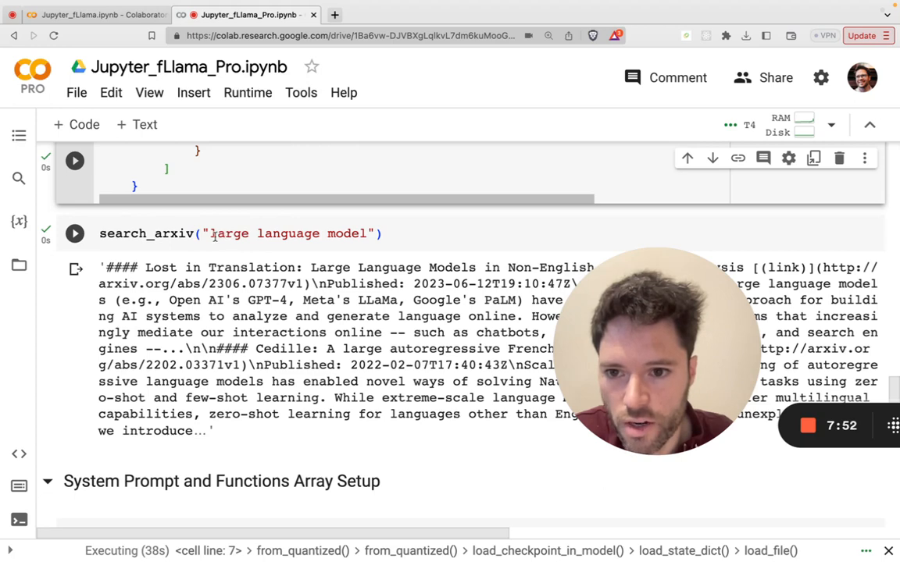
pyautogui.scroll(-3)
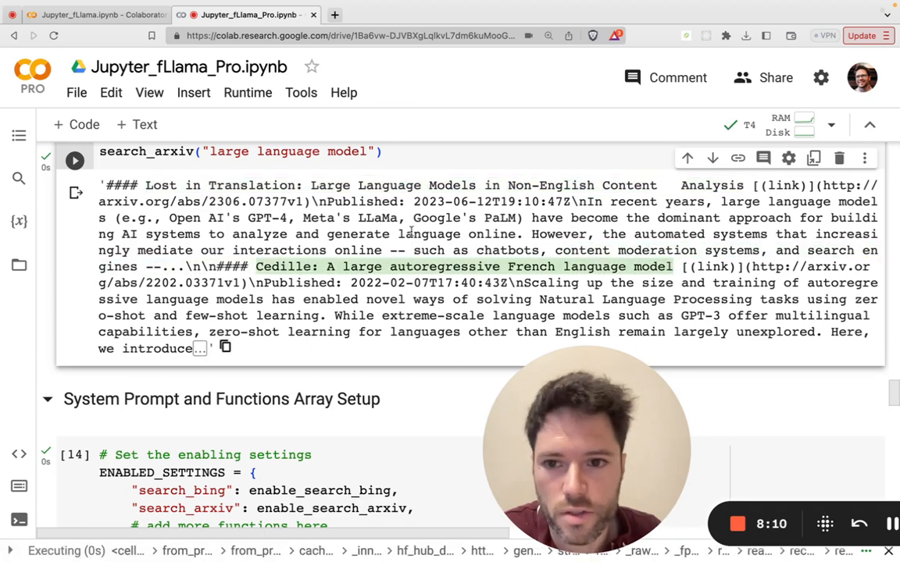
pyautogui.scroll(-3)
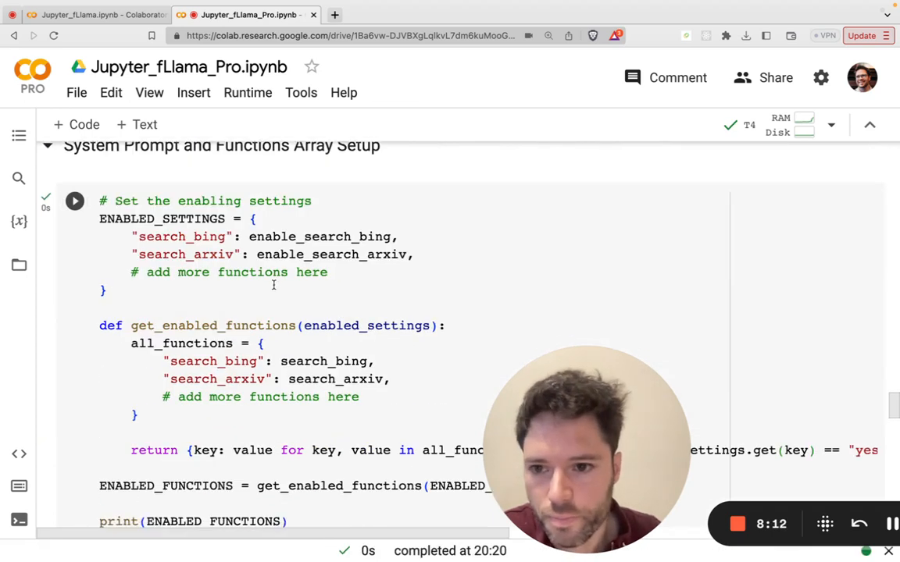
pyautogui.scroll(-3)
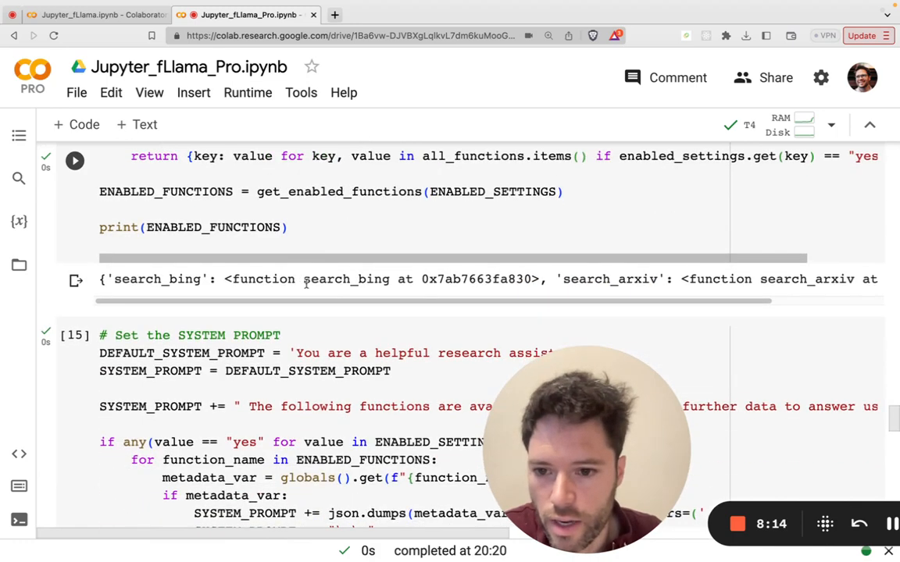
pyautogui.scroll(-3)
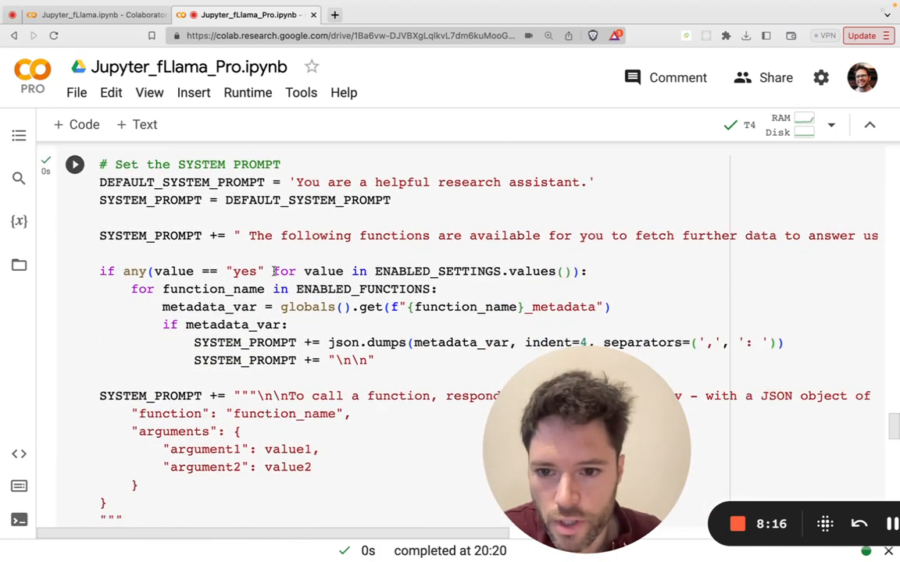
pyautogui.scroll(3)
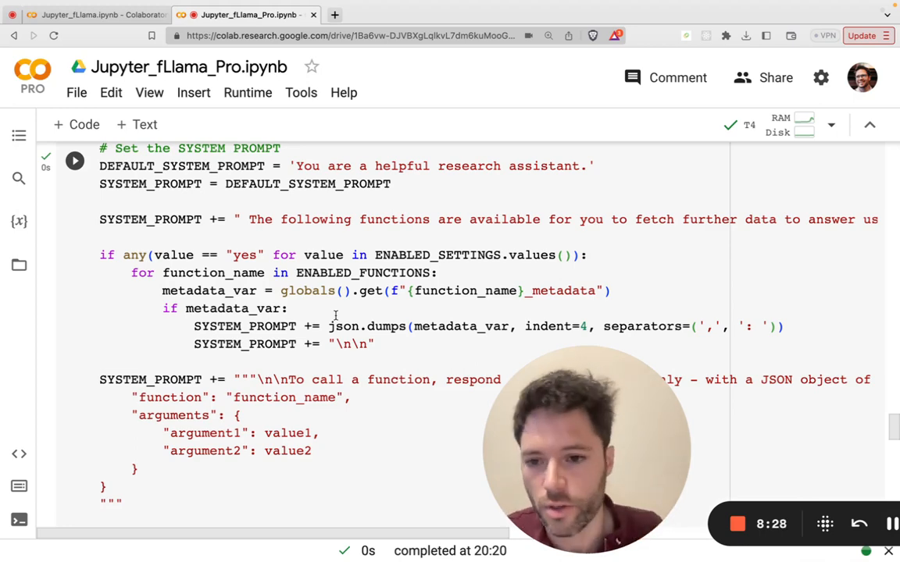
pyautogui.scroll(3)
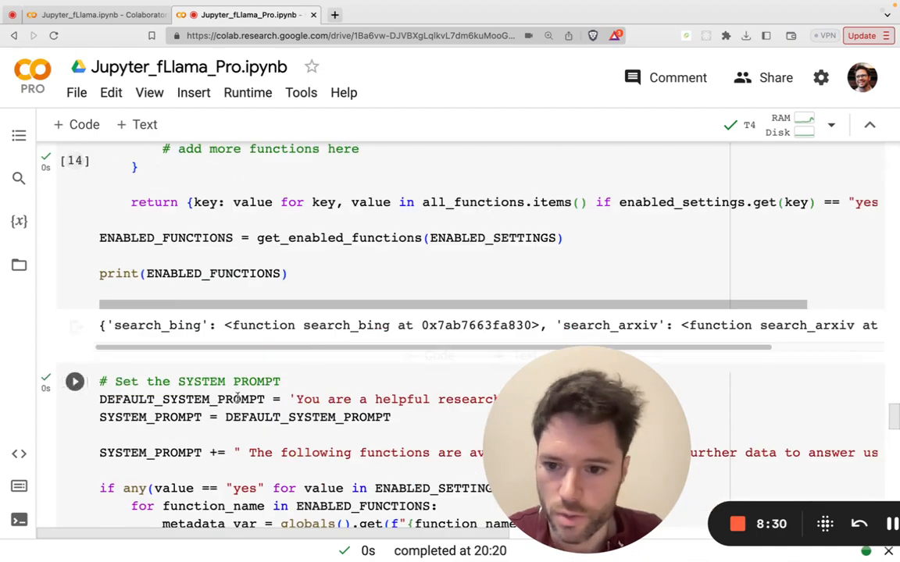
pyautogui.scroll(3)
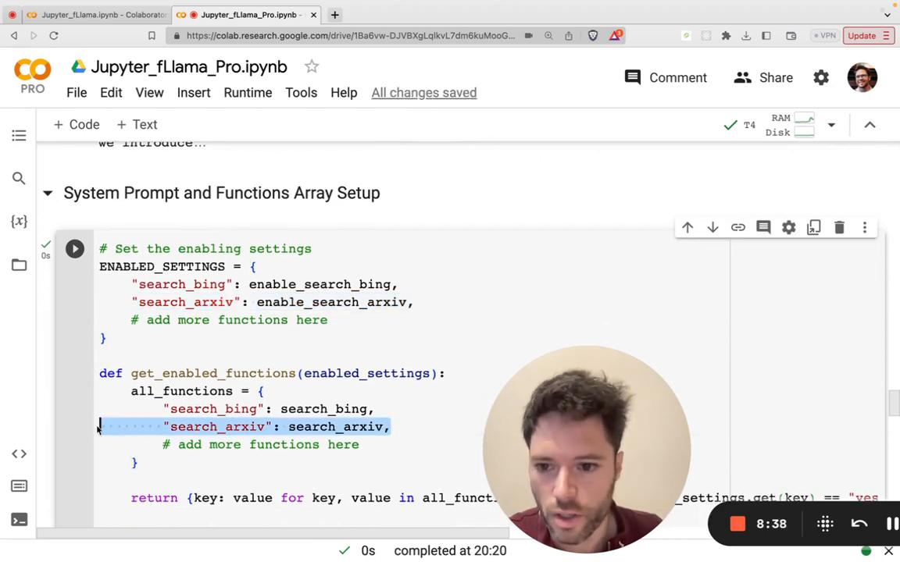
pyautogui.scroll(-3)
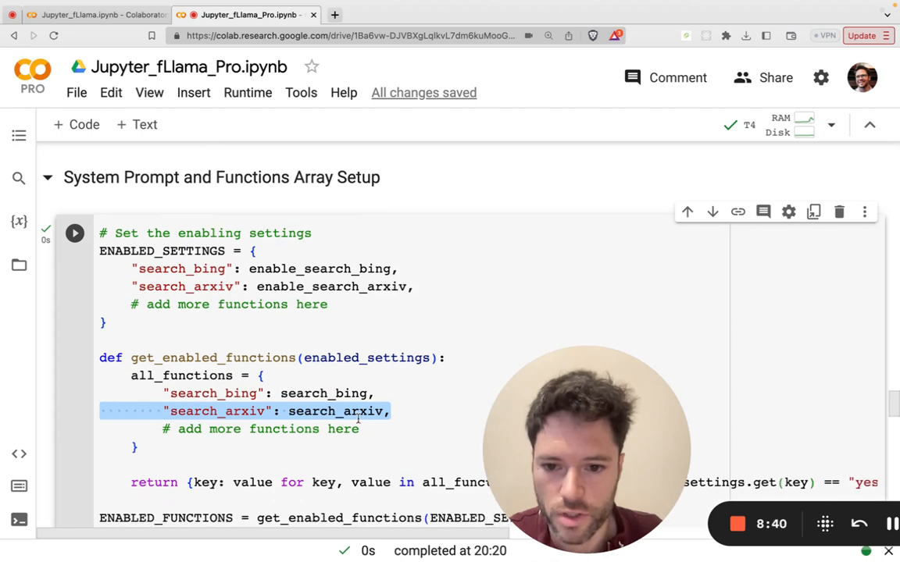
pyautogui.click(392, 411)
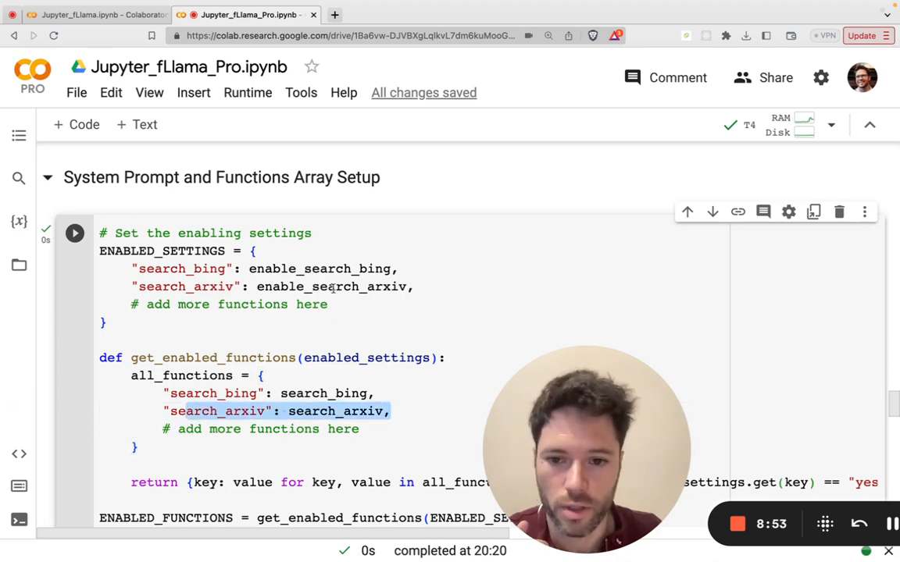
pyautogui.scroll(-3)
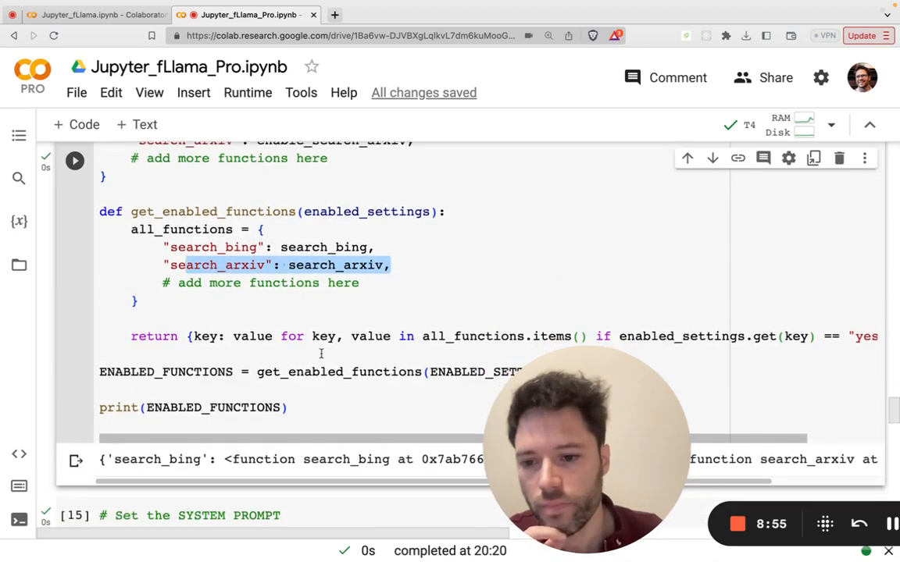
pyautogui.scroll(-3)
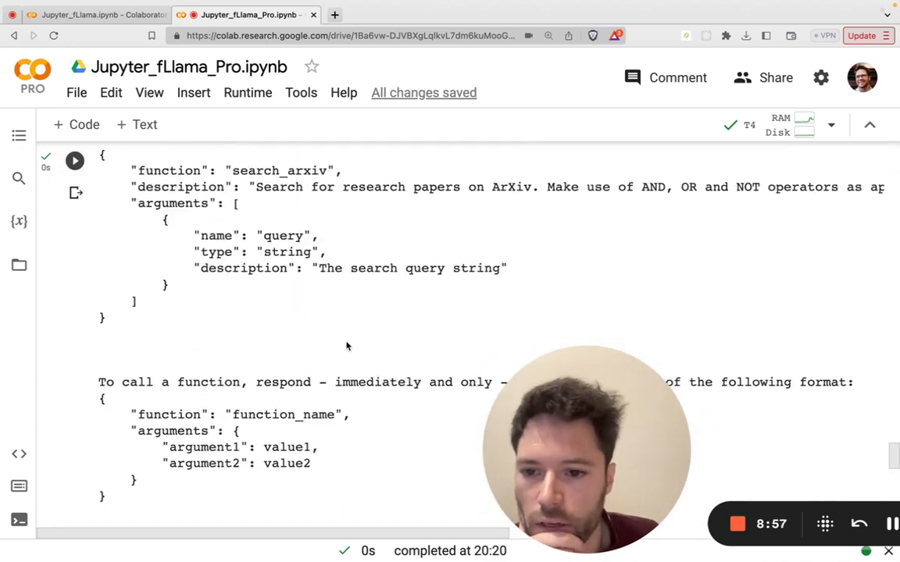
pyautogui.scroll(-3)
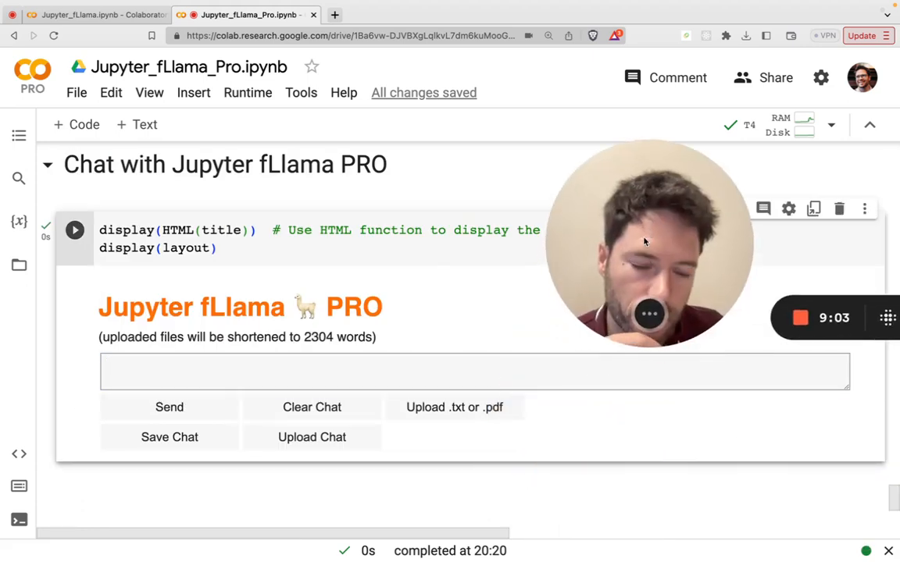
# Send the chat request to search papers talking about transformers with long context length.
pyautogui.write('Search arxiv for paper')
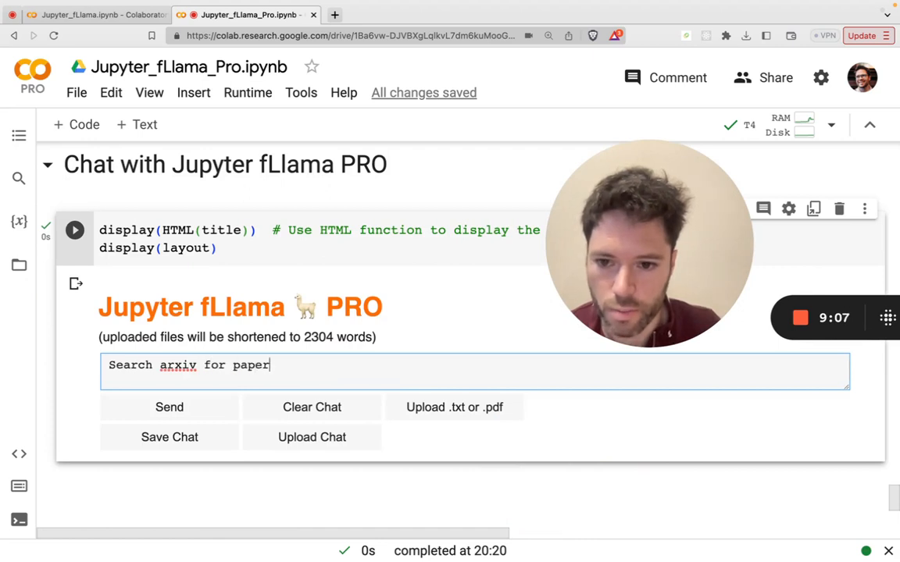
pyautogui.write('s on t')
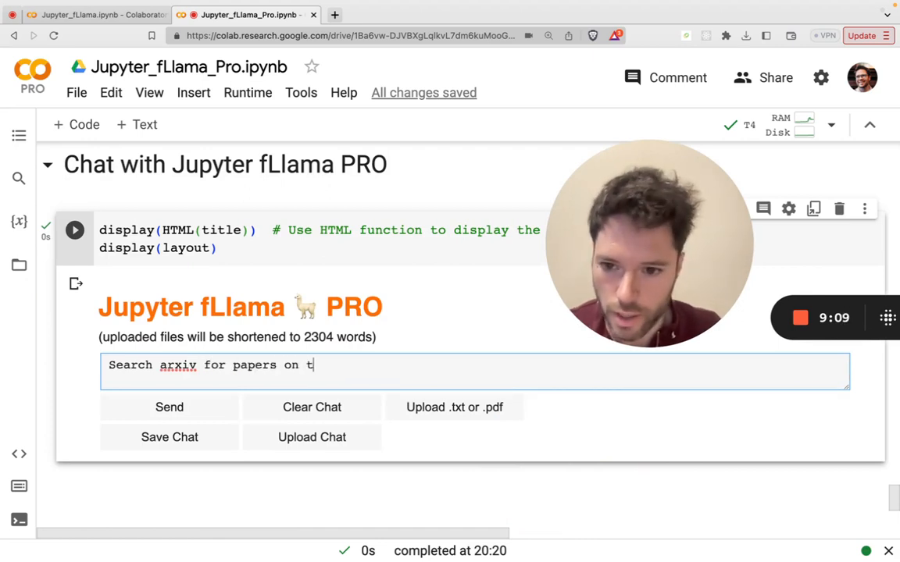
pyautogui.write('ransfo')
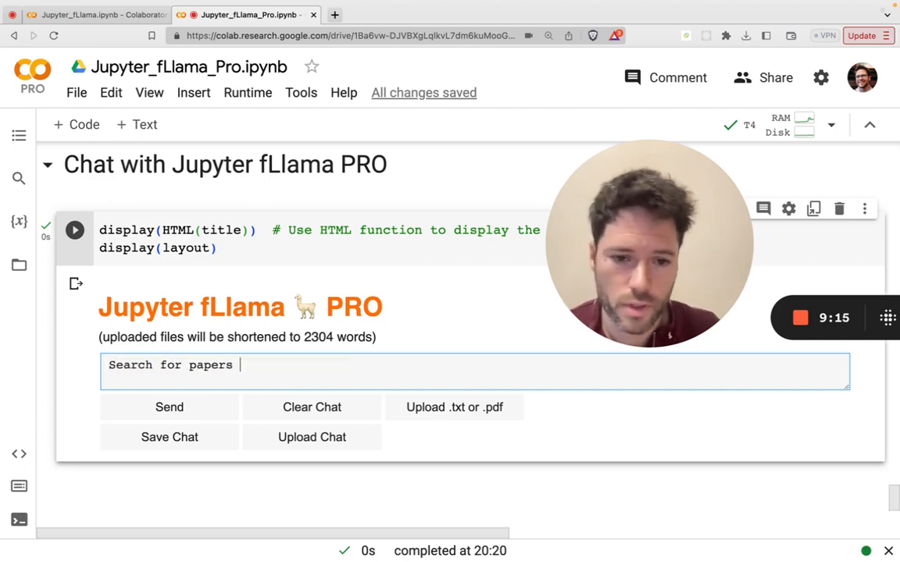
pyautogui.write('talking about transfo')
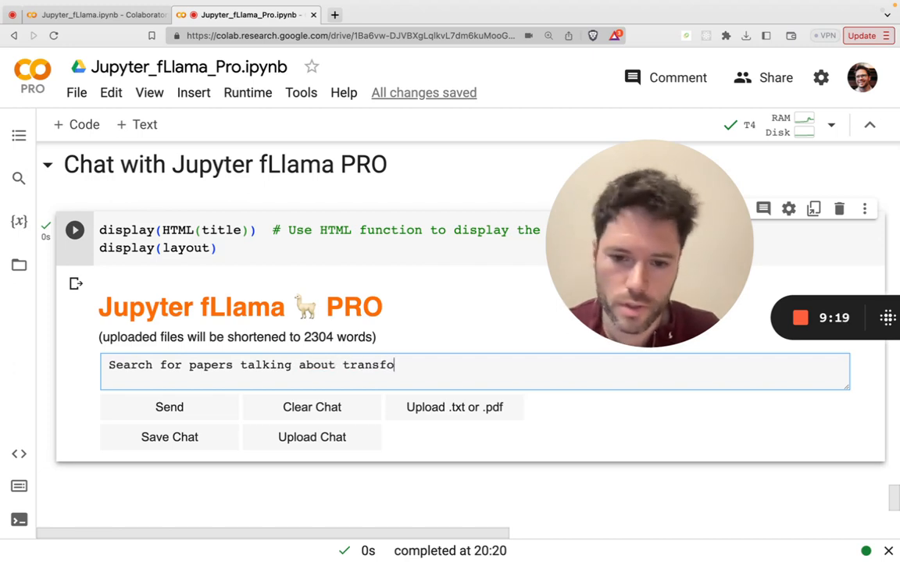
pyautogui.write('rmers with long')
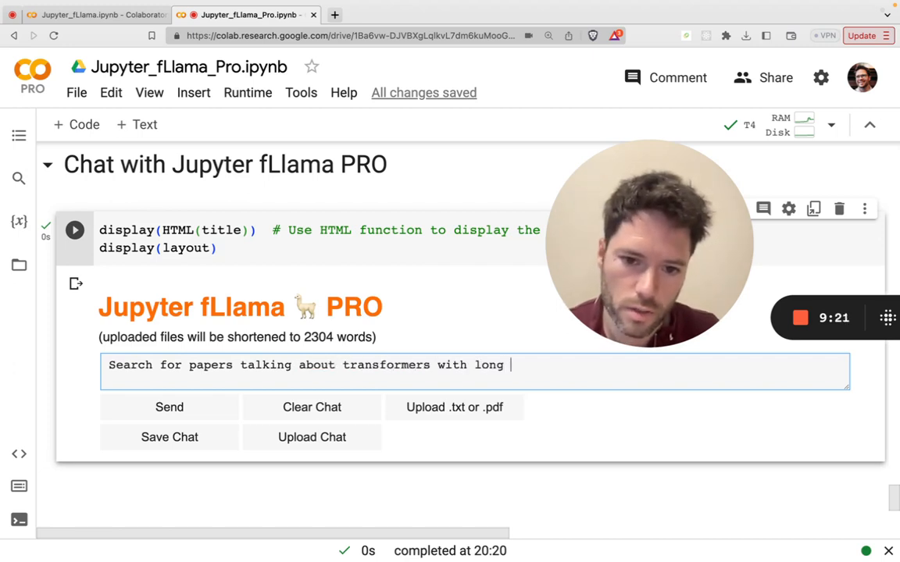
pyautogui.write('context length.')
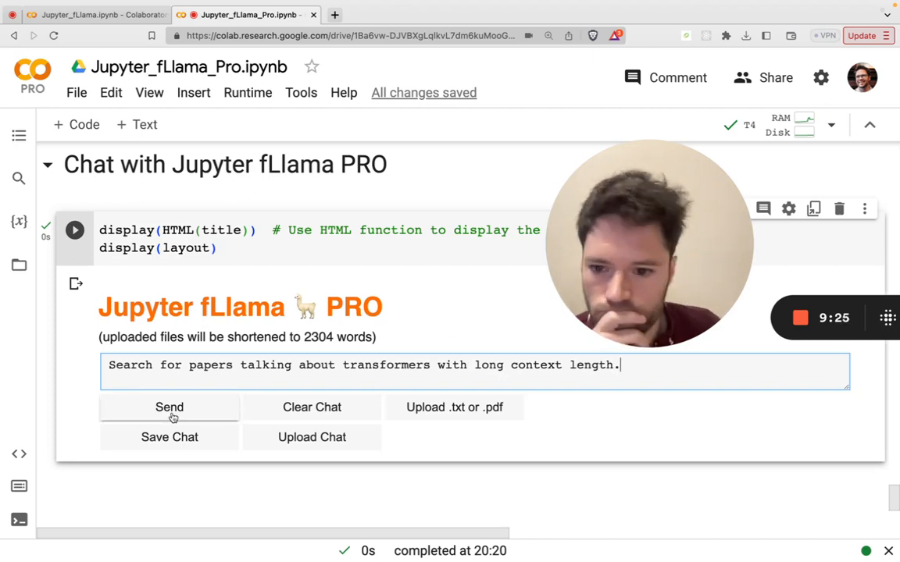
pyautogui.click(169, 406)
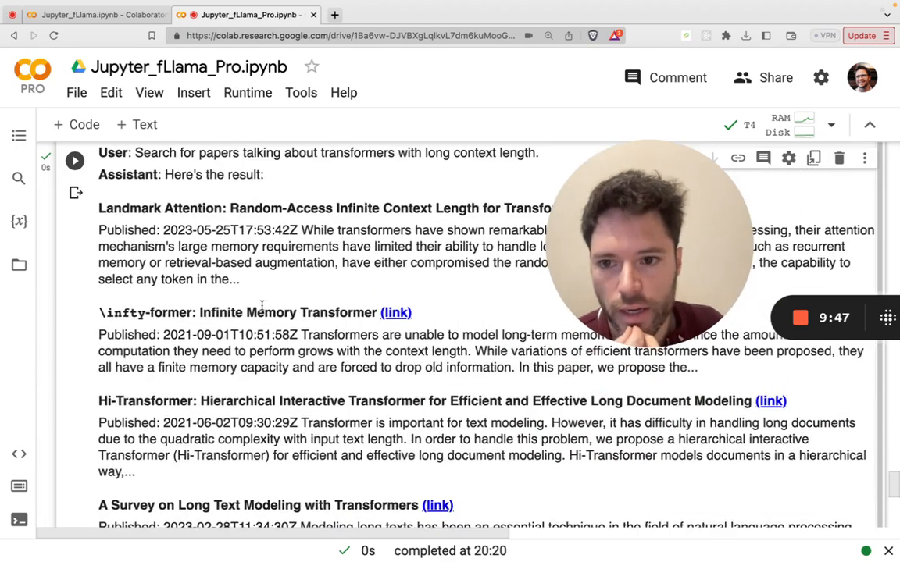
# Open the Landmark Attention paper's arXiv page from the chat results, then return to Colab.
pyautogui.scroll(3)
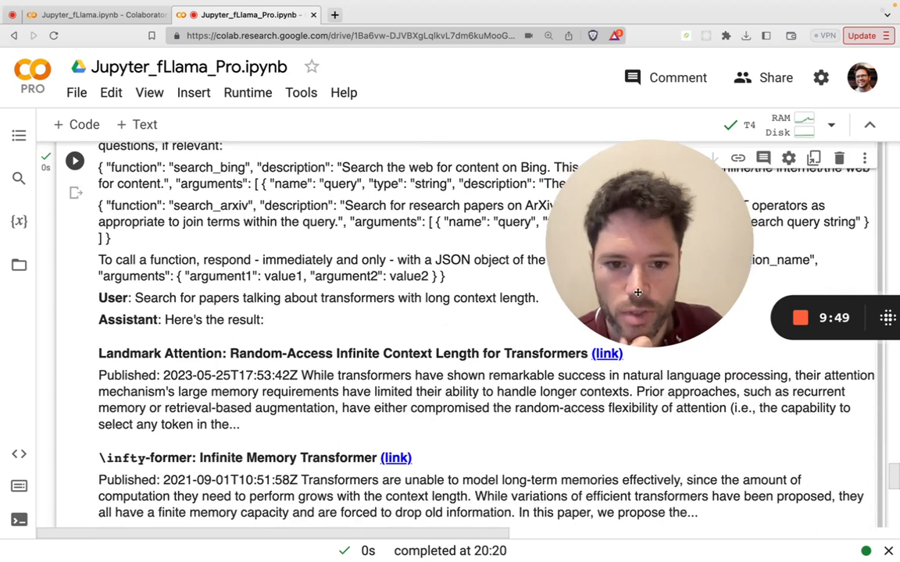
pyautogui.scroll(-3)
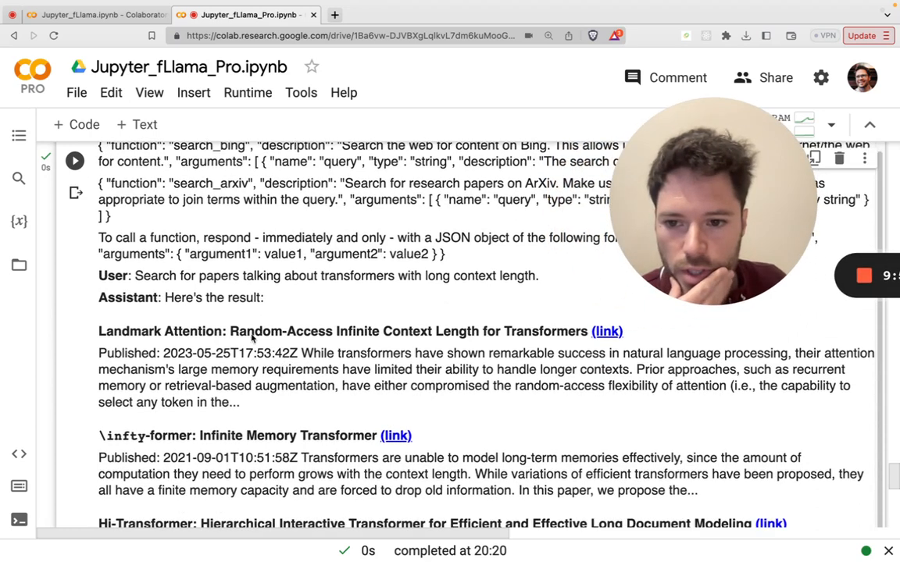
pyautogui.rightClick(598, 331)
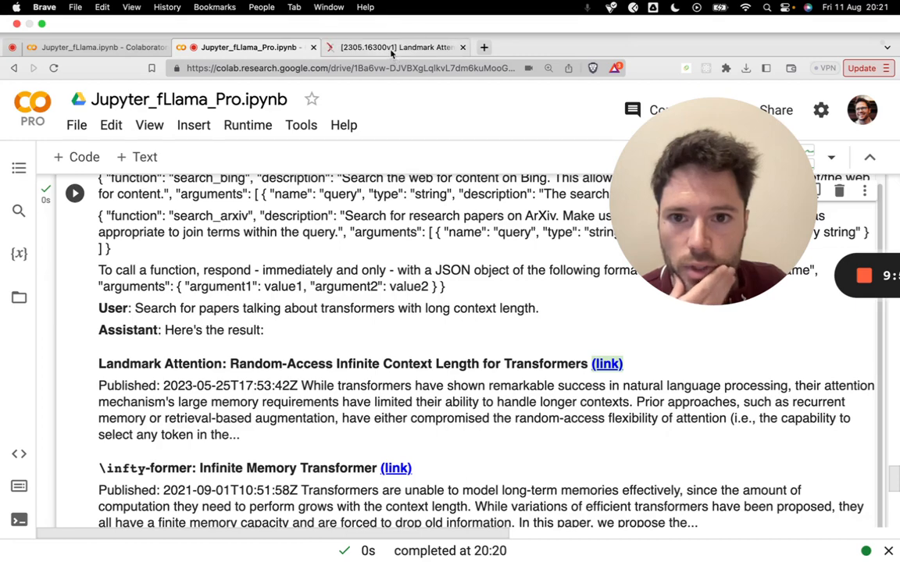
pyautogui.click(393, 47)
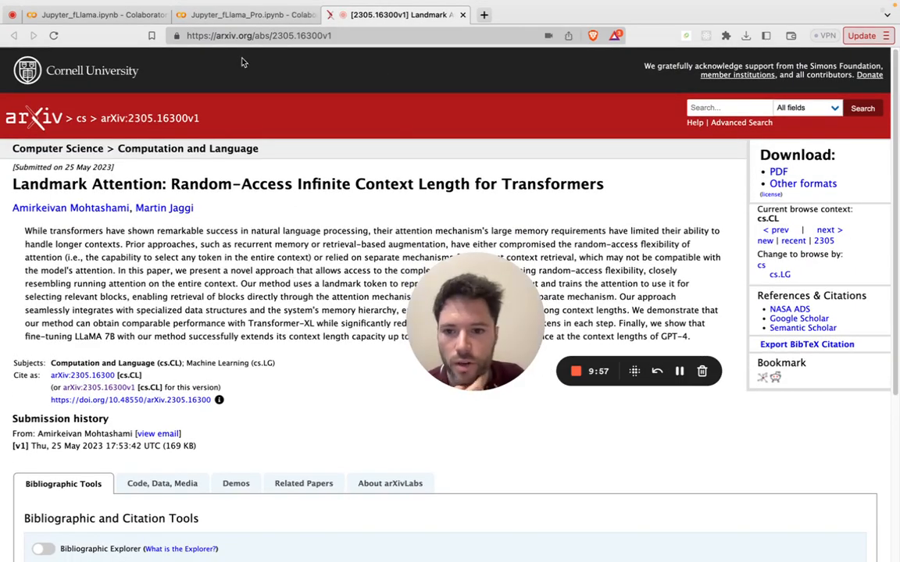
pyautogui.click(247, 14)
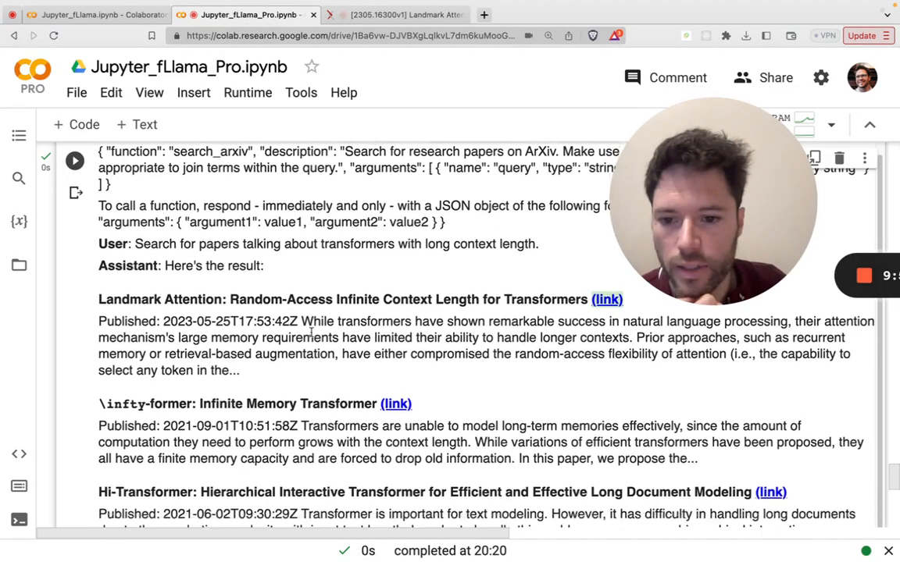
# Send 'Provide a critical assessment of these results - highlighting the most relevant to my query.'.
pyautogui.scroll(-3)
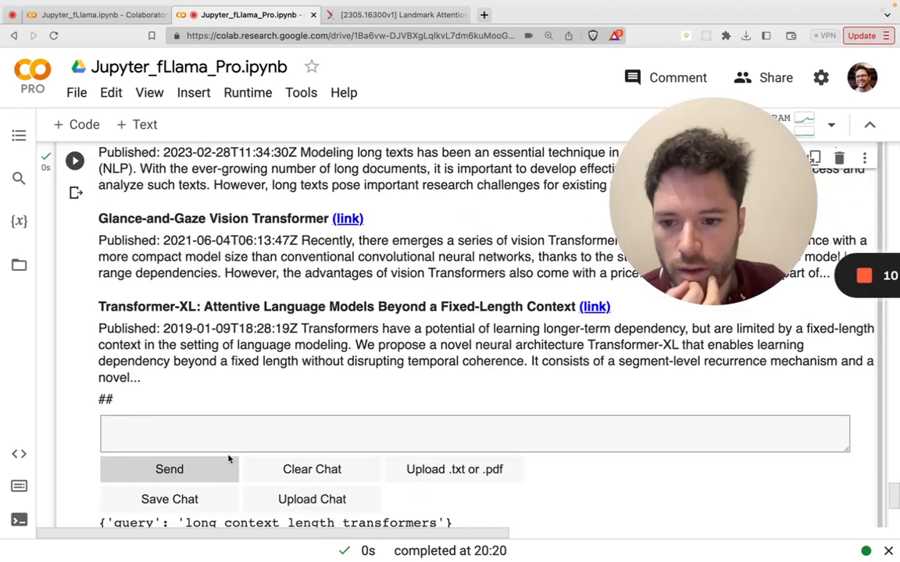
pyautogui.write('Provi')
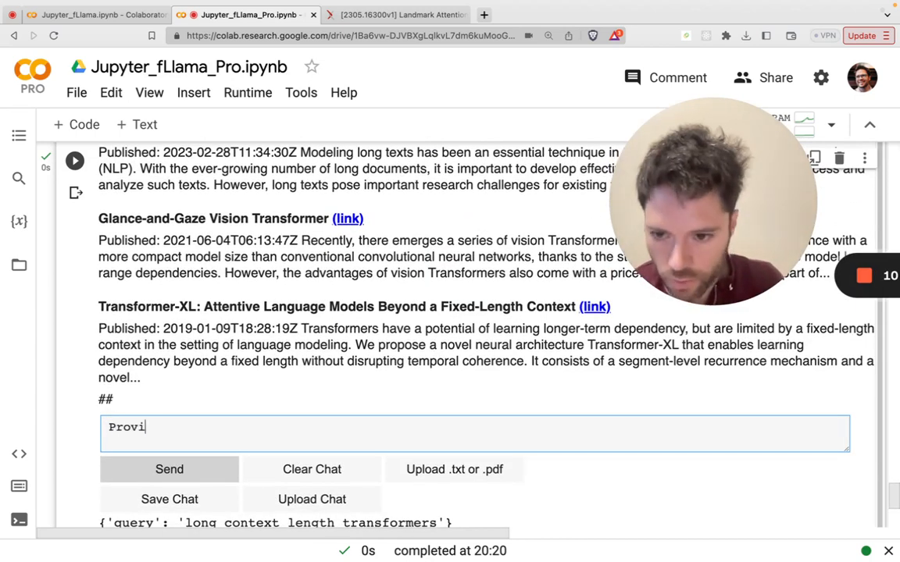
pyautogui.write('de a critical a')
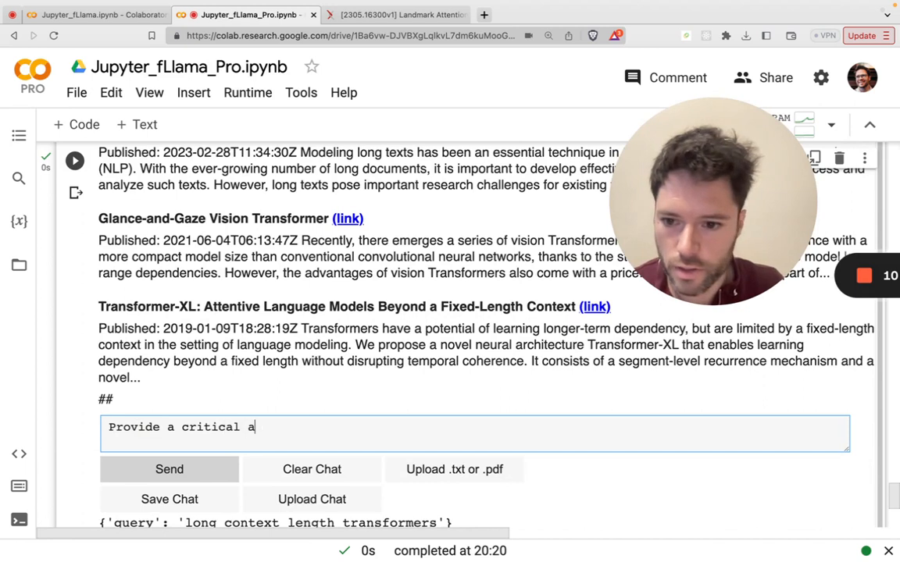
pyautogui.write('ssessment of thes')
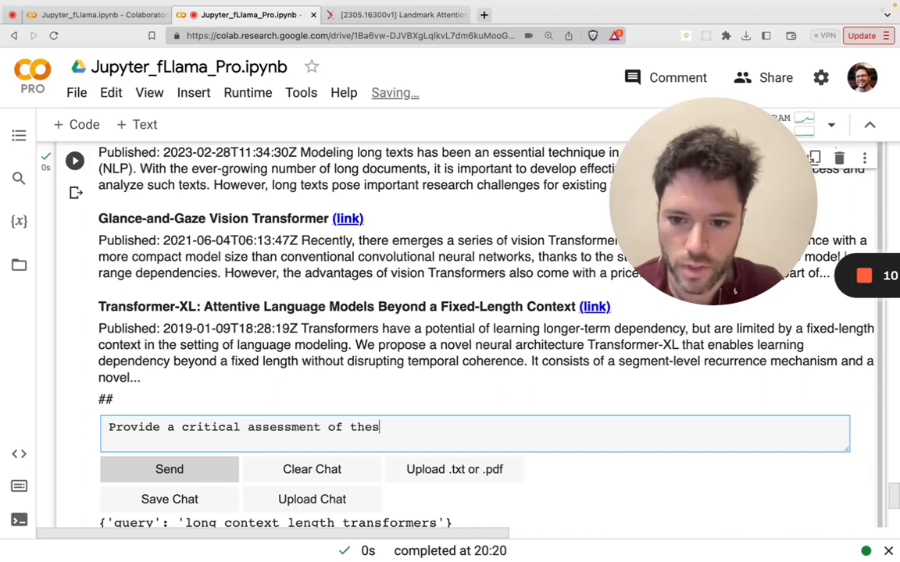
pyautogui.write('e results')
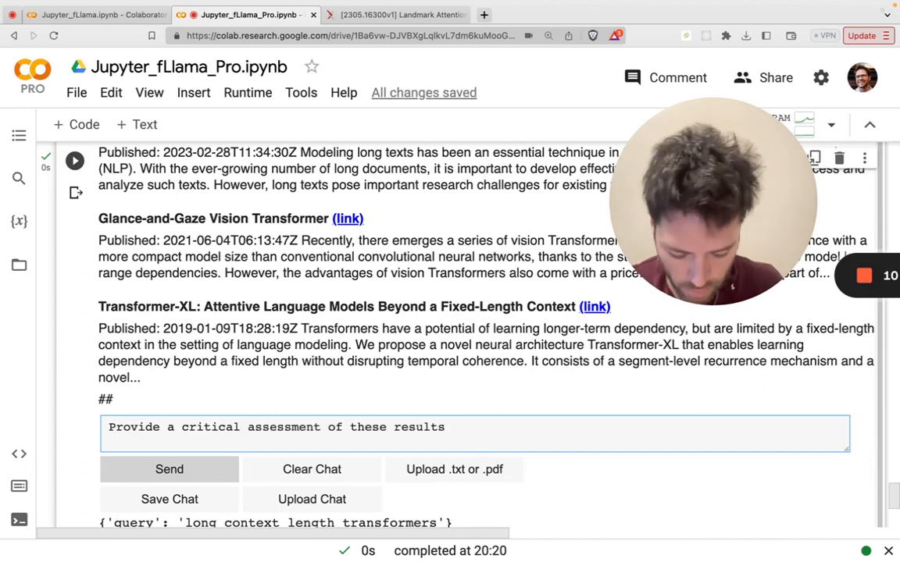
pyautogui.write('- highlighting the m')
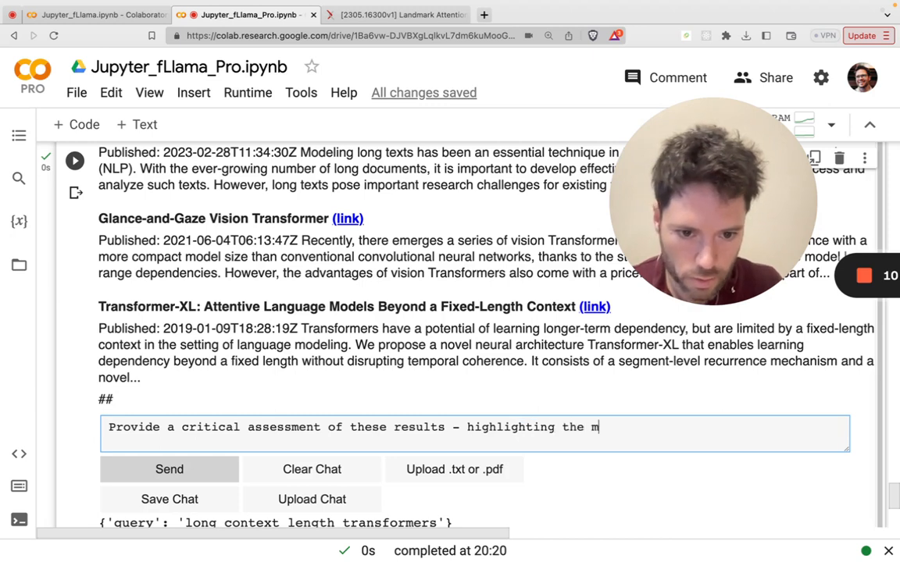
pyautogui.write('ost relevant to')
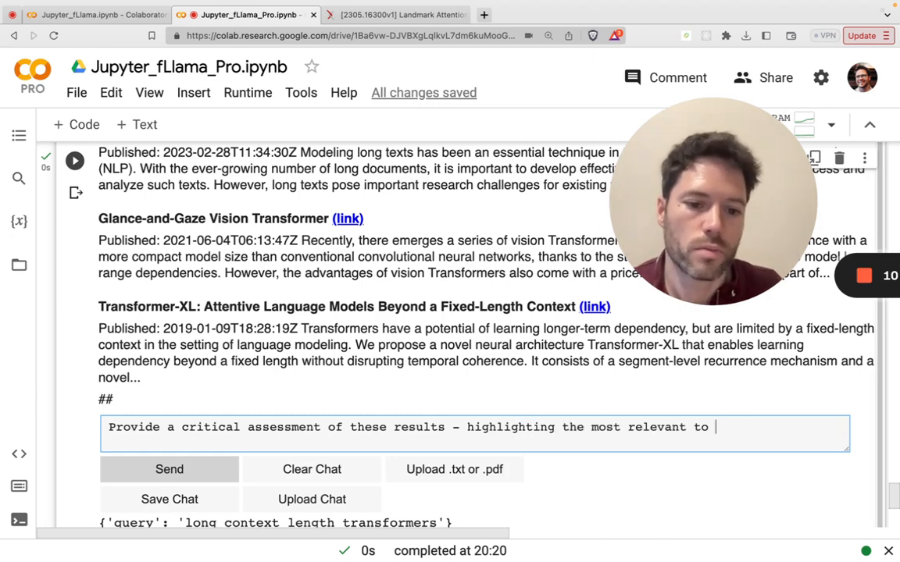
pyautogui.write('my query.')
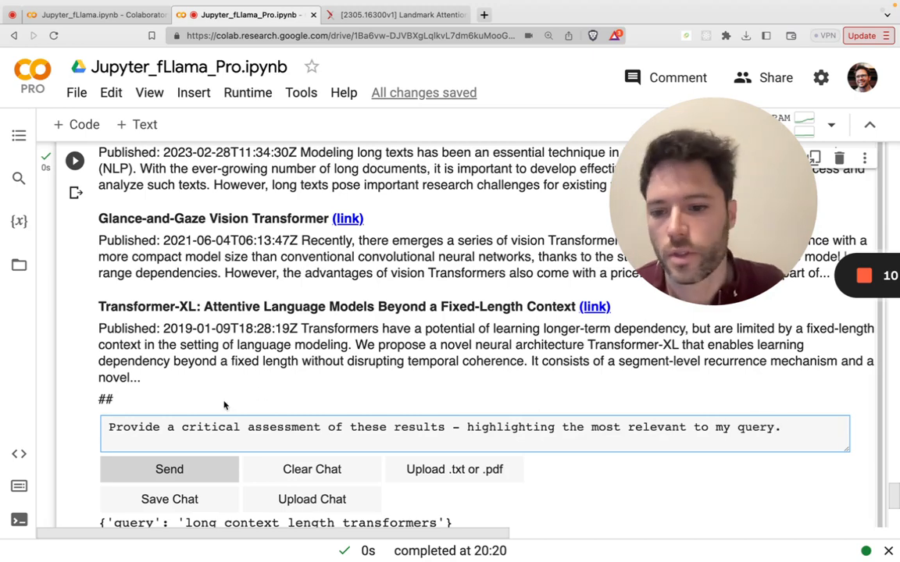
pyautogui.click(168, 469)
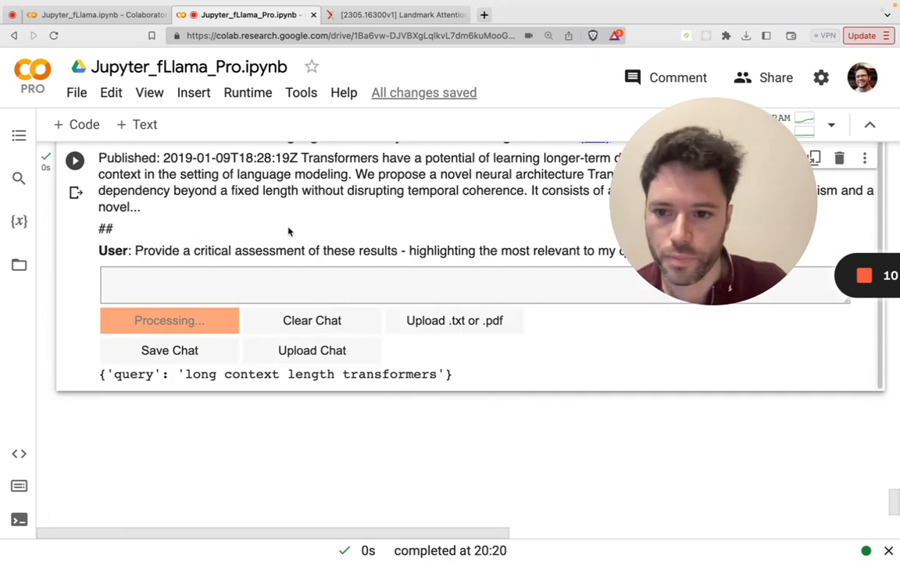
# Scroll the chat while the assessment appears, starting with Glance-and-Gaze Vision Transformer rated high.
pyautogui.scroll(3)
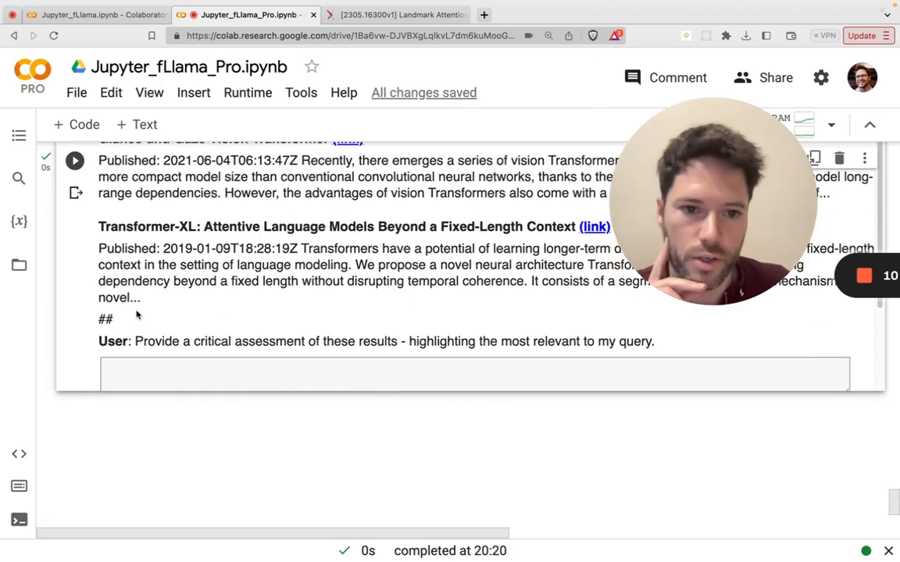
pyautogui.scroll(3)
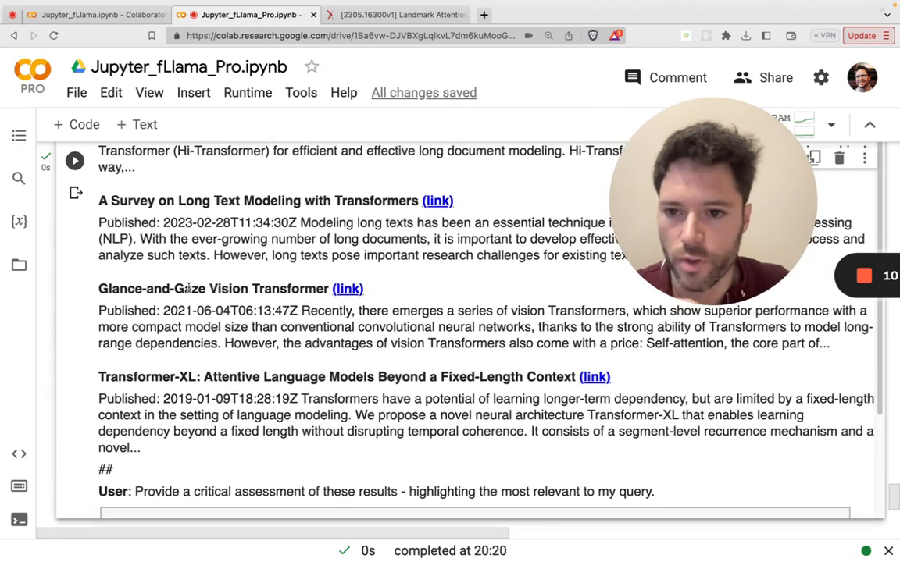
pyautogui.scroll(3)
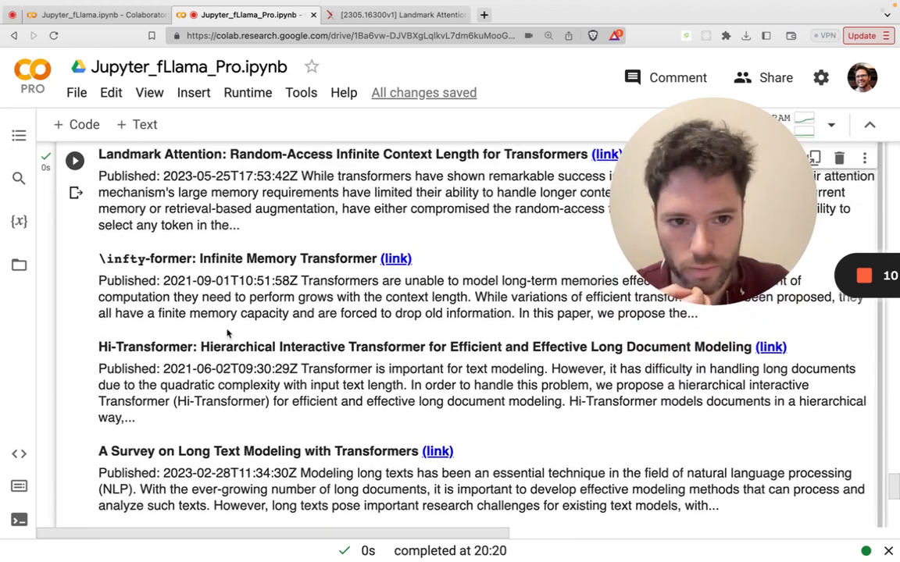
pyautogui.scroll(3)
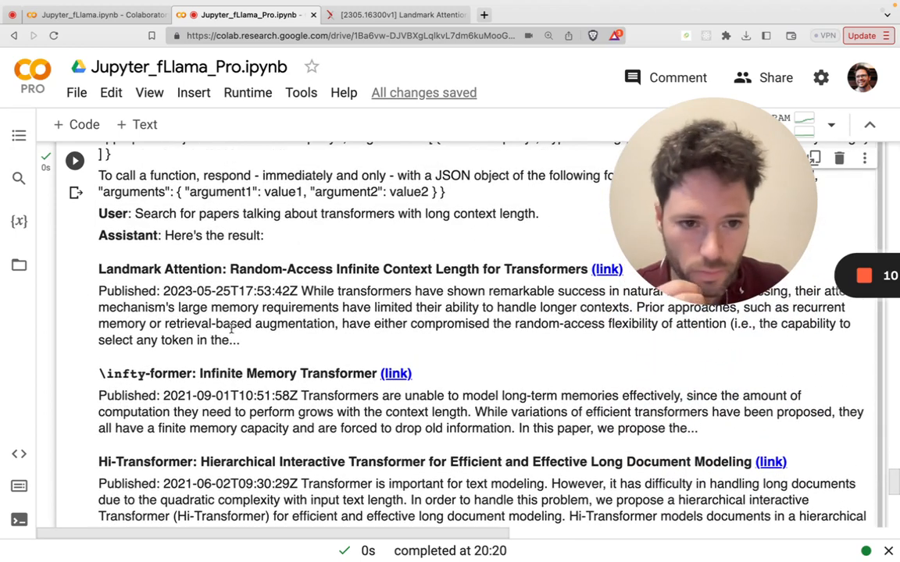
pyautogui.scroll(-3)
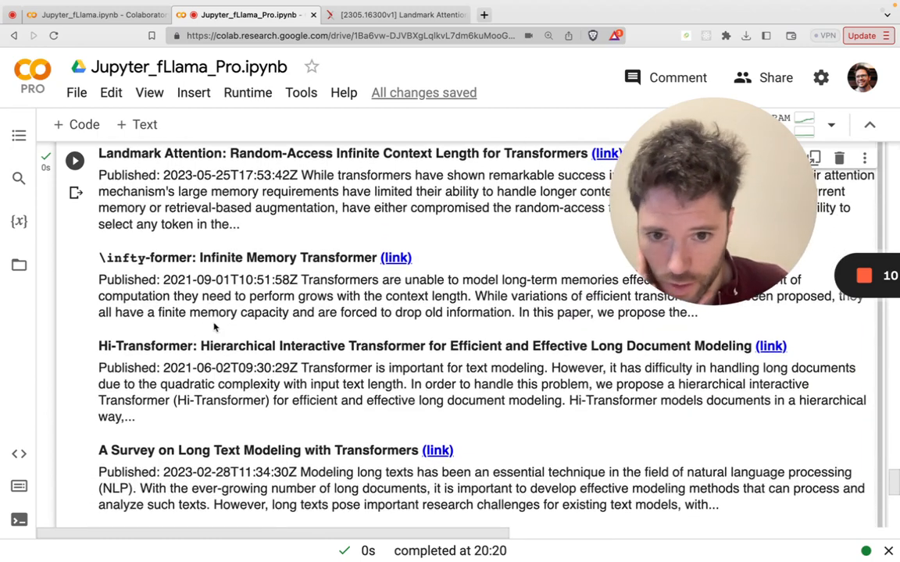
pyautogui.scroll(-3)
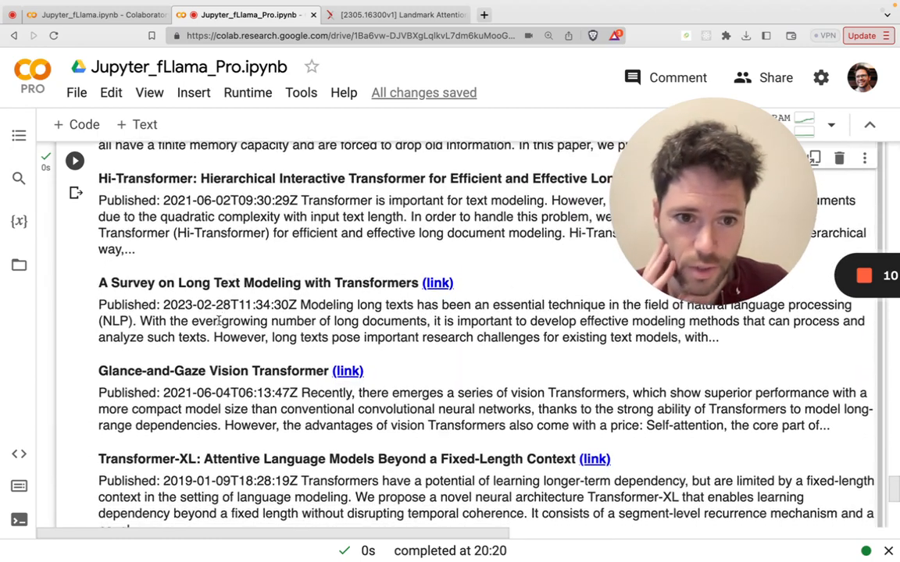
pyautogui.scroll(3)
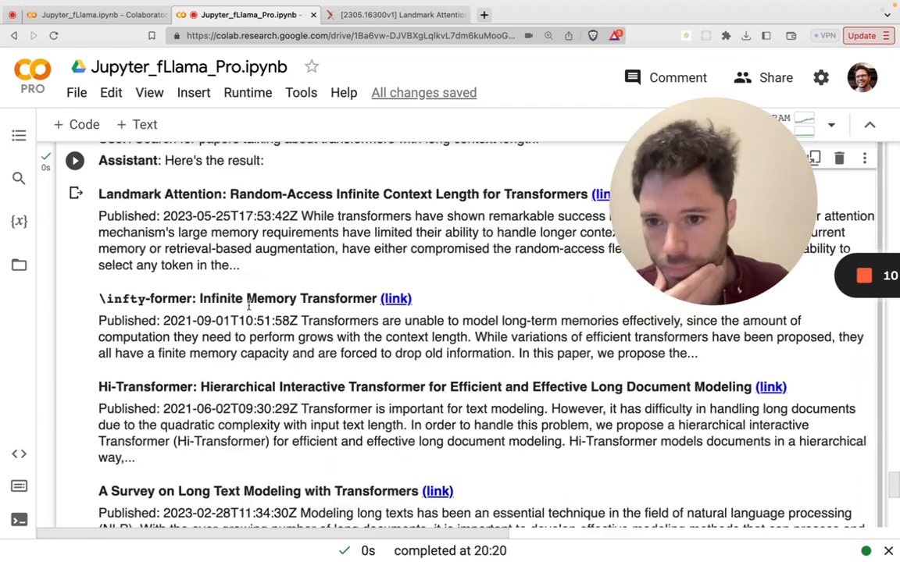
pyautogui.scroll(3)
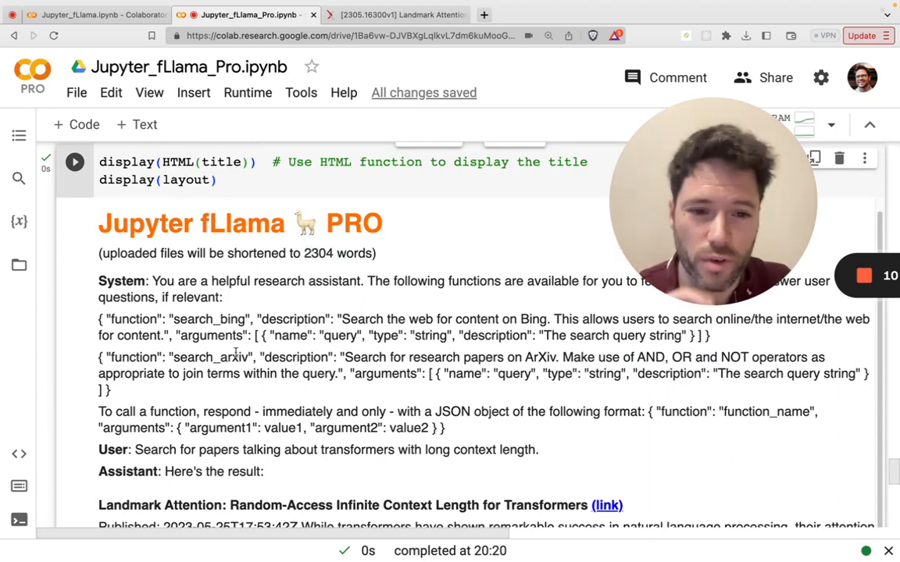
pyautogui.scroll(-3)
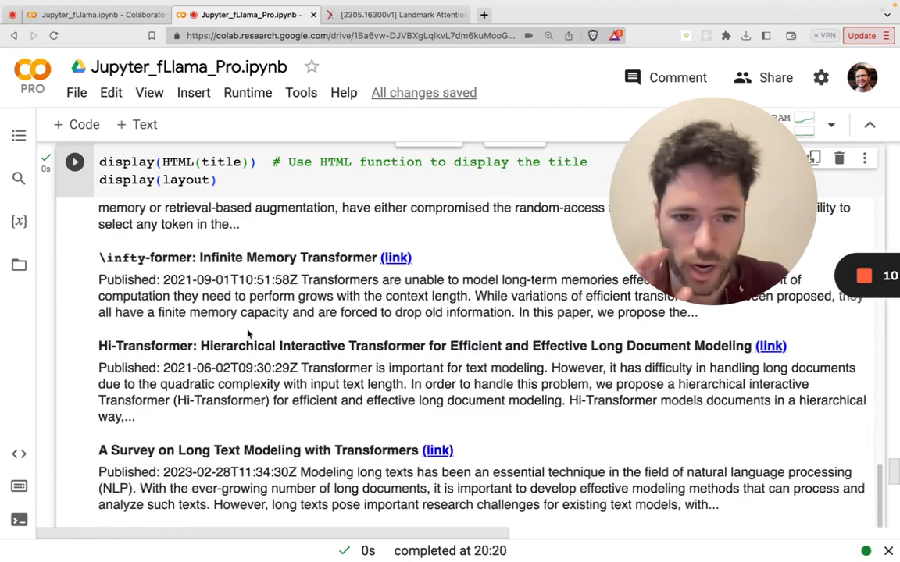
pyautogui.scroll(-3)
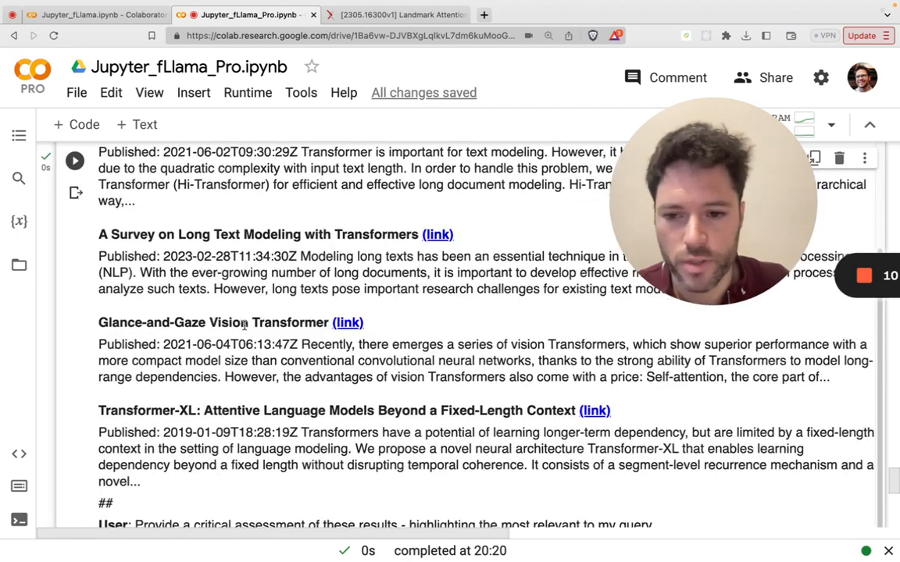
pyautogui.scroll(-3)
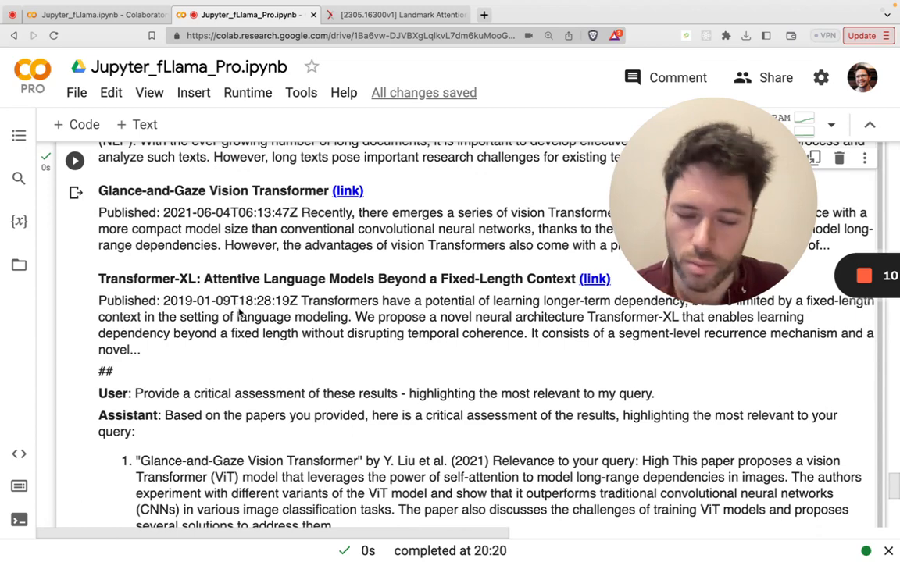
# Read the finished assessment rating Transformer-XL high and the long-text survey moderate.
pyautogui.scroll(-3)
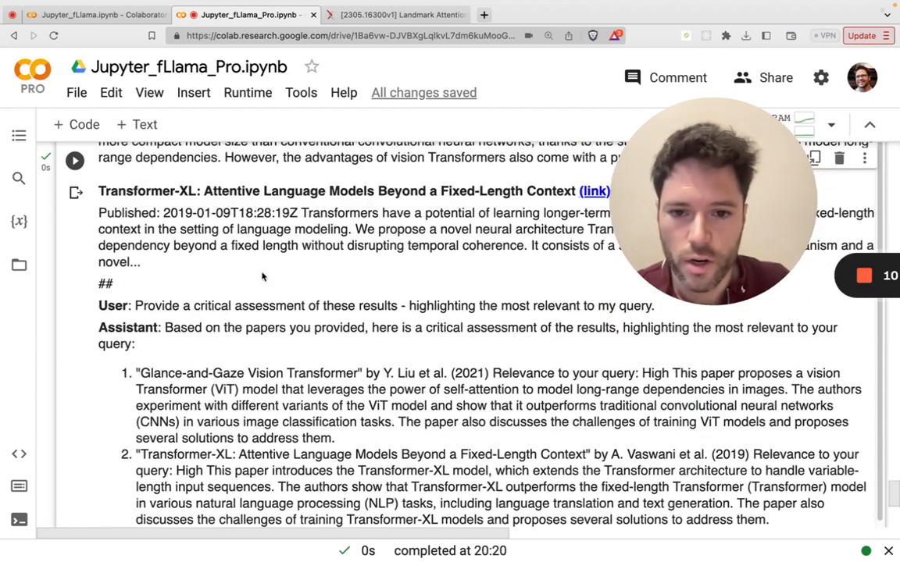
pyautogui.scroll(-3)
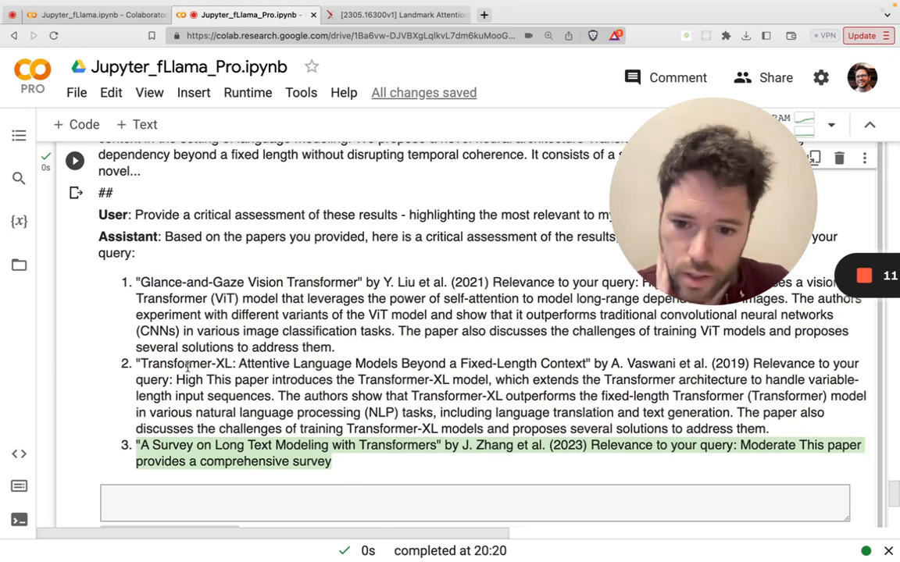
pyautogui.scroll(3)
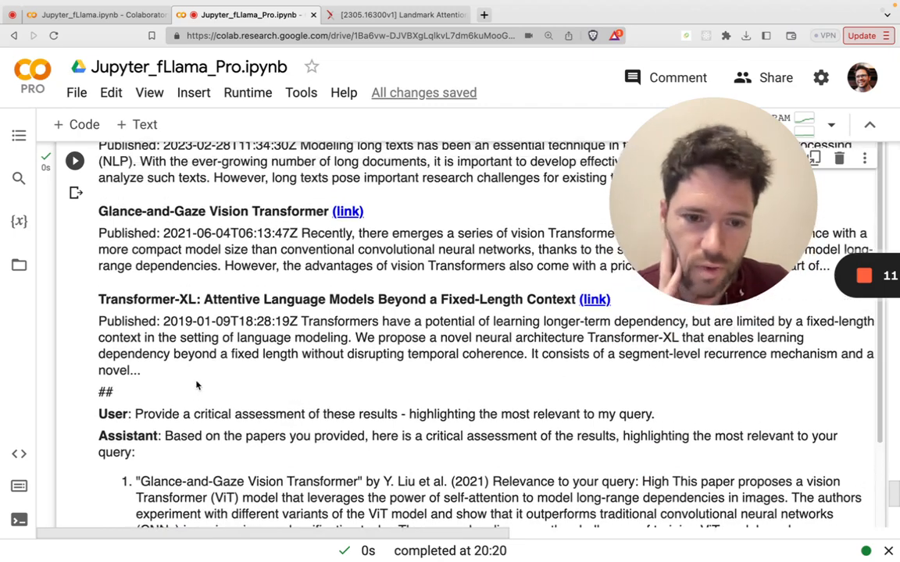
pyautogui.scroll(3)
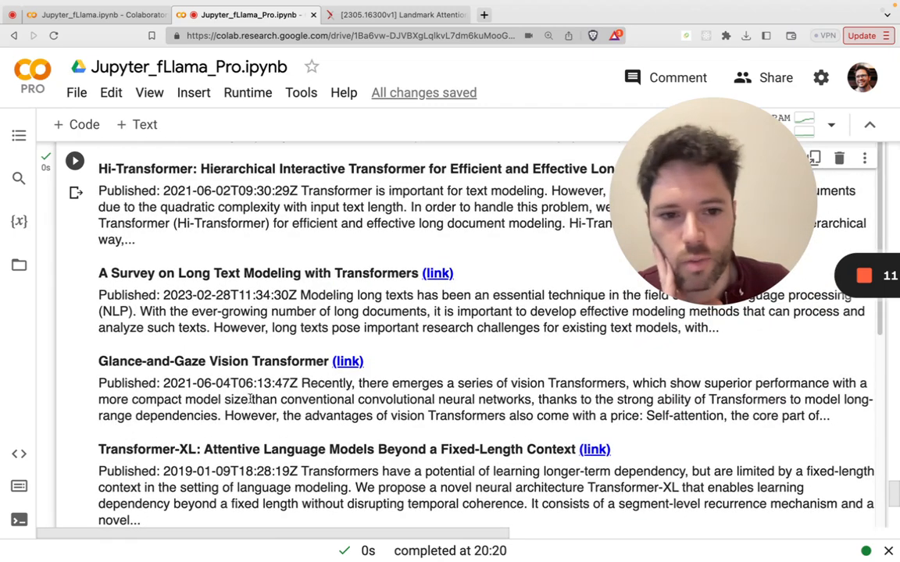
pyautogui.scroll(3)
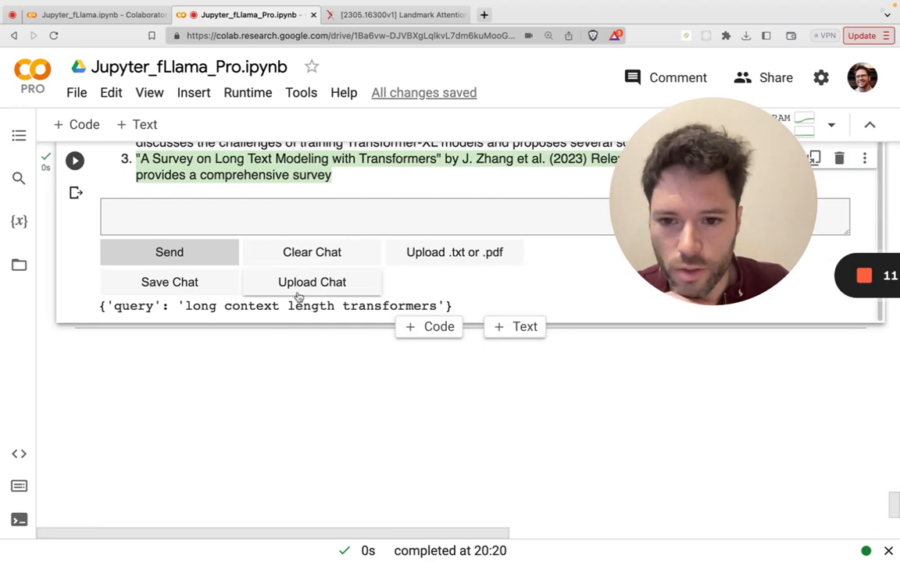
pyautogui.moveTo(449, 258)
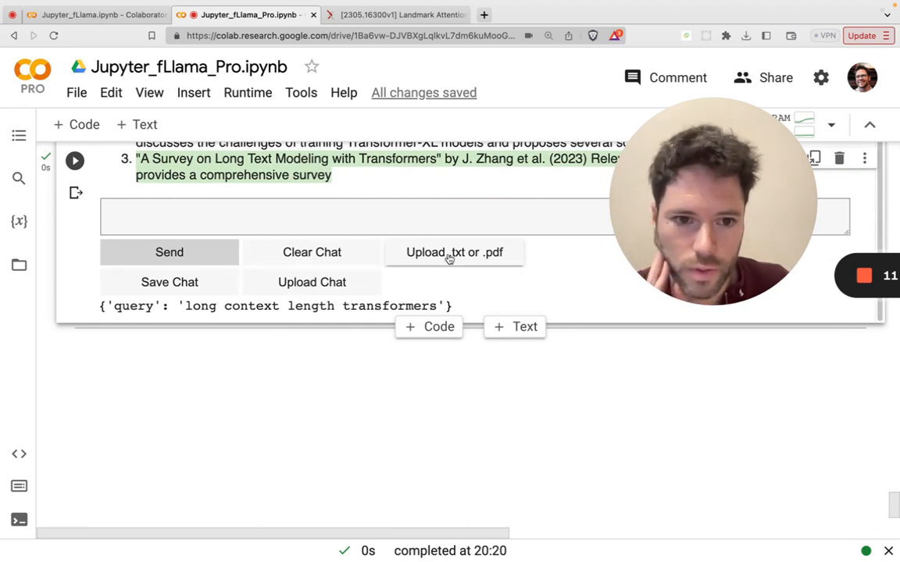